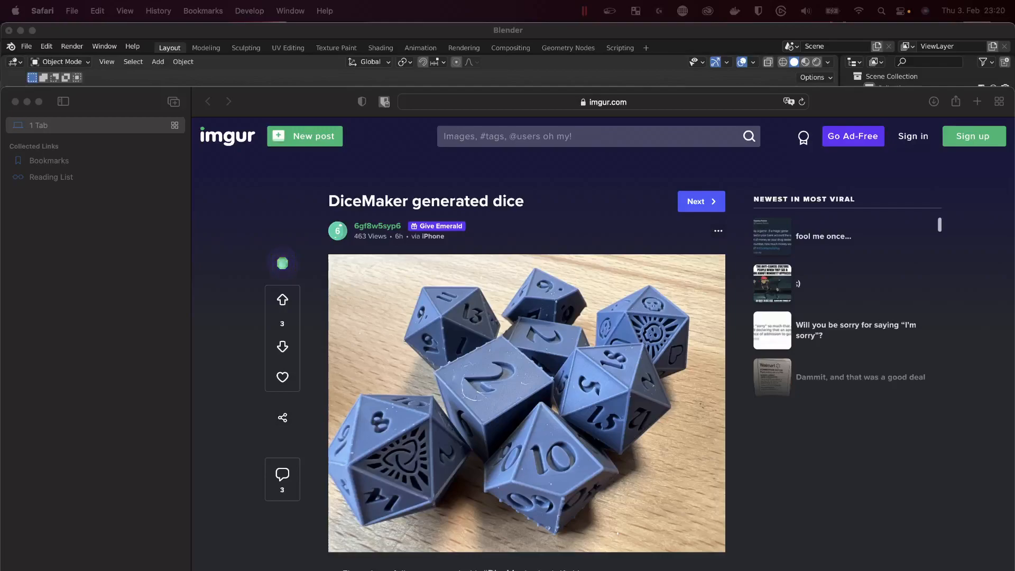
mouse_move(671, 384)
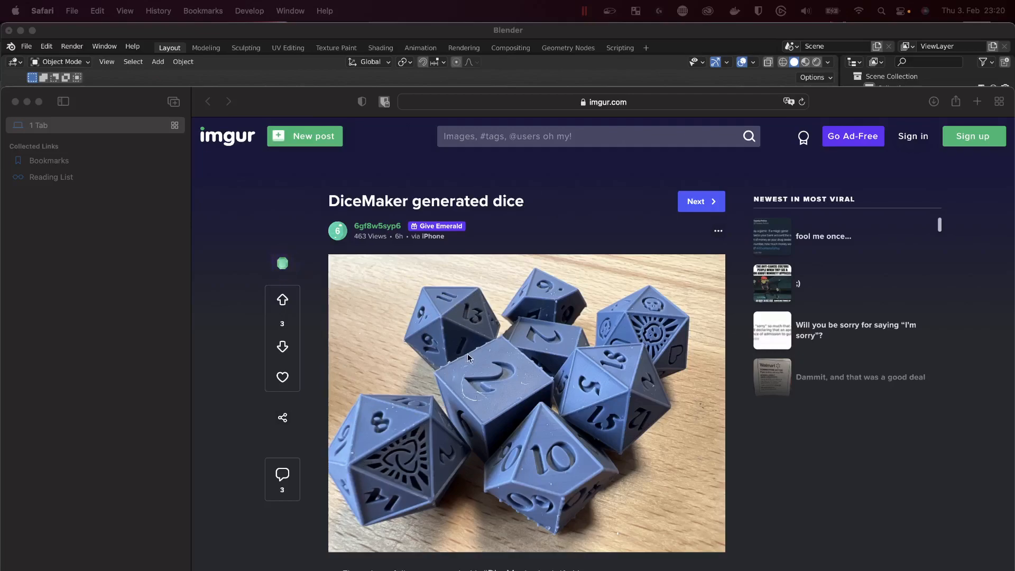
Enlarge the DiceMaker dice photo to full size over the imgur post.
left_click(469, 359)
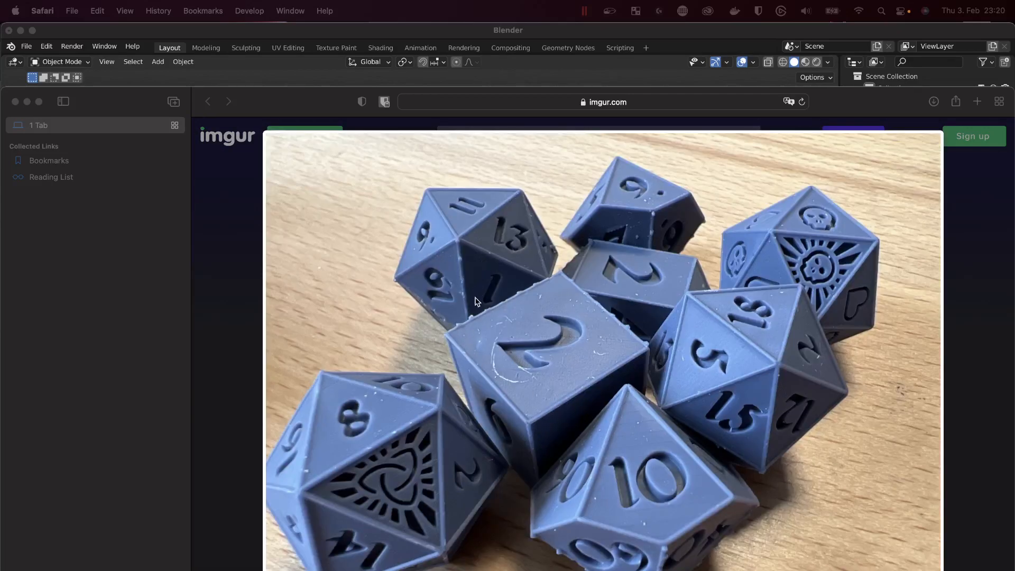
mouse_move(531, 326)
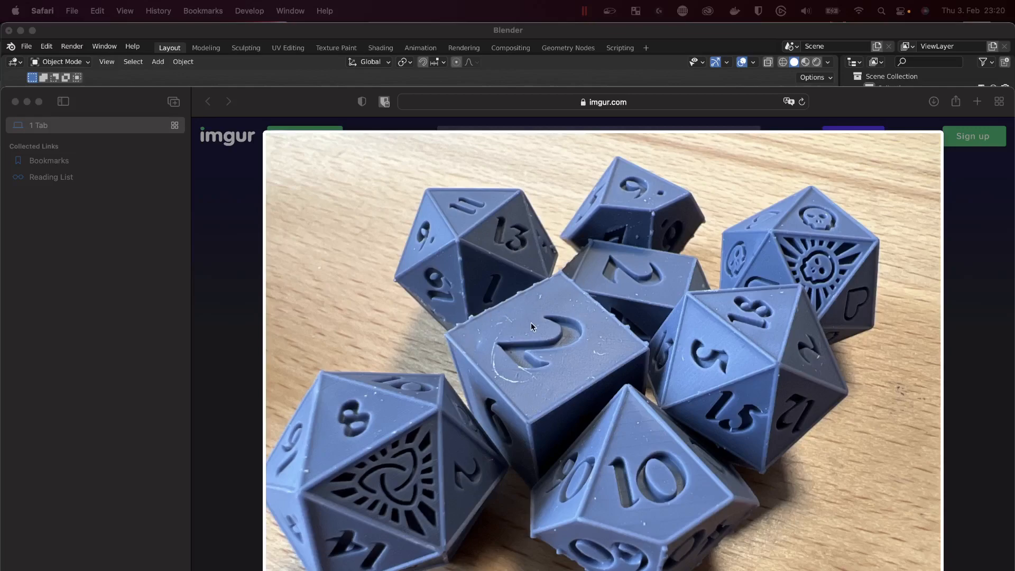
mouse_move(740, 298)
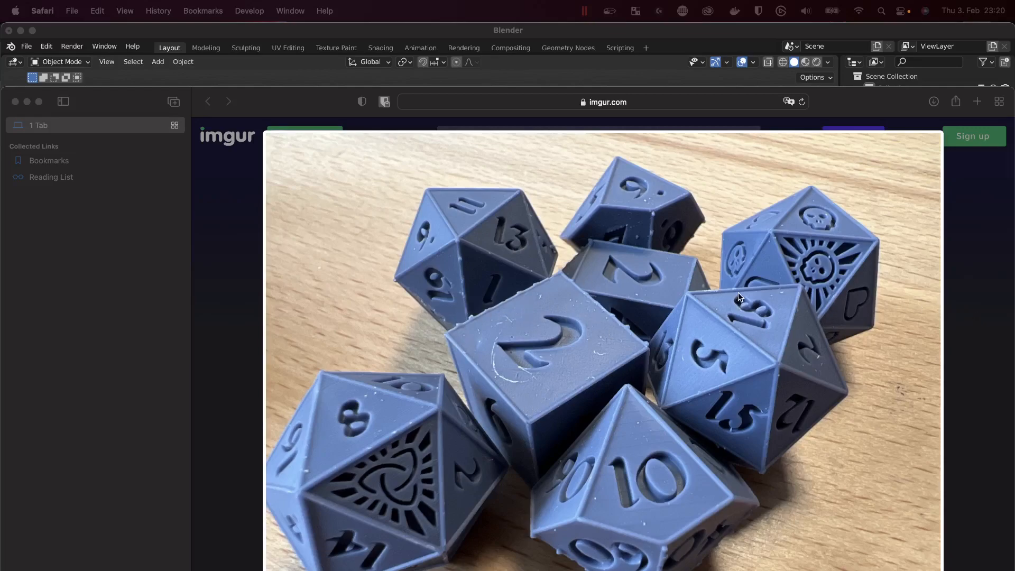
mouse_move(869, 396)
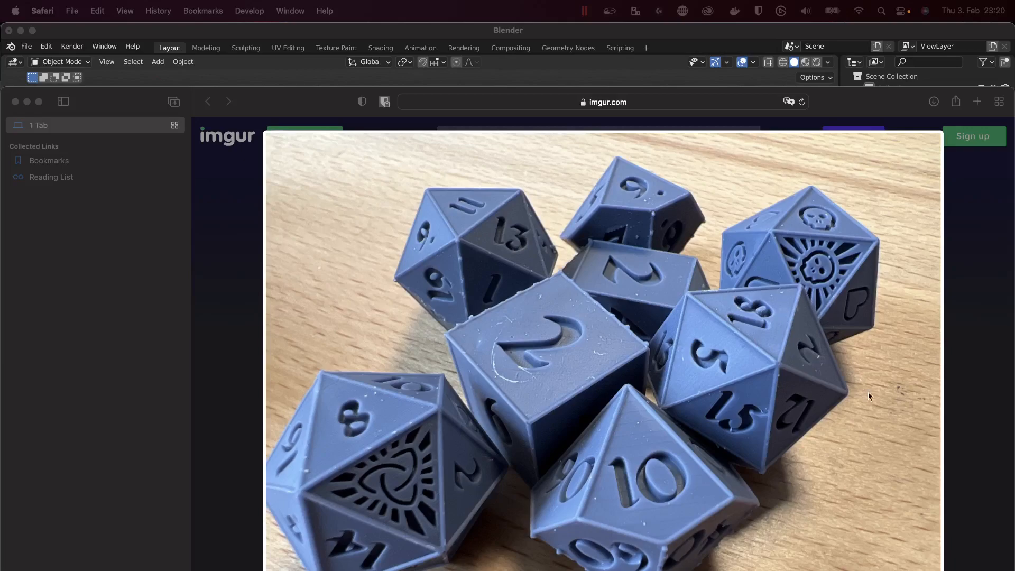
mouse_move(758, 369)
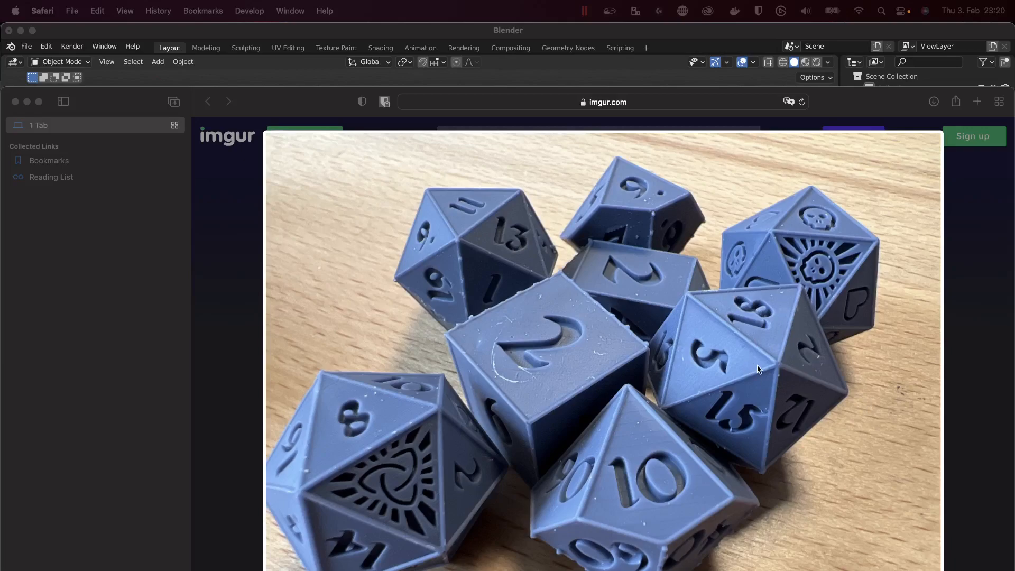
mouse_move(162, 171)
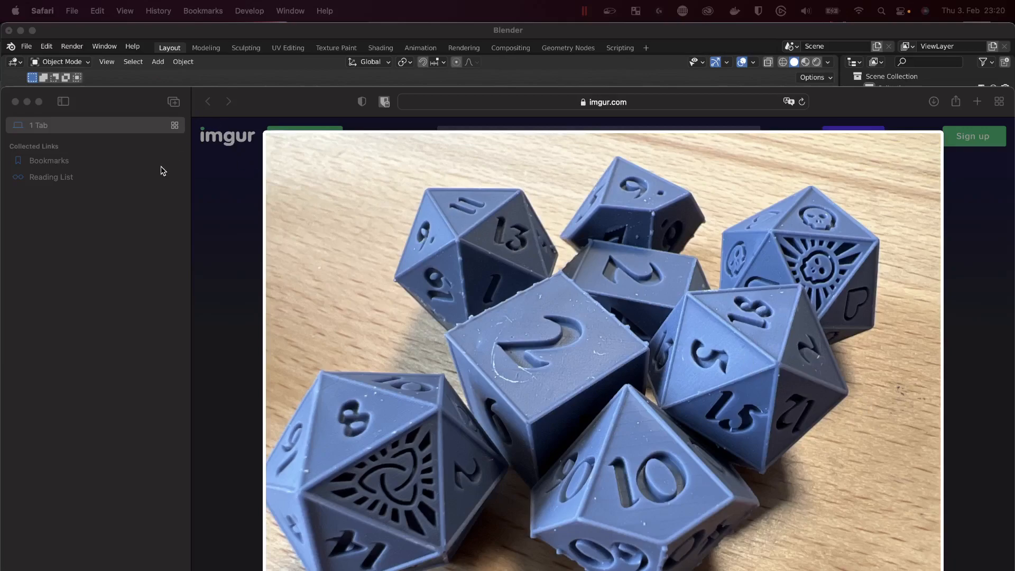
mouse_move(33, 113)
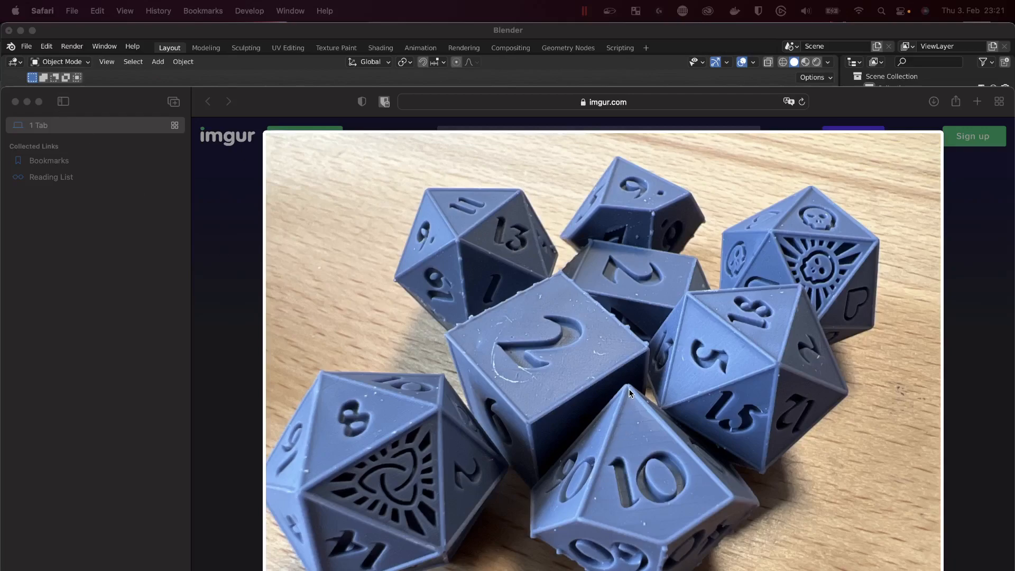
mouse_move(671, 548)
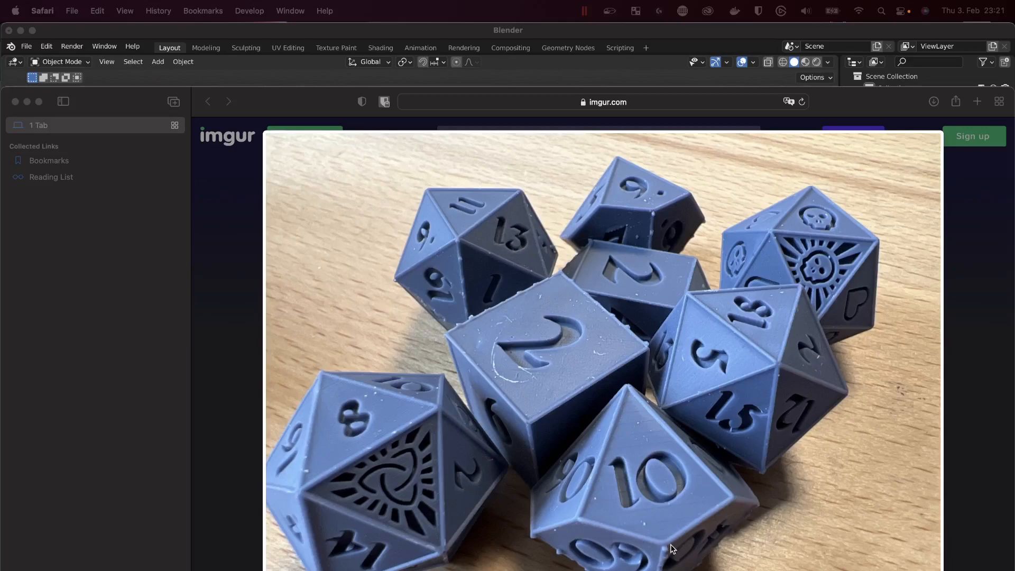
mouse_move(626, 394)
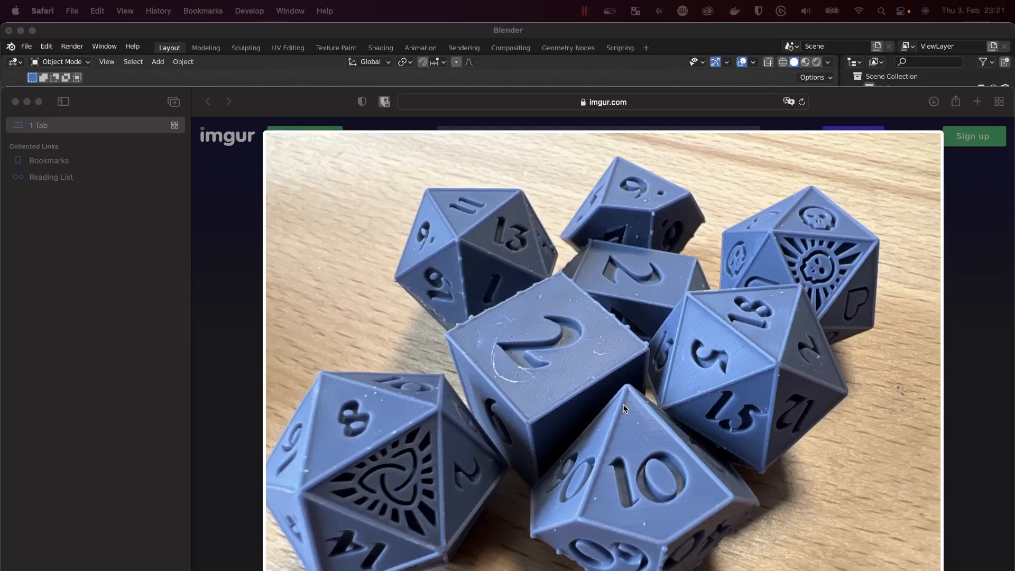
mouse_move(601, 403)
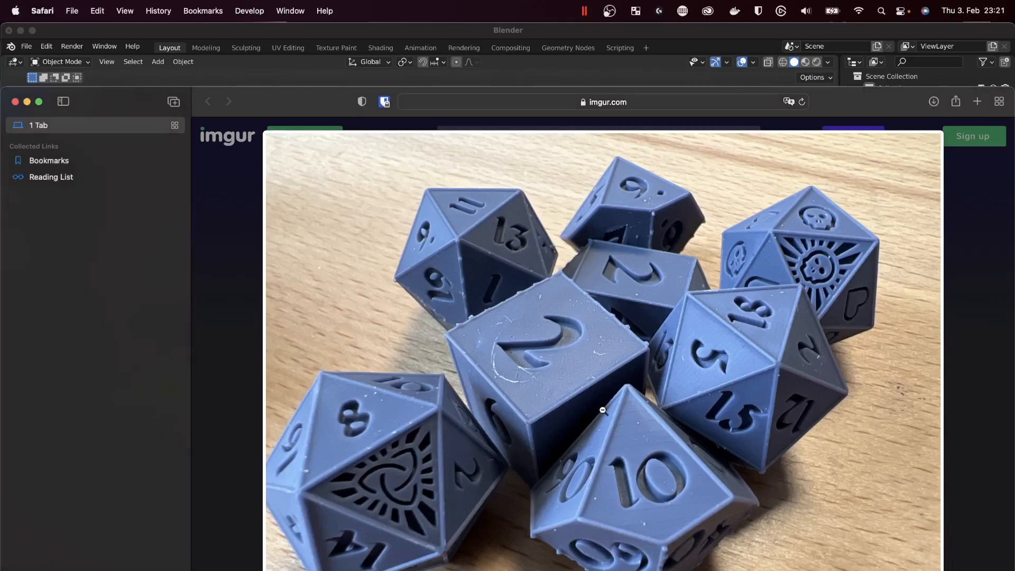
mouse_move(156, 98)
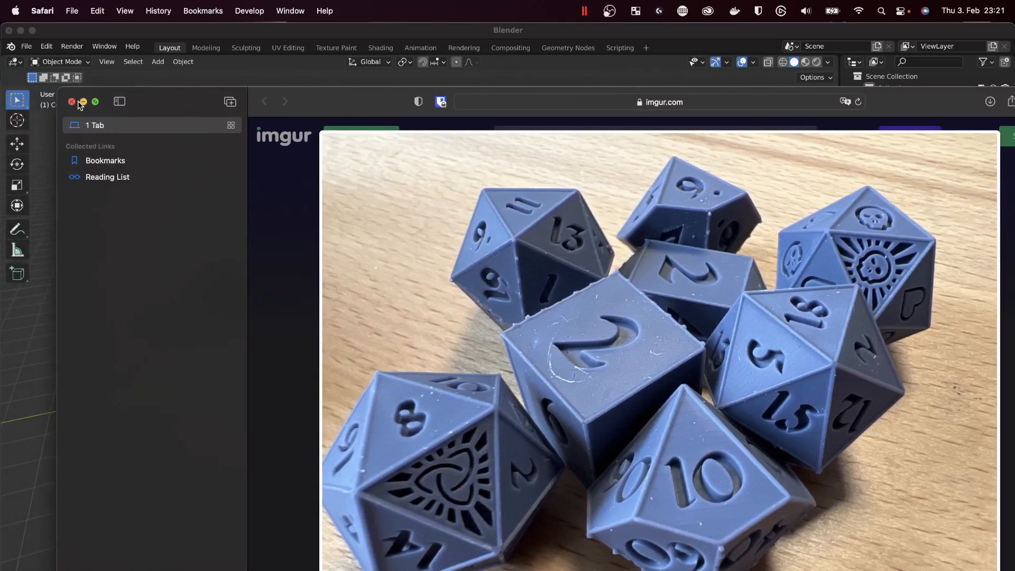
Close the Safari reference window so Blender's default scene is in front.
left_click(72, 102)
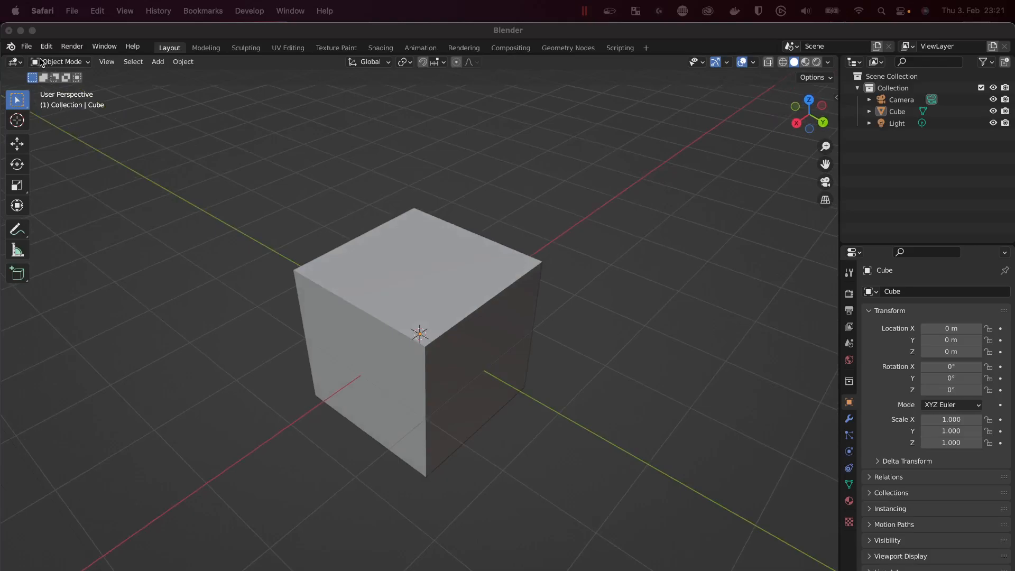
mouse_move(166, 241)
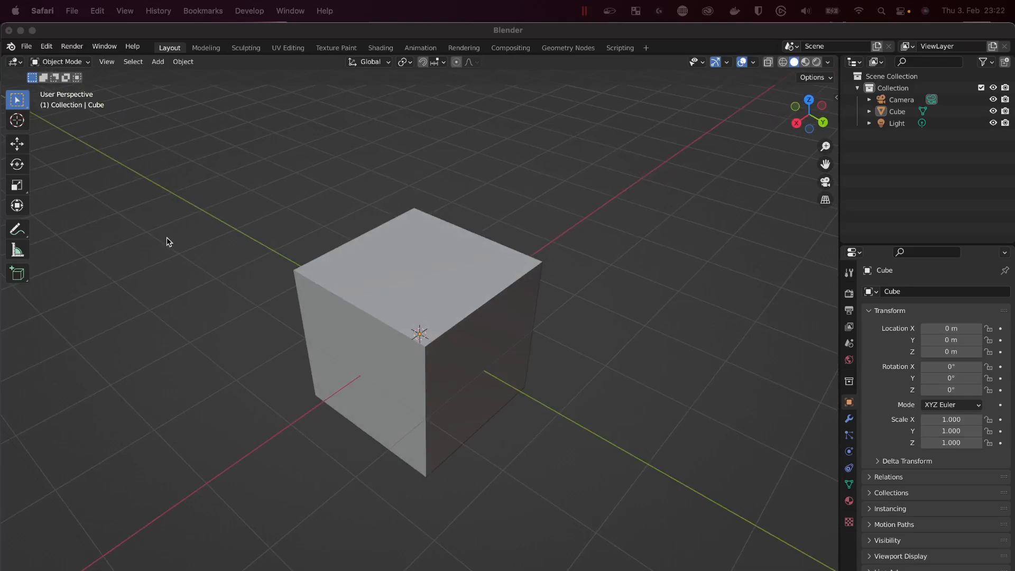
mouse_move(143, 207)
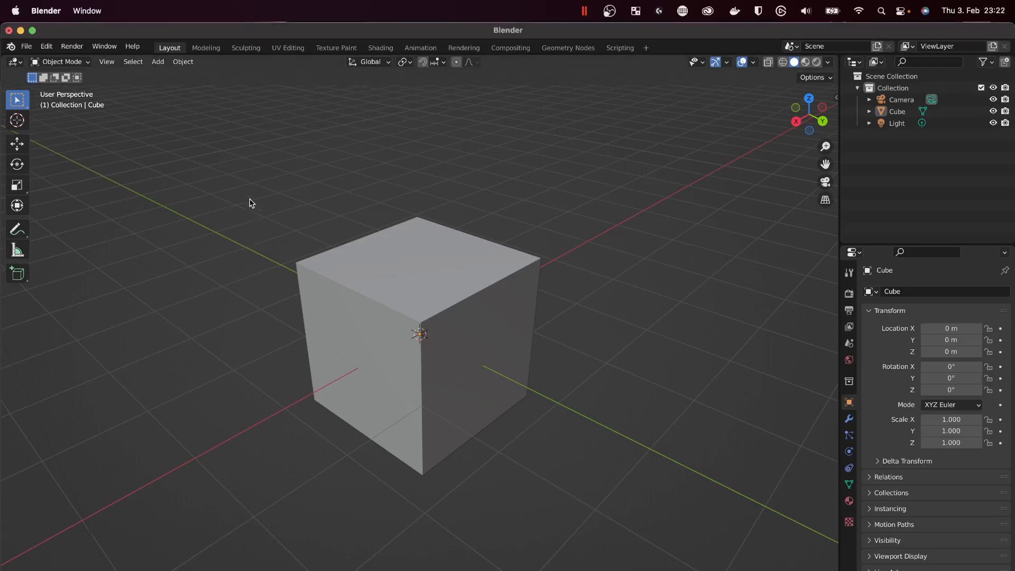
mouse_move(642, 315)
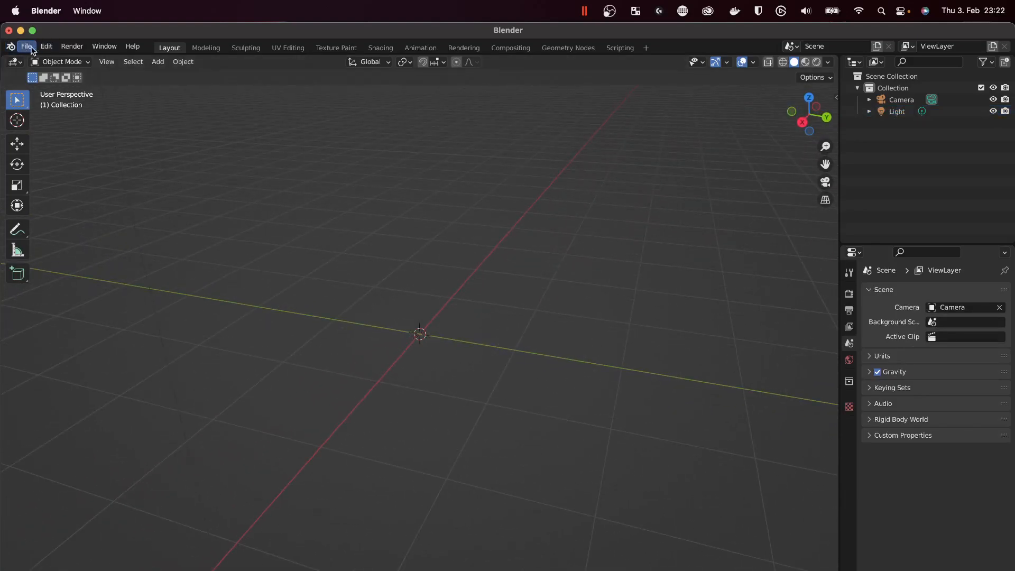
Start an STL import from the File > Import menu, showing the home folder.
left_click(27, 45)
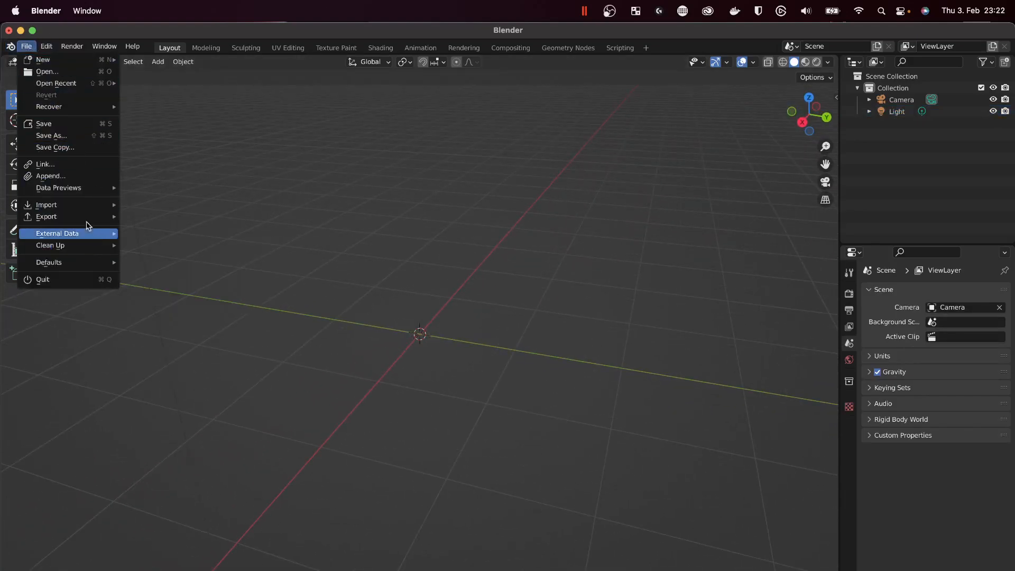
mouse_move(45, 204)
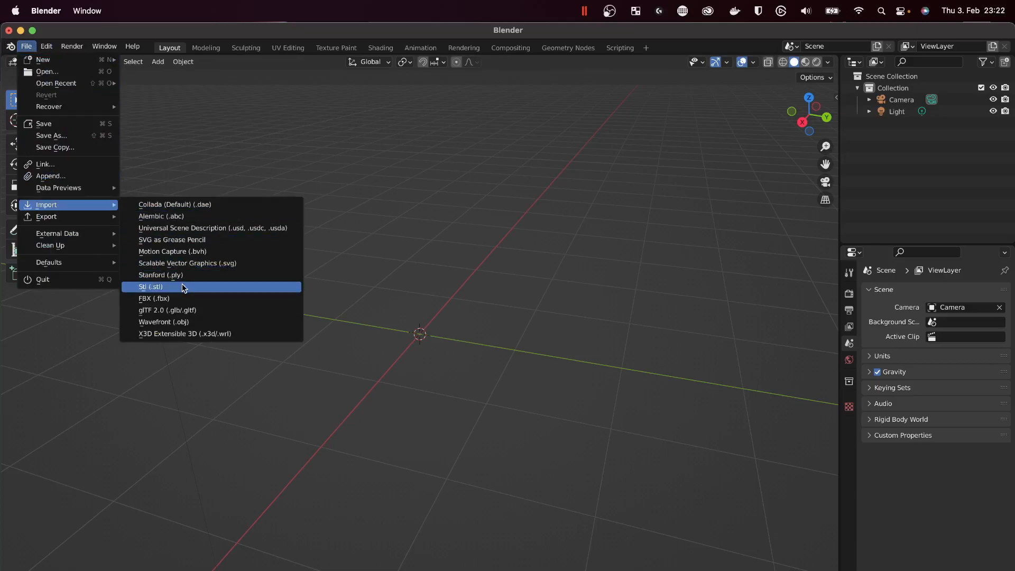
left_click(152, 286)
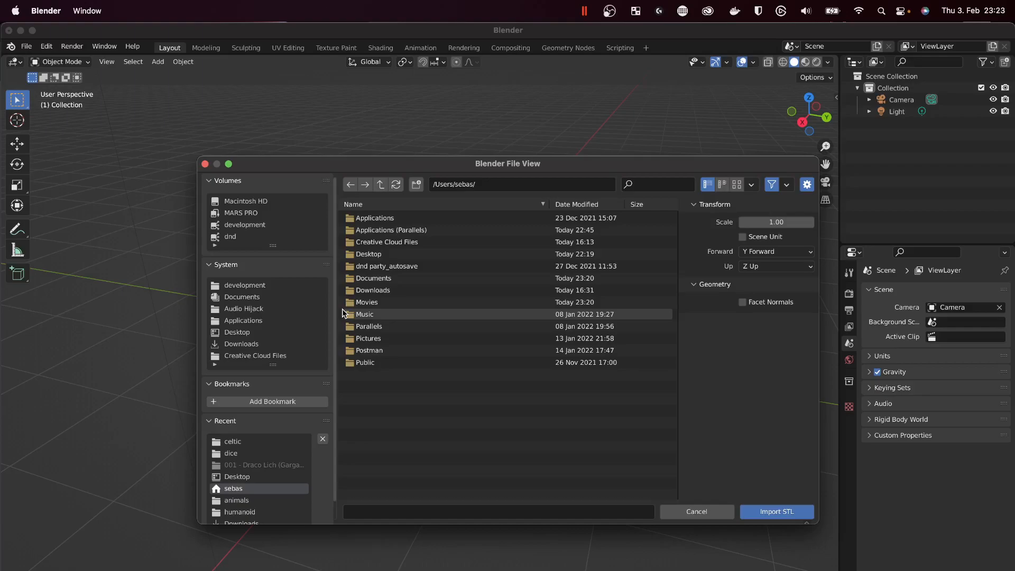
mouse_move(381, 325)
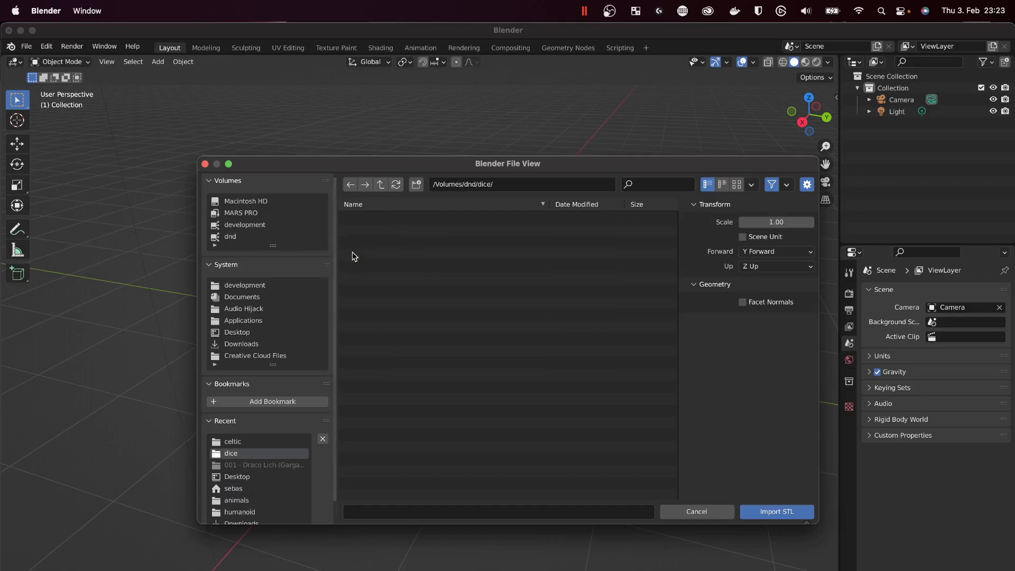
Import d20-celtic.stl from the dice/celtic folder into the scene.
double_click(232, 441)
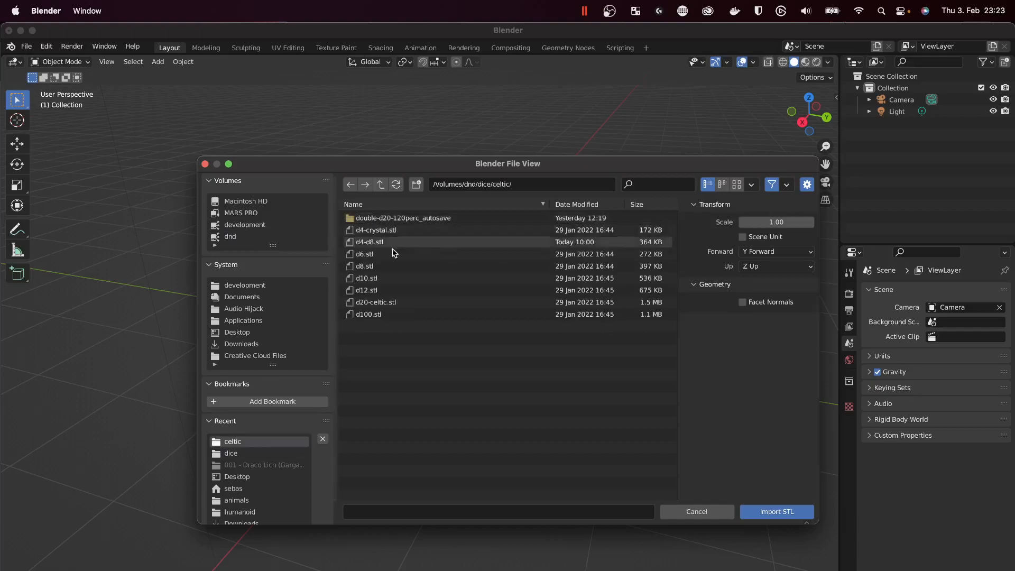
left_click(375, 302)
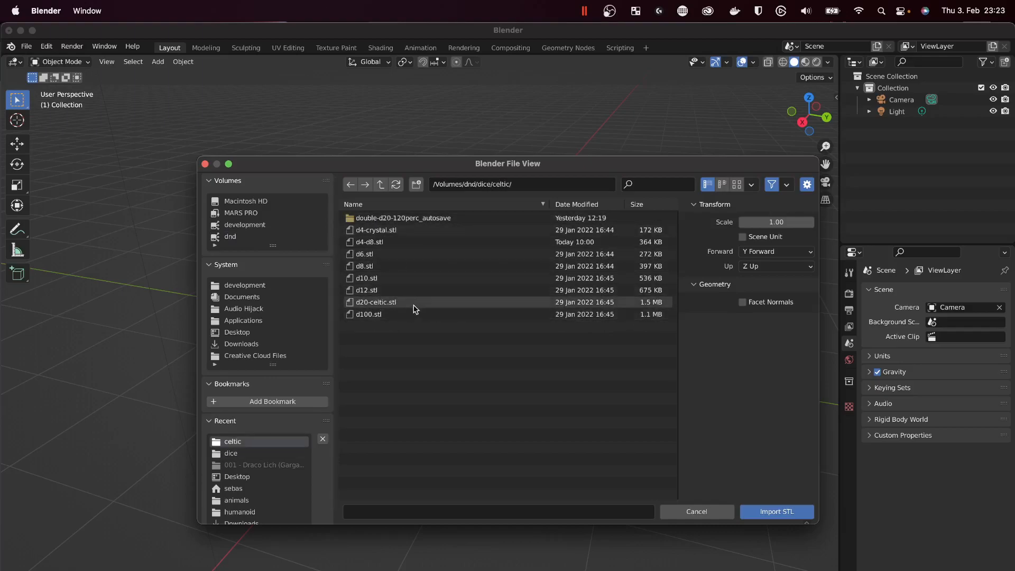
left_click(375, 301)
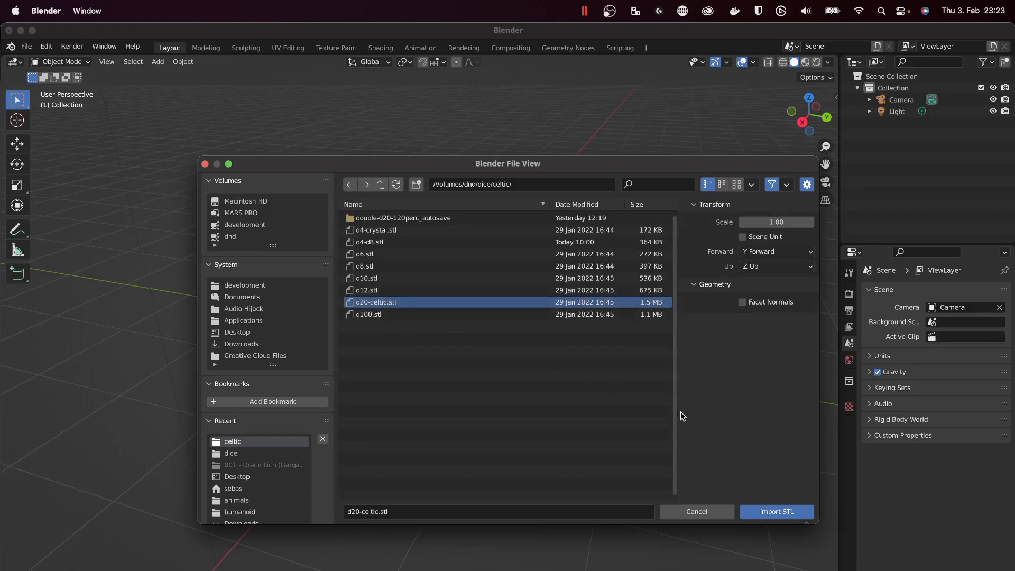
left_click(775, 512)
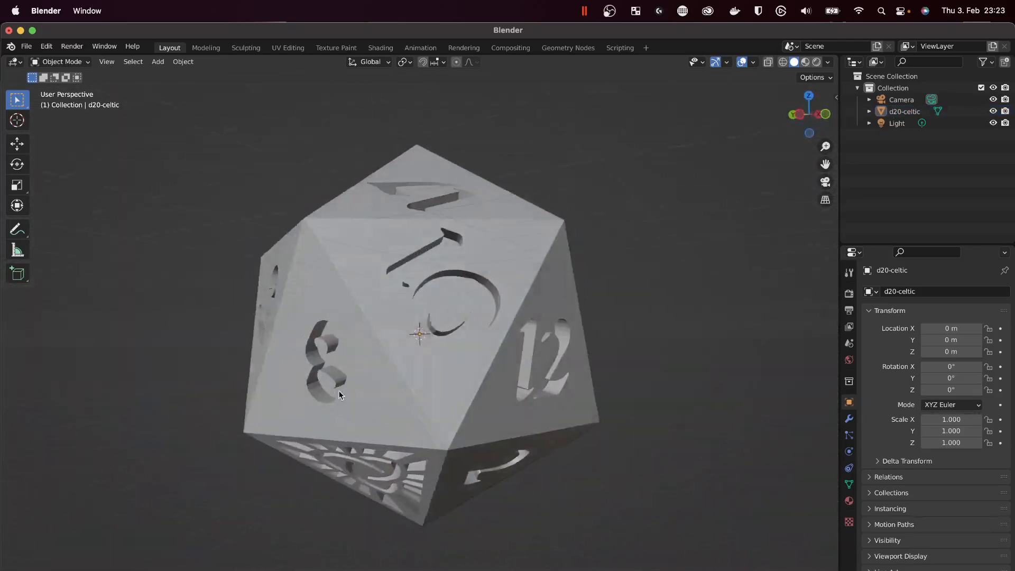
left_click_drag(342, 396, 663, 431)
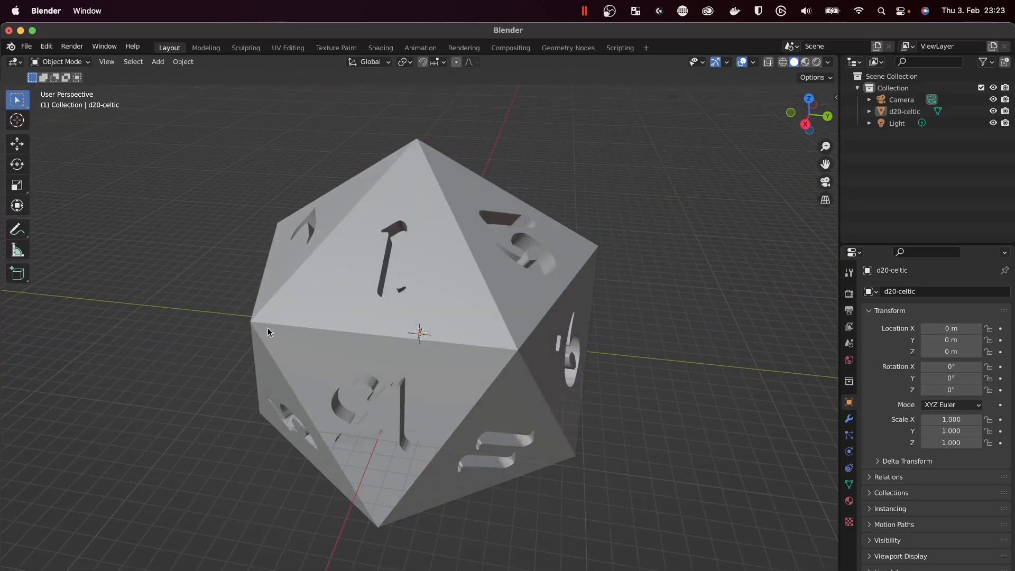
mouse_move(415, 136)
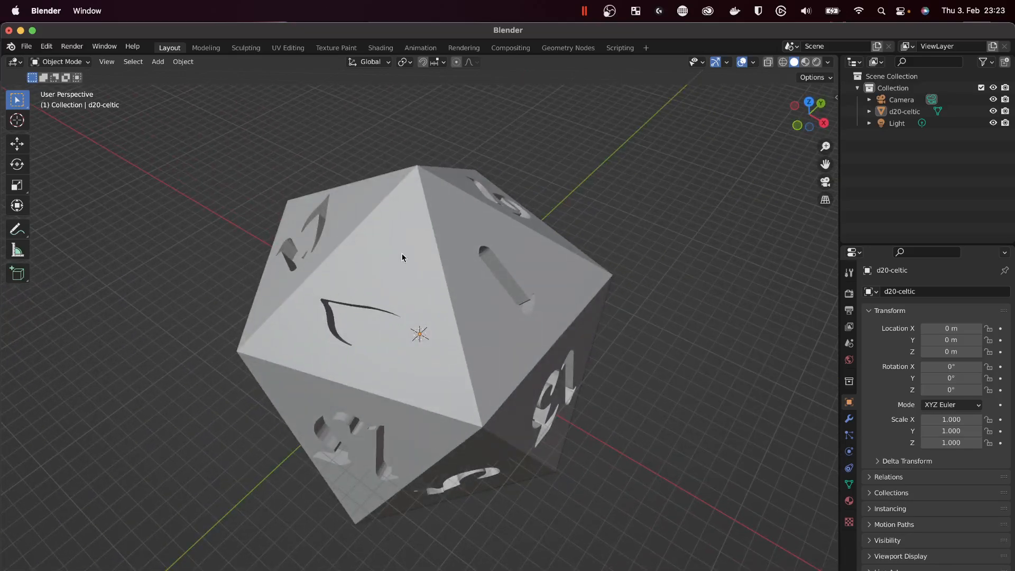
mouse_move(262, 308)
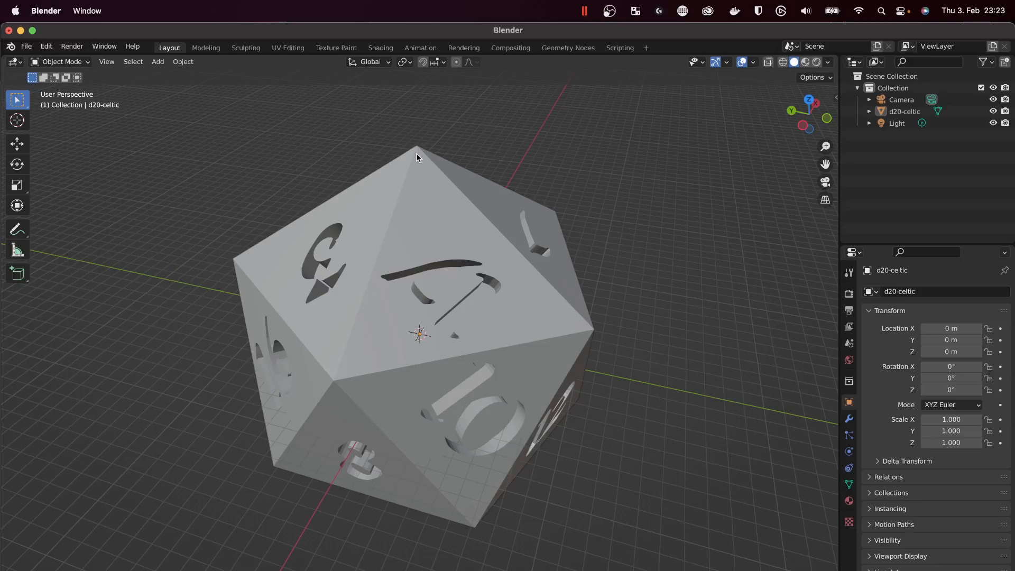
mouse_move(239, 148)
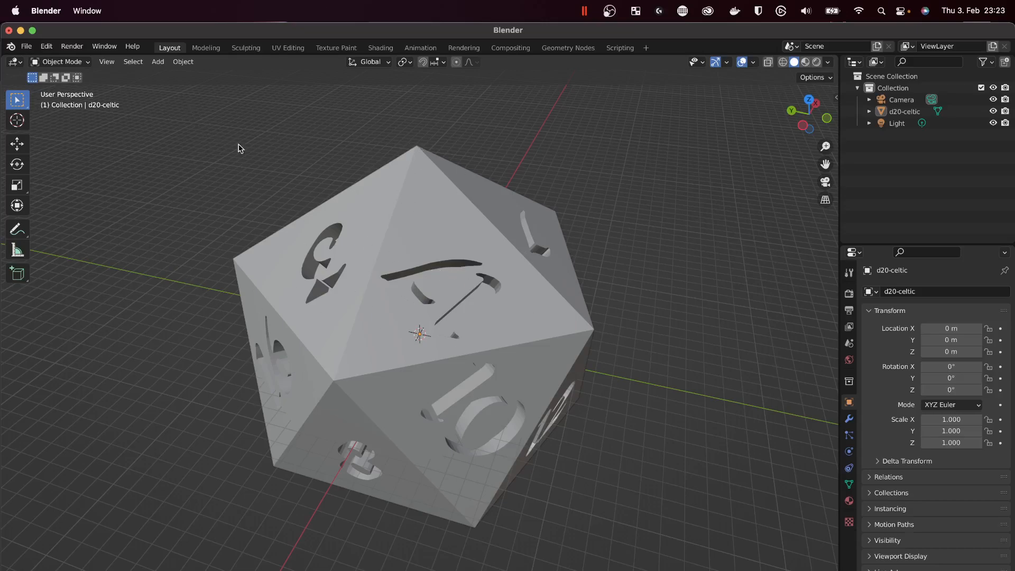
mouse_move(55, 61)
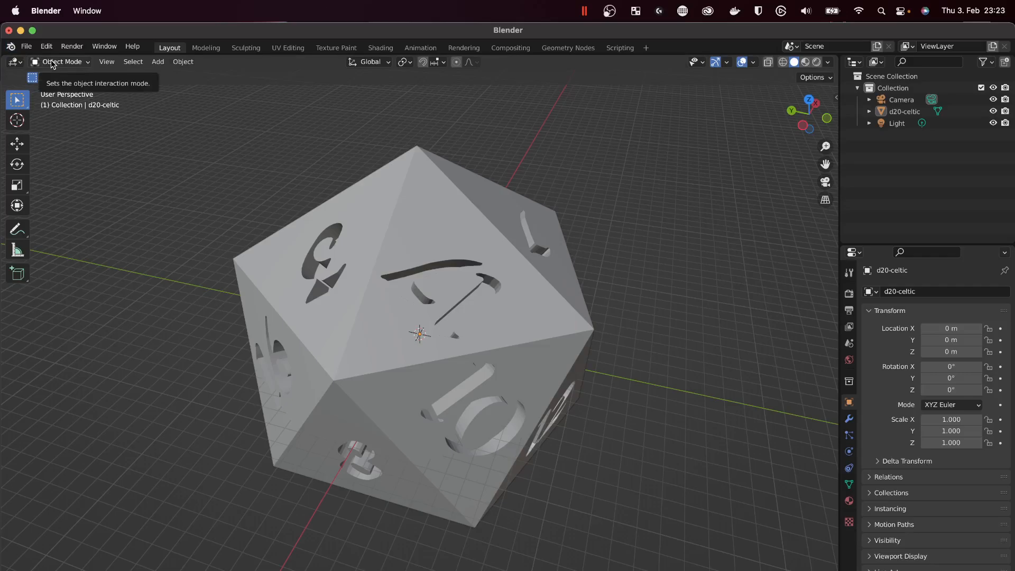
Enter Edit Mode on the d20-celtic die to expose its triangulated mesh.
key("Tab")
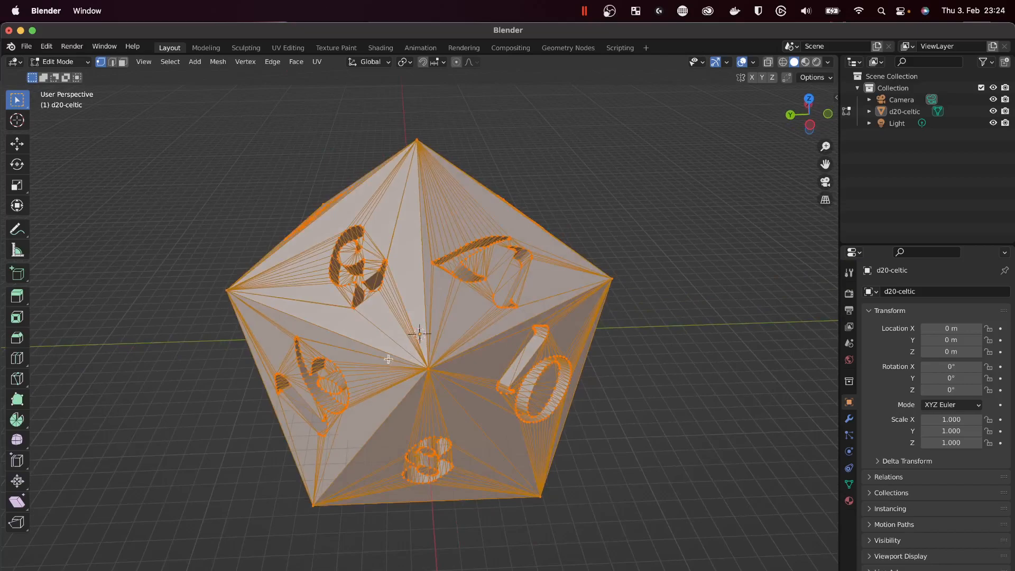
mouse_move(456, 381)
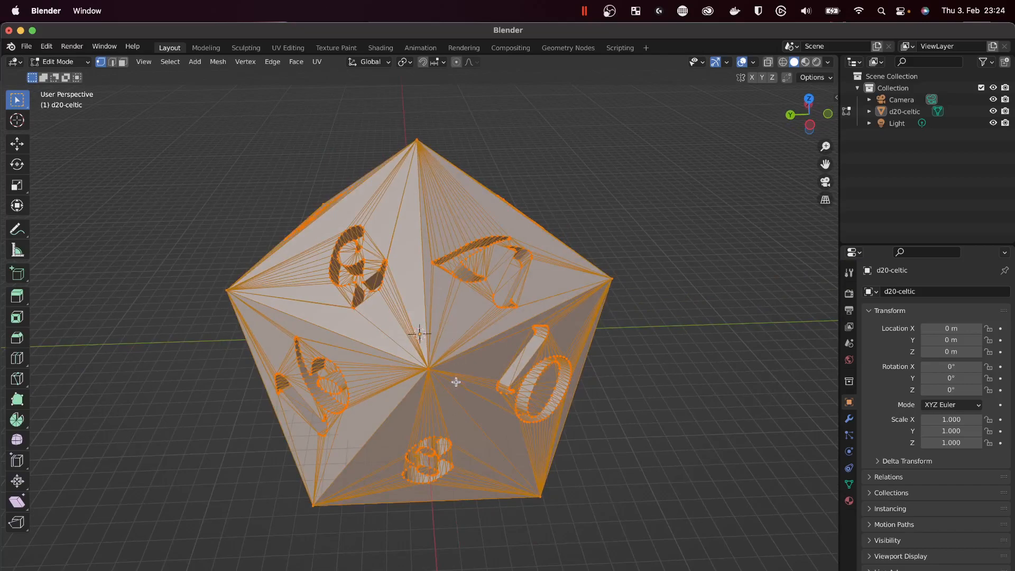
mouse_move(593, 248)
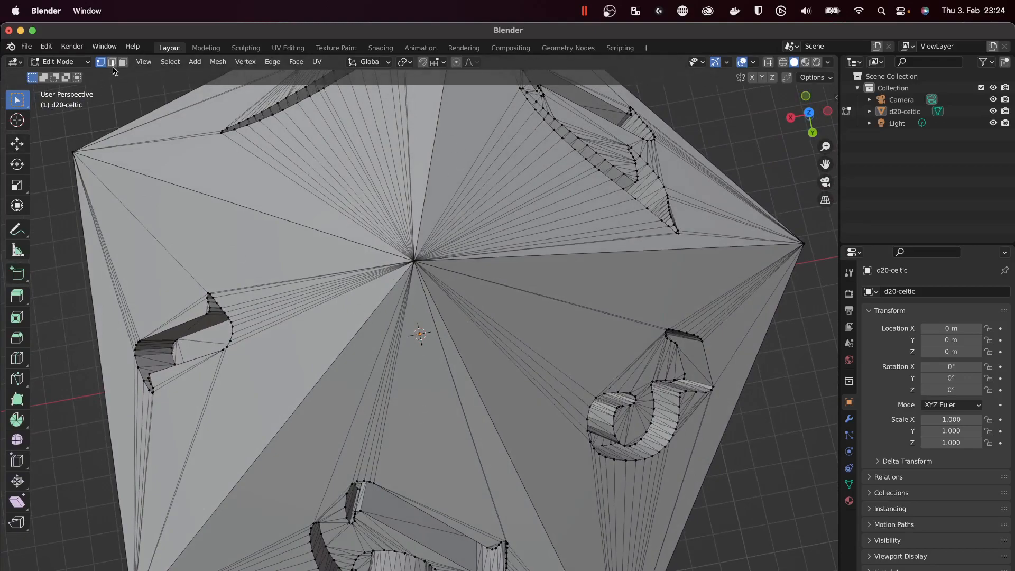
Select the d20's large outer triangular faces in Face Select mode, orbiting to reach every side.
left_click(113, 62)
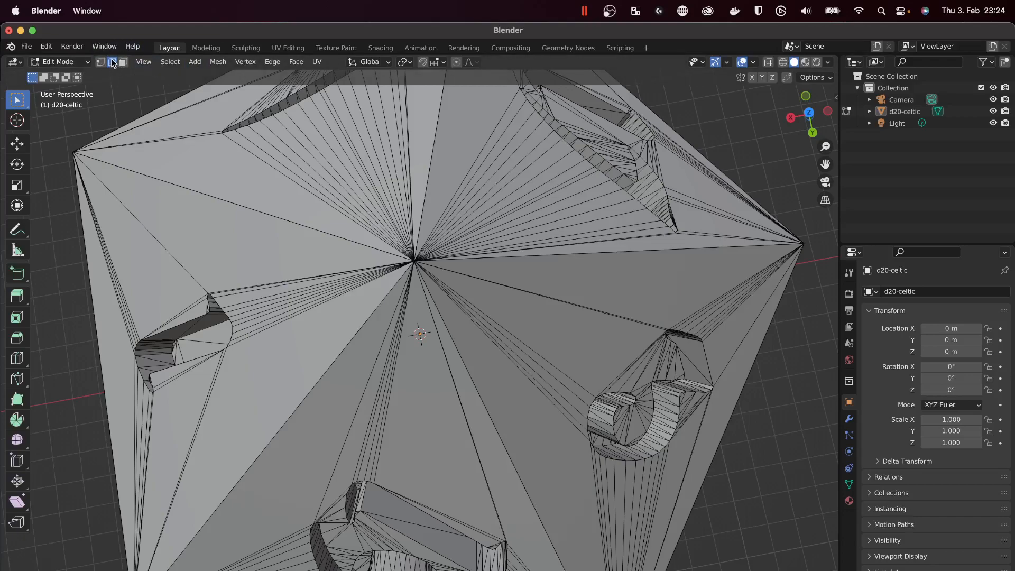
mouse_move(112, 62)
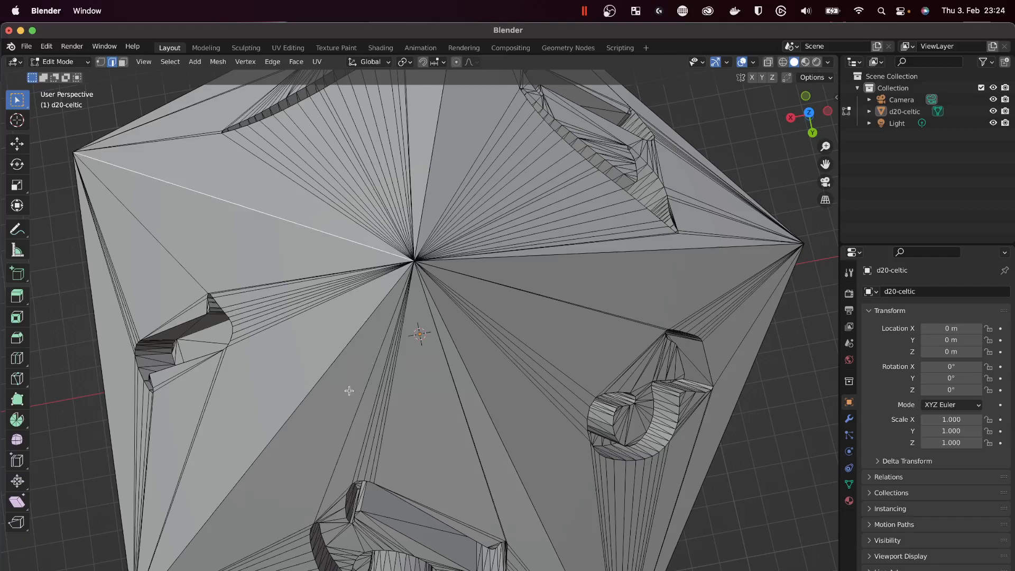
mouse_move(437, 270)
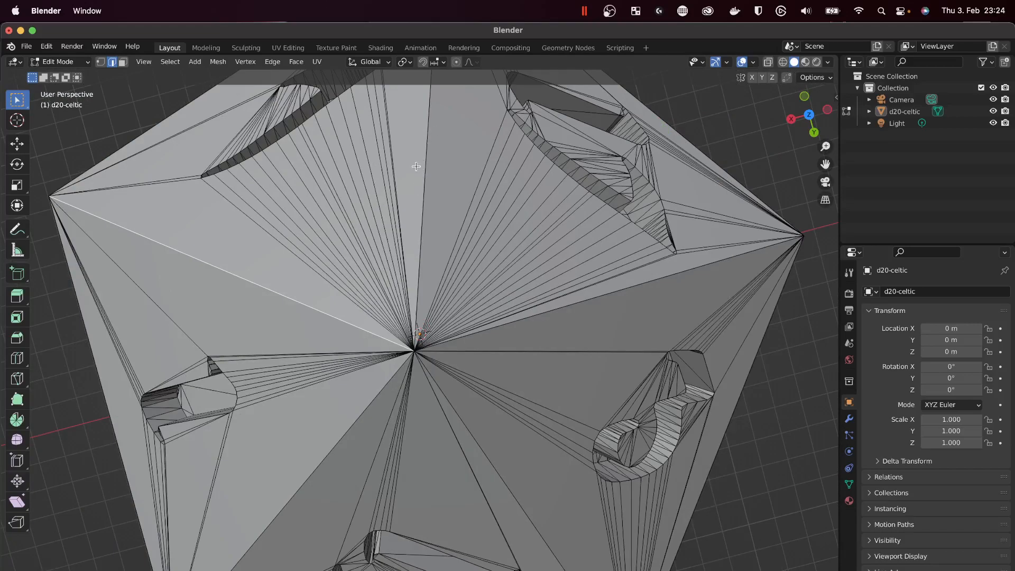
mouse_move(433, 149)
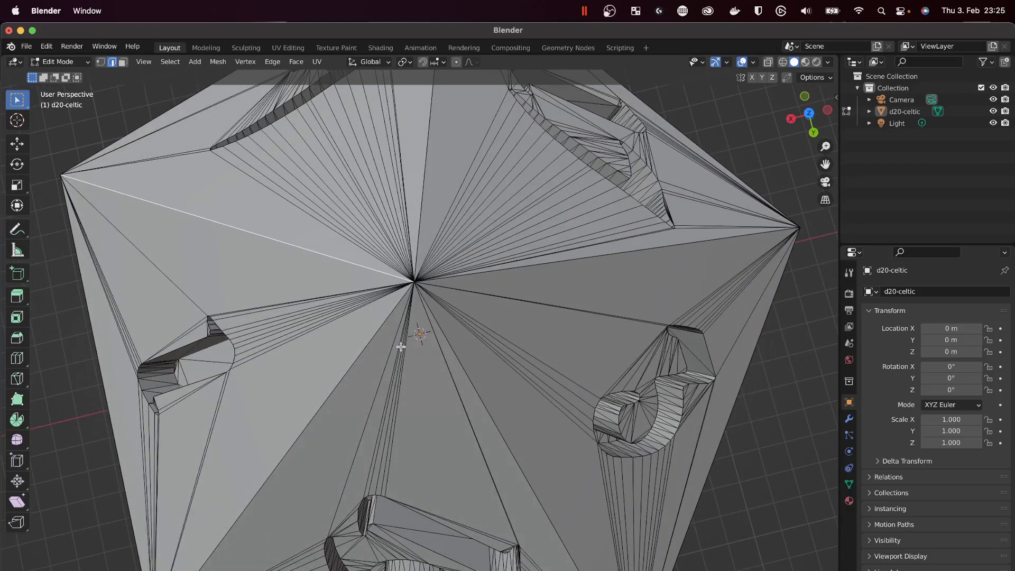
mouse_move(391, 328)
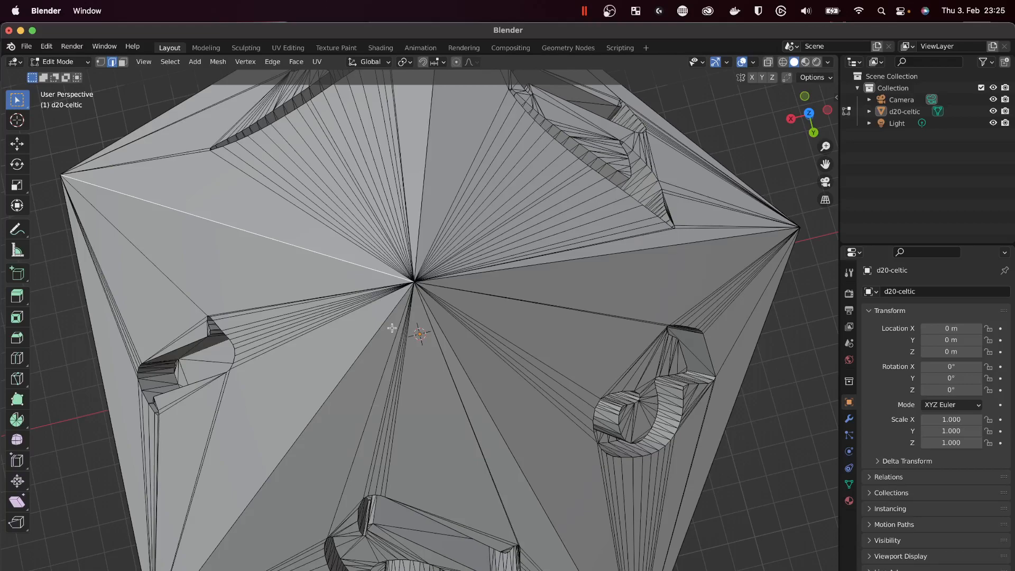
mouse_move(420, 238)
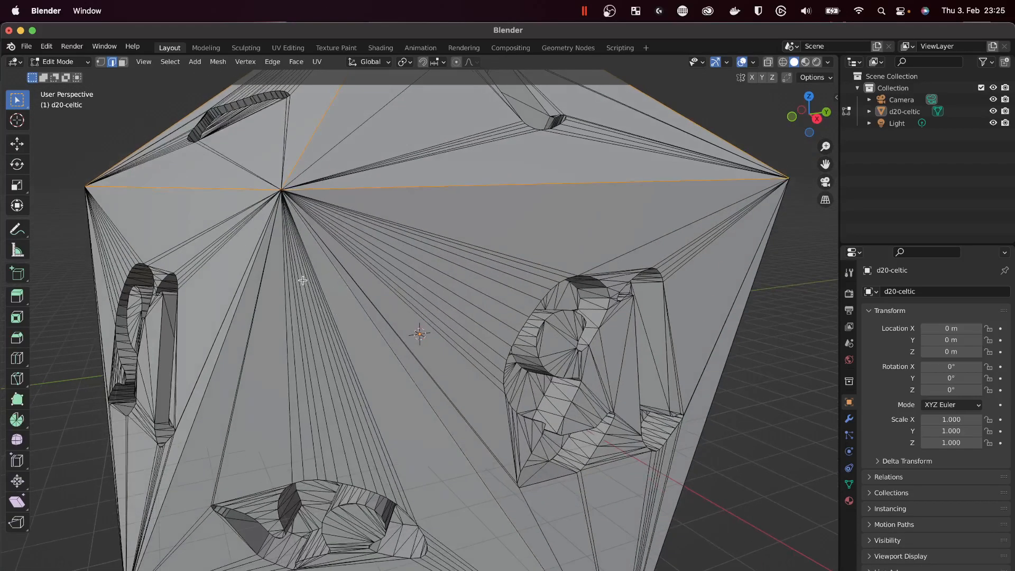
left_click_drag(421, 291, 421, 246)
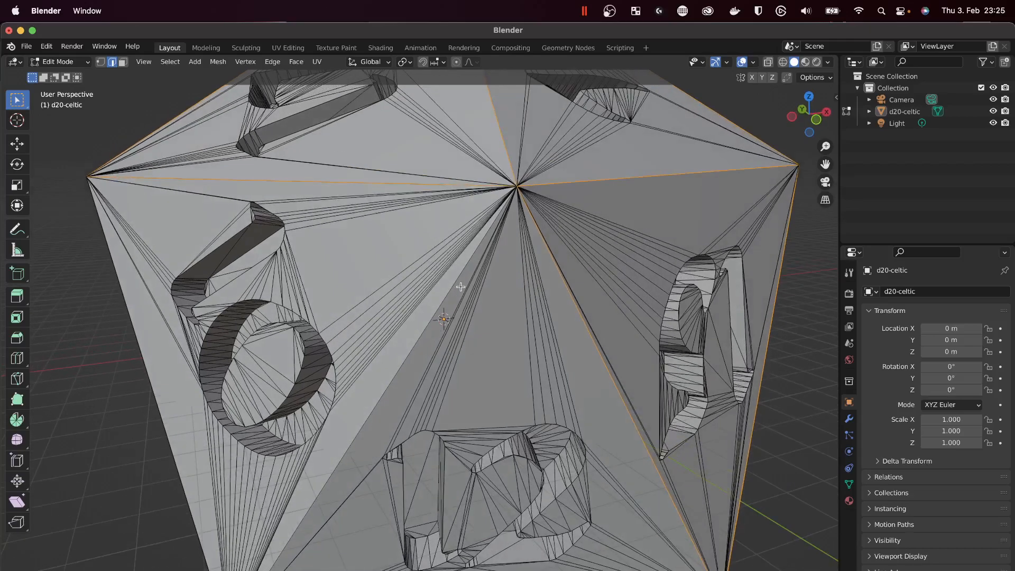
left_click_drag(460, 286, 317, 307)
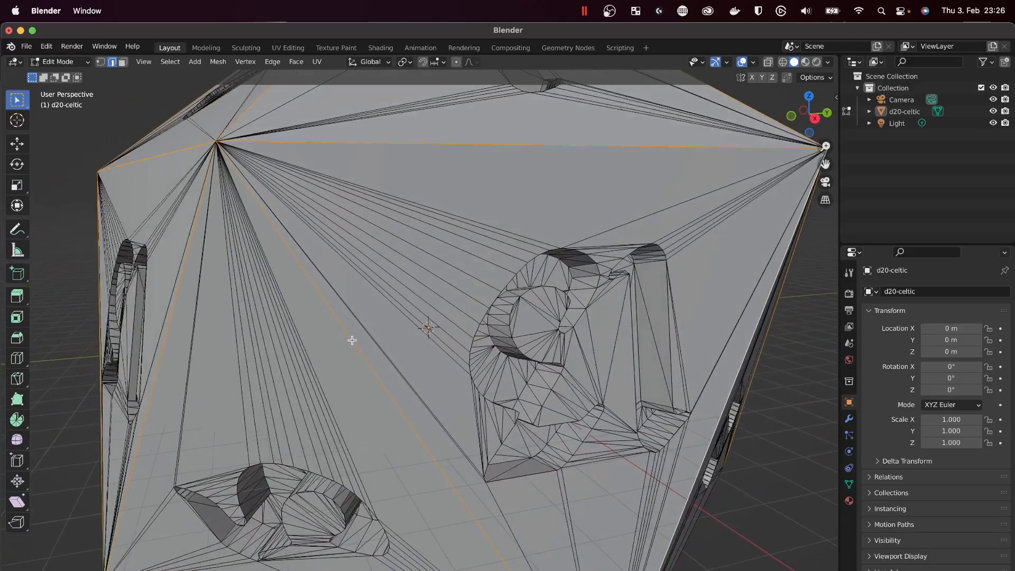
left_click_drag(427, 310, 582, 292)
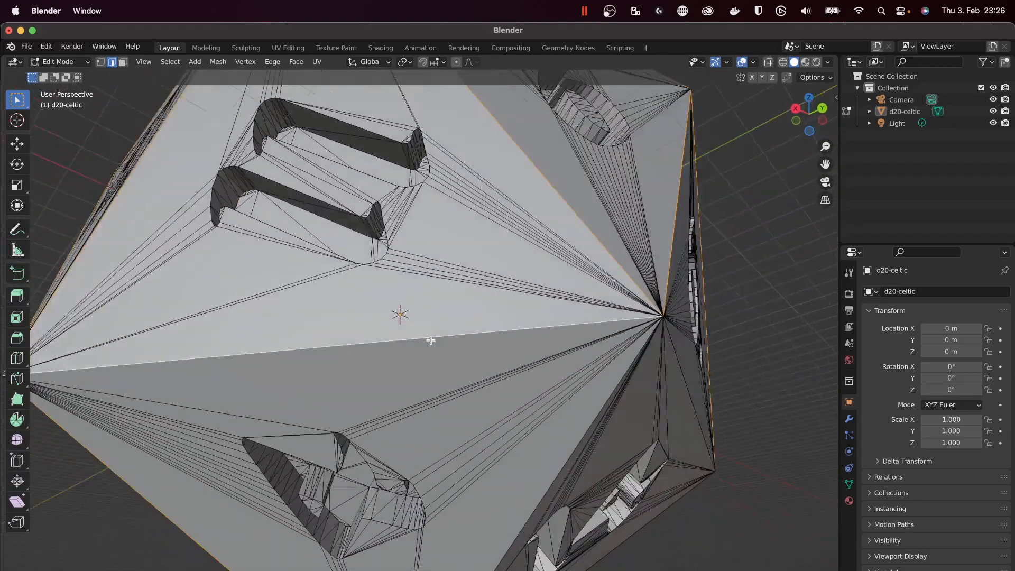
left_click_drag(431, 340, 407, 356)
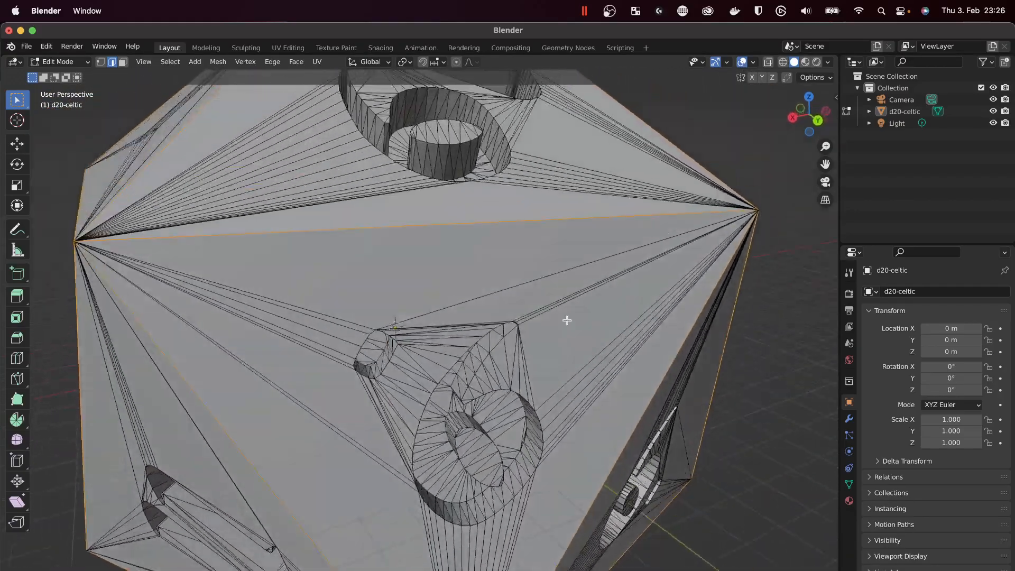
left_click_drag(566, 321, 644, 403)
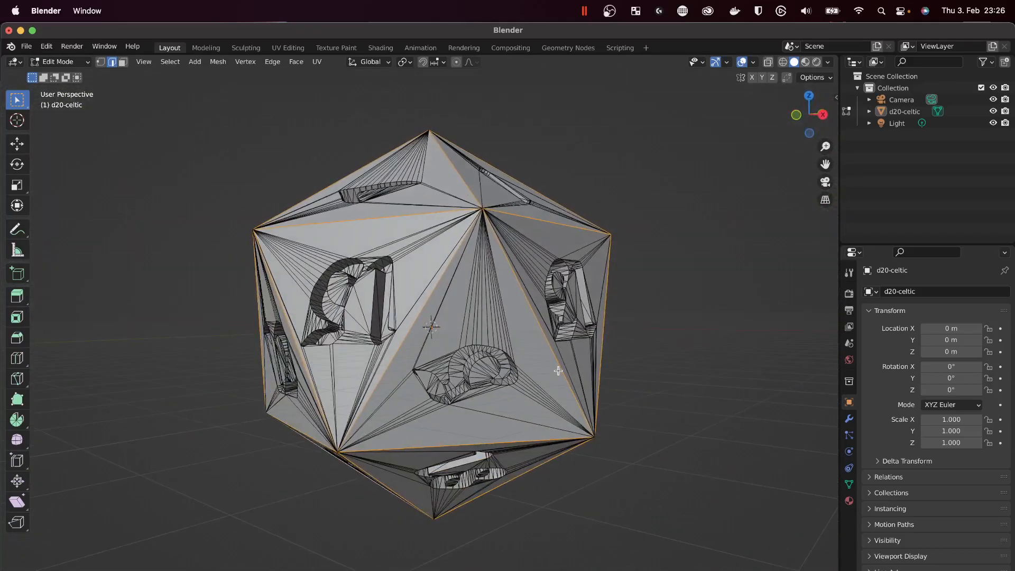
mouse_move(487, 372)
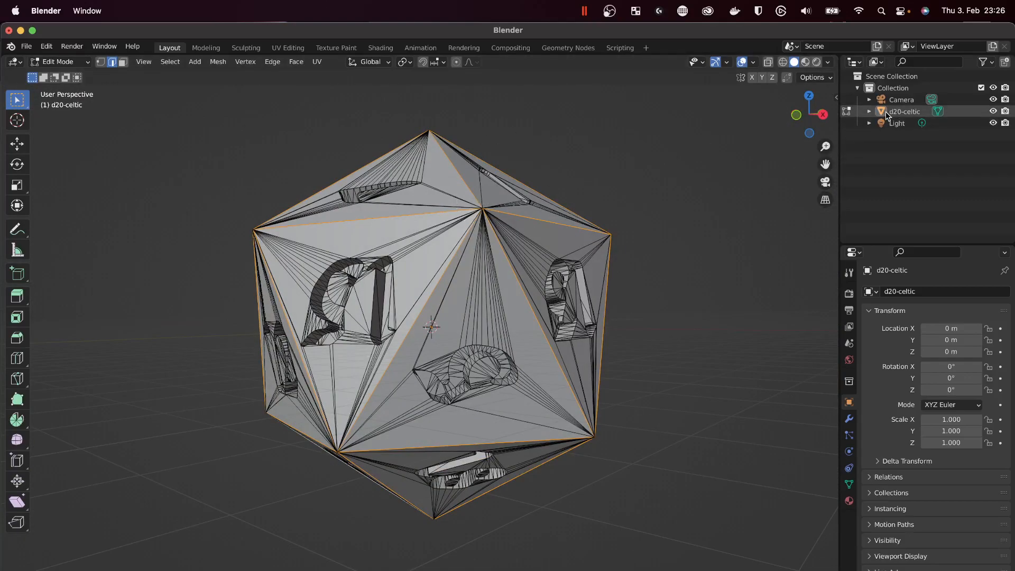
mouse_move(809, 115)
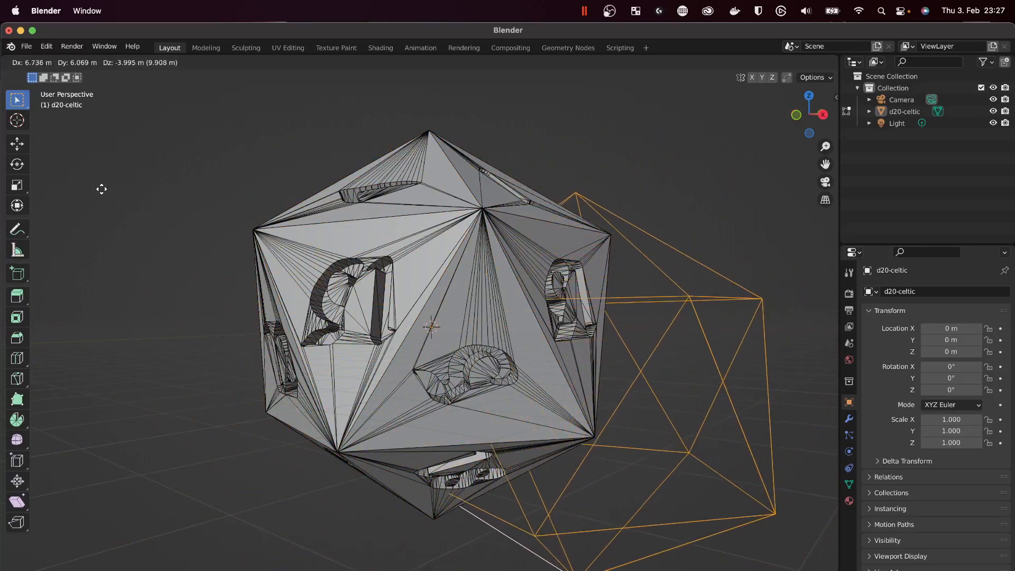
key("Tab")
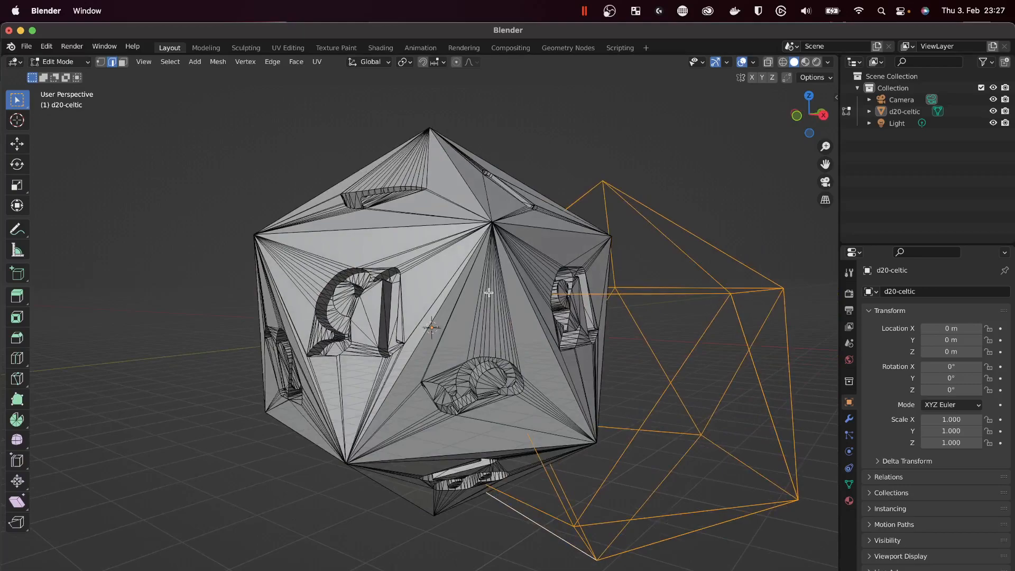
mouse_move(620, 198)
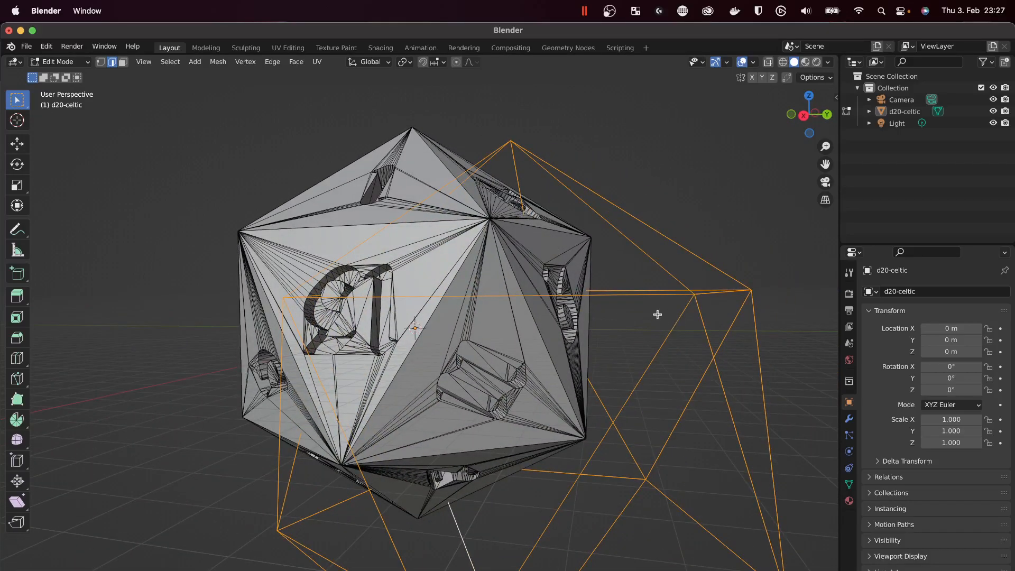
left_click_drag(656, 315, 693, 359)
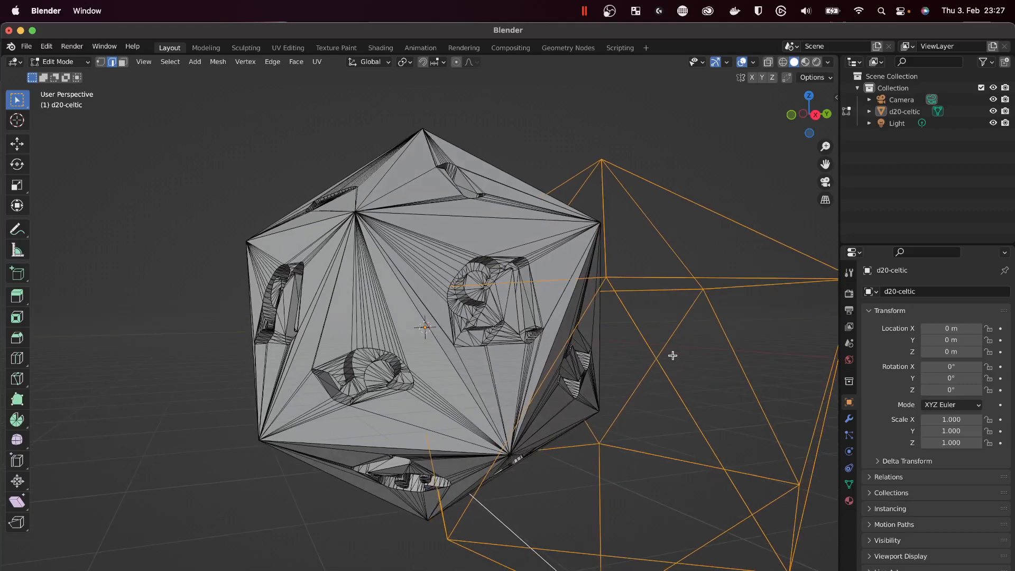
mouse_move(316, 168)
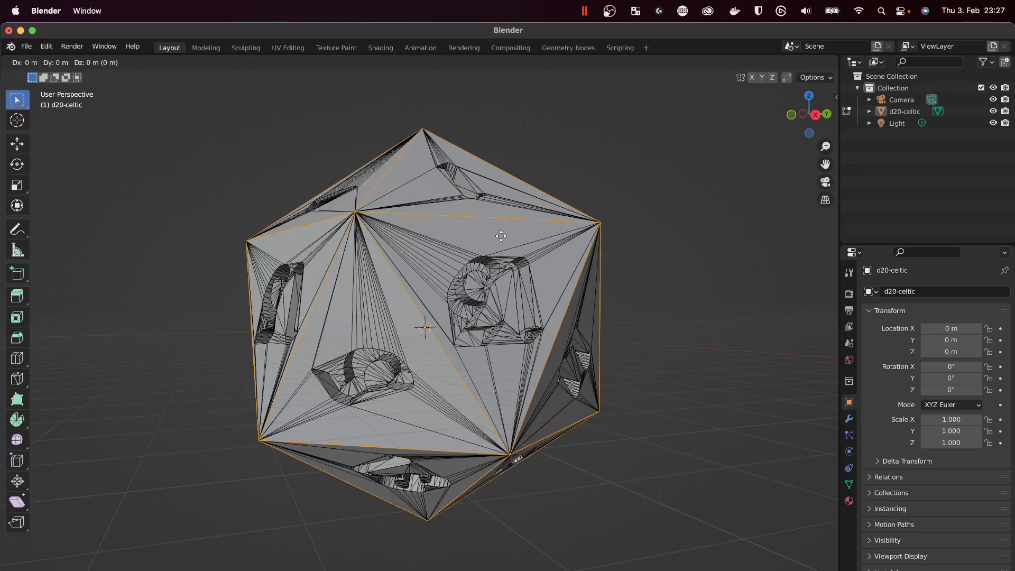
key("Tab")
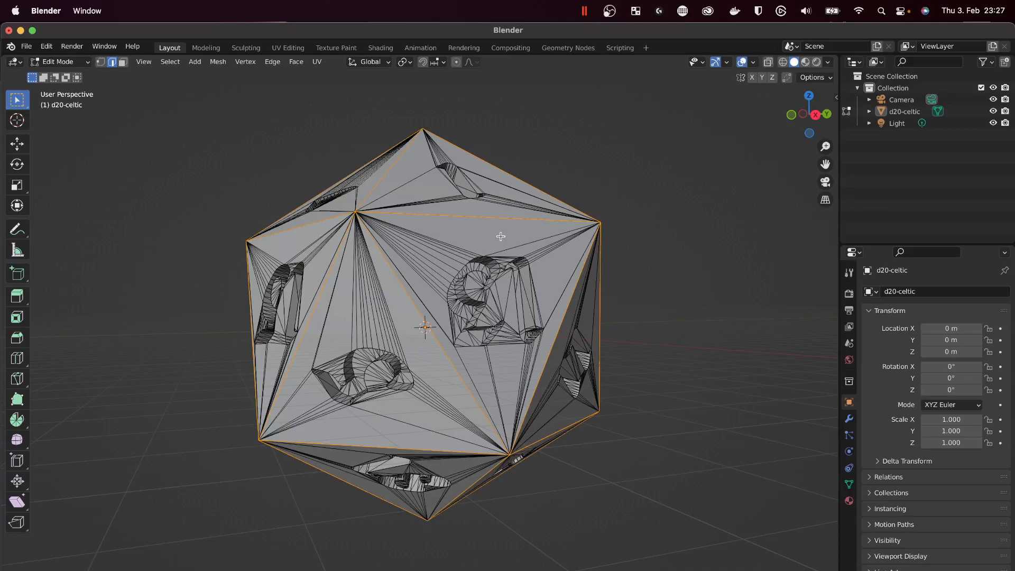
left_click(905, 111)
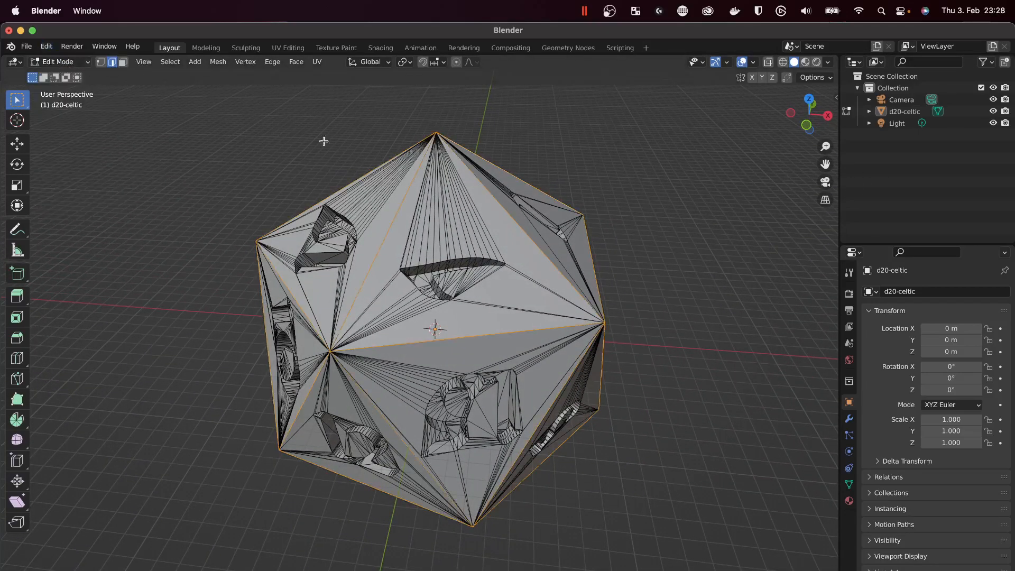
Separate the selected outer faces into a new object, d20-celtic.001.
left_click_drag(324, 141, 624, 208)
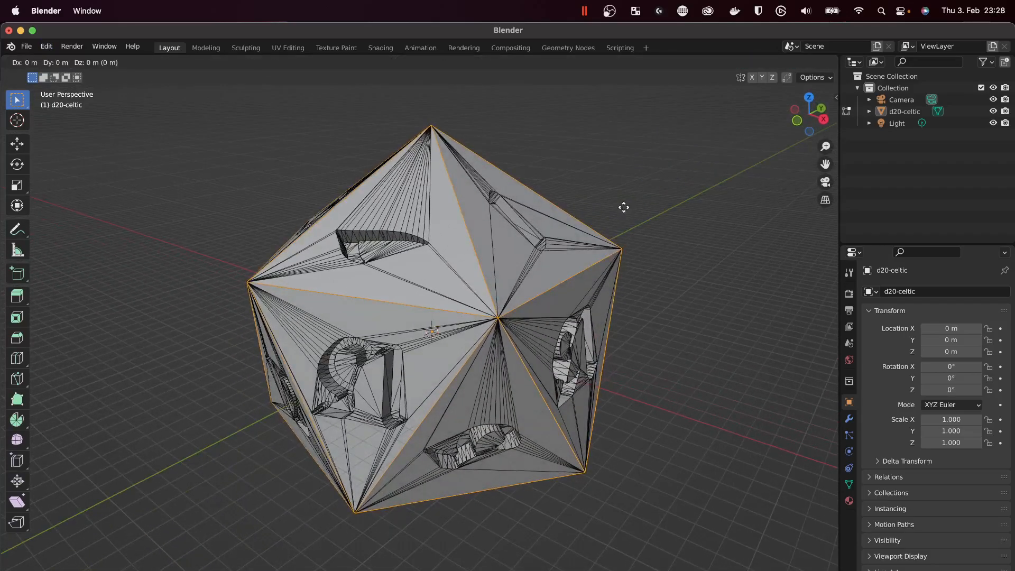
key("Tab")
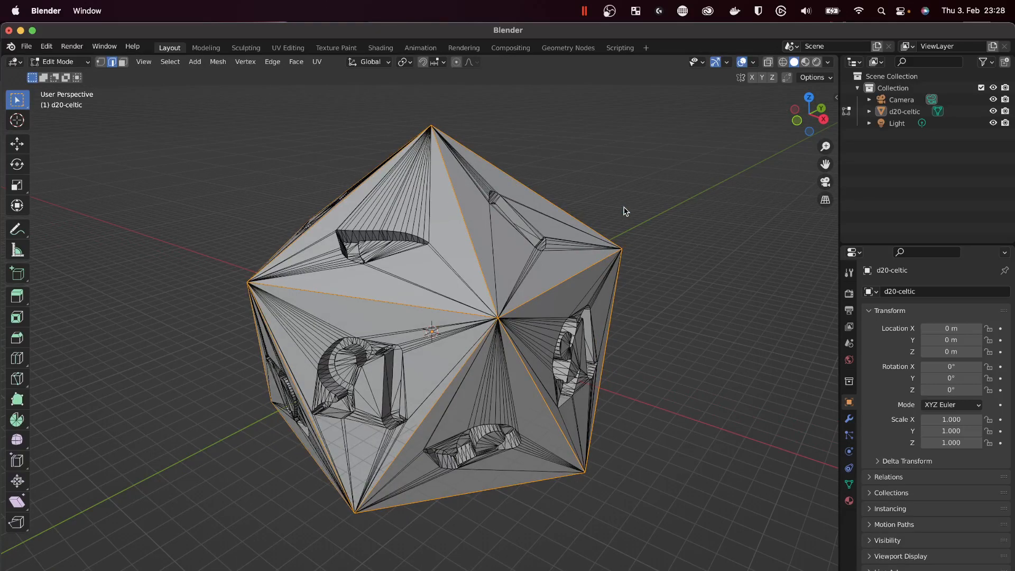
key("p")
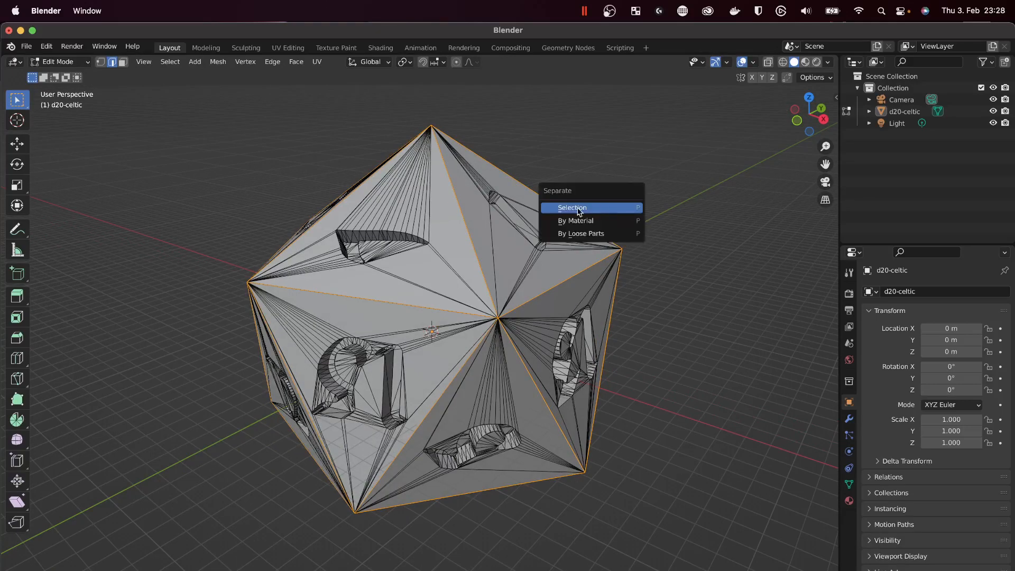
mouse_move(572, 208)
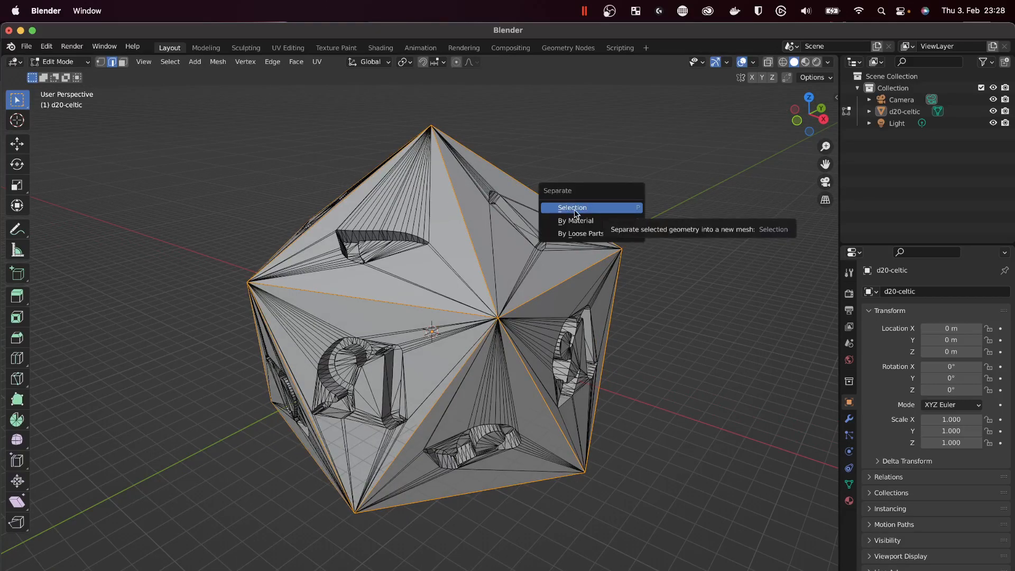
left_click(572, 208)
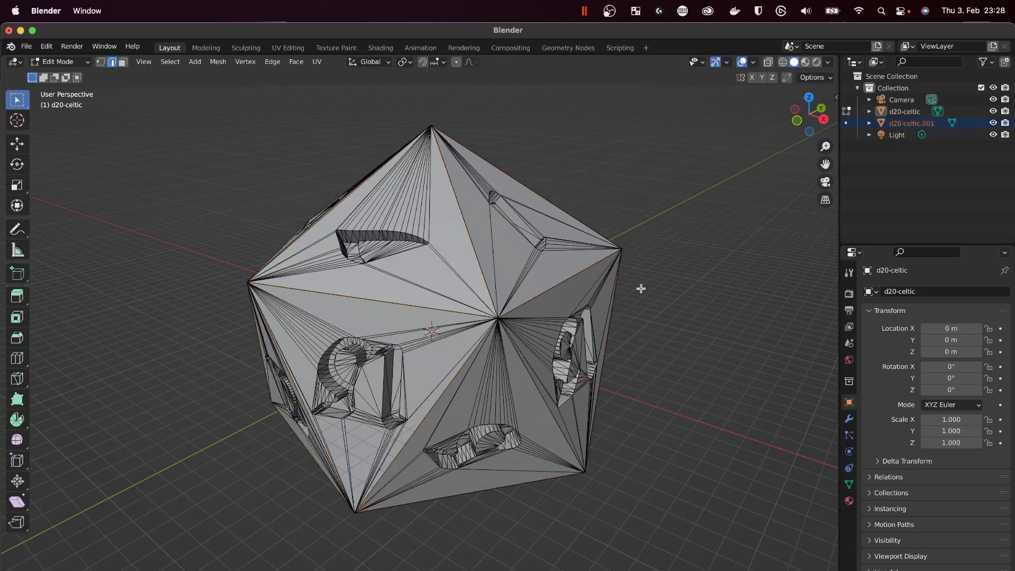
left_click(904, 111)
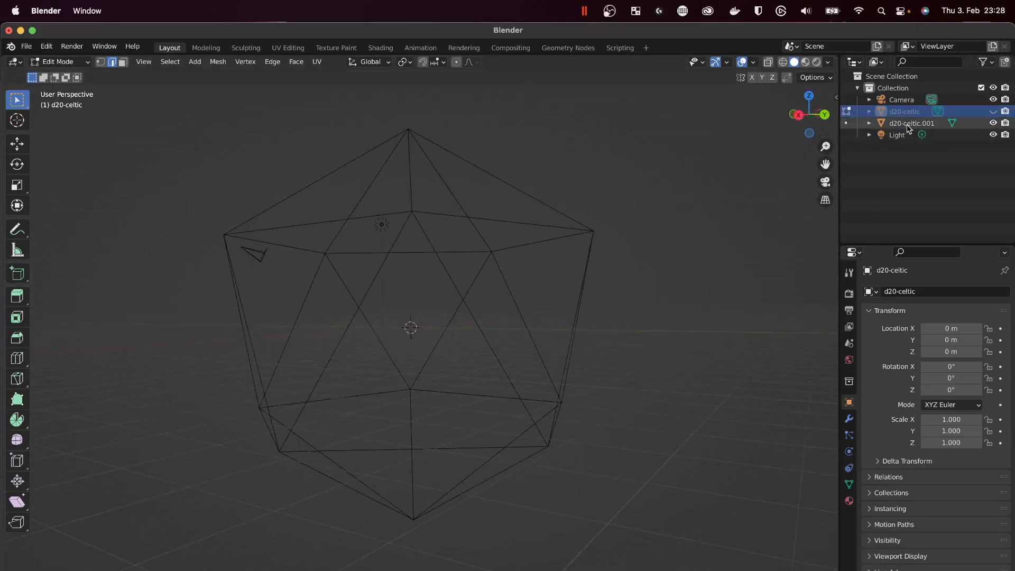
Delete the original d20-celtic from the Outliner, leaving only d20-celtic.001's icosahedron shell.
left_click(910, 123)
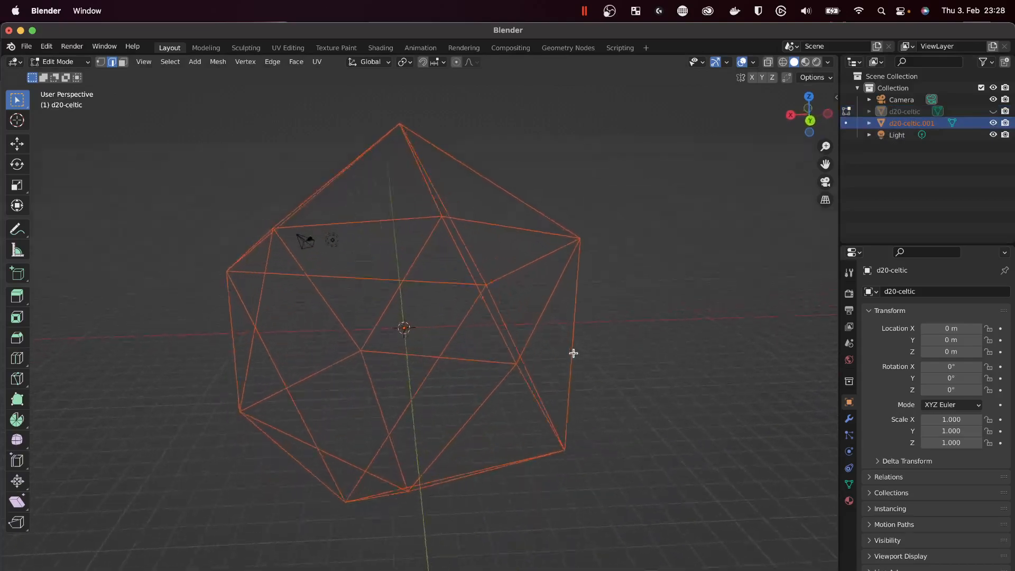
left_click_drag(573, 353, 381, 370)
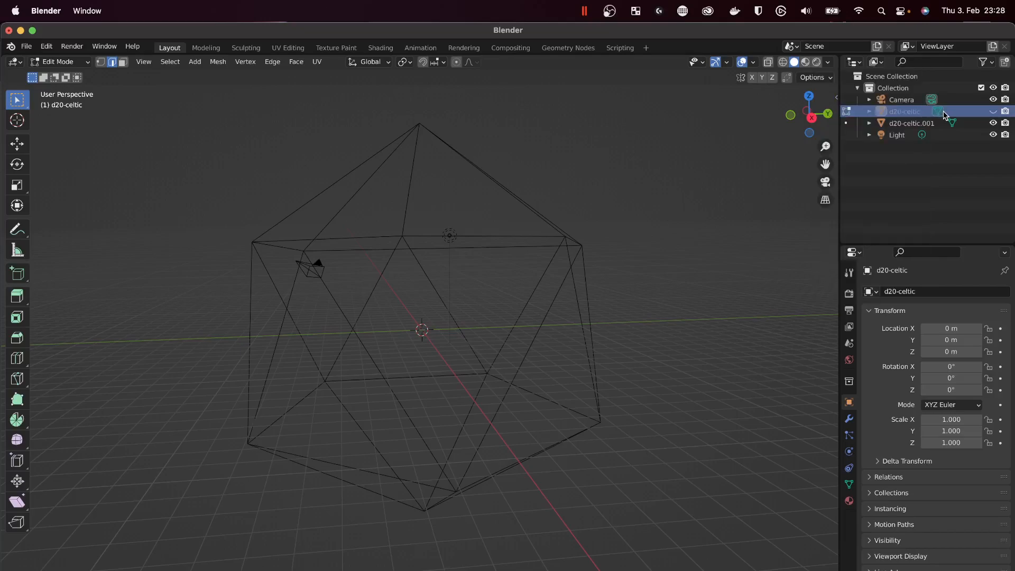
right_click(906, 111)
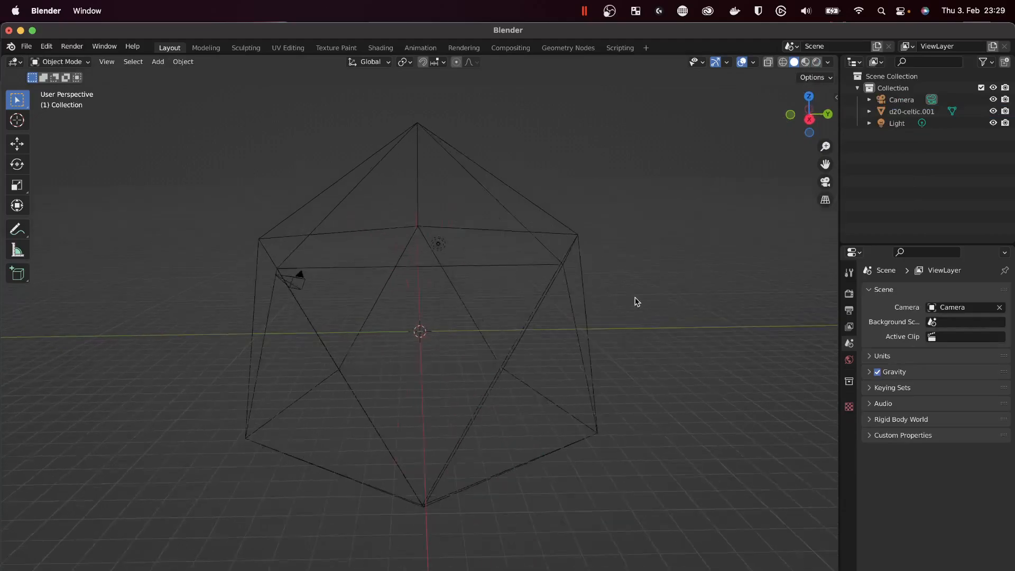
left_click_drag(634, 301, 588, 290)
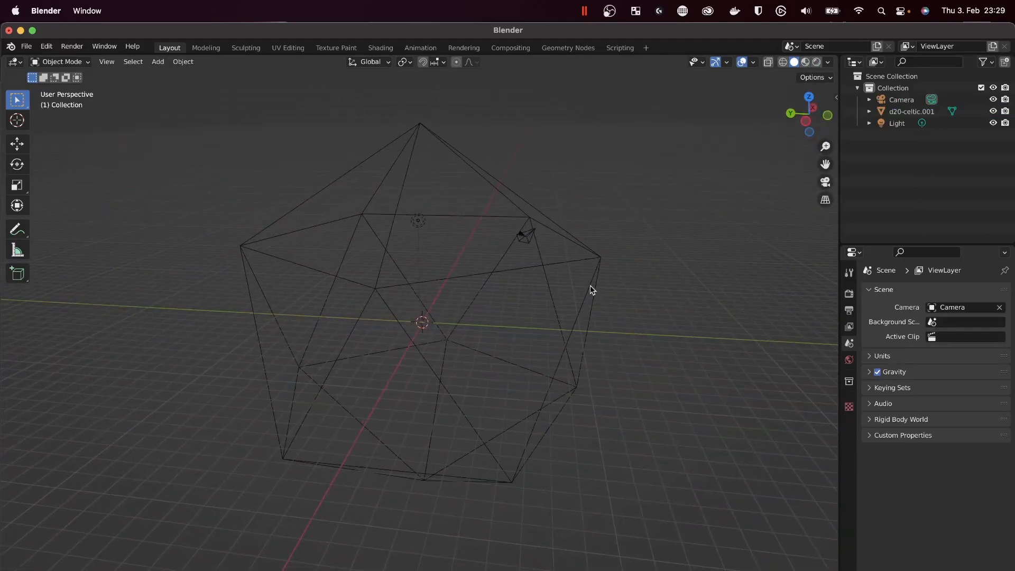
left_click_drag(589, 289, 536, 258)
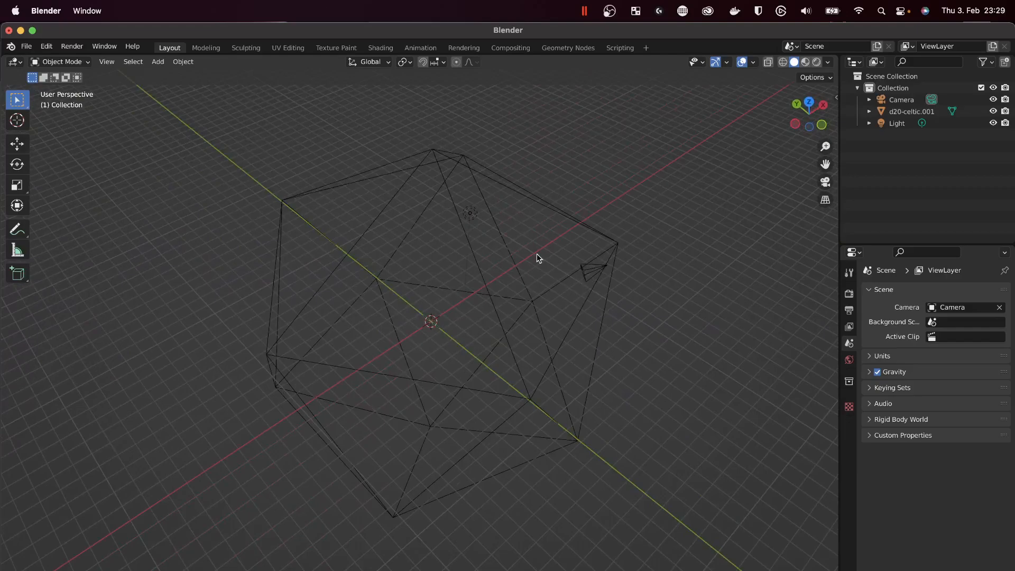
left_click_drag(537, 259, 381, 123)
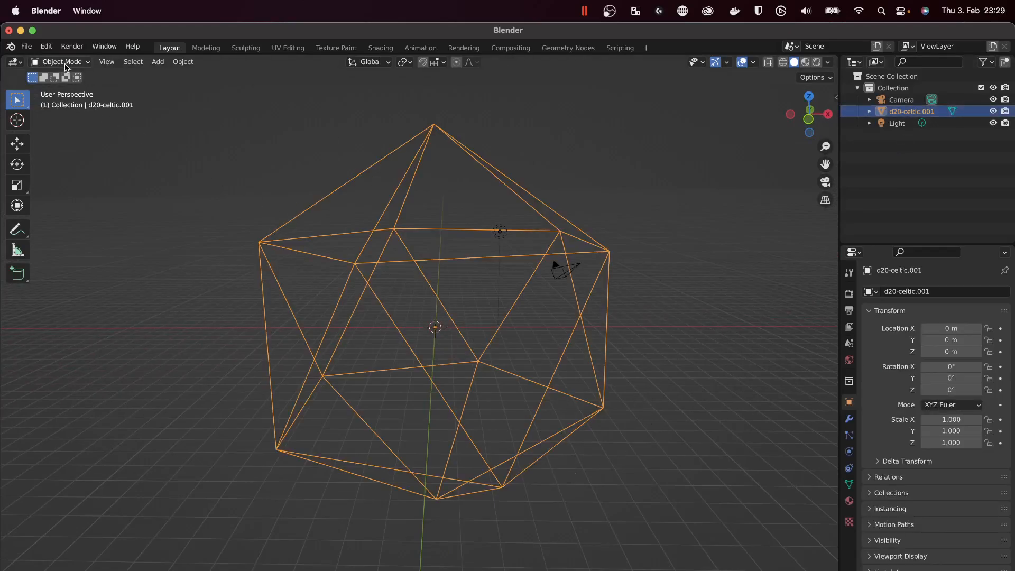
Select all of d20-celtic.001 in Edit Mode and split its faces and edges by vertices.
key("Tab")
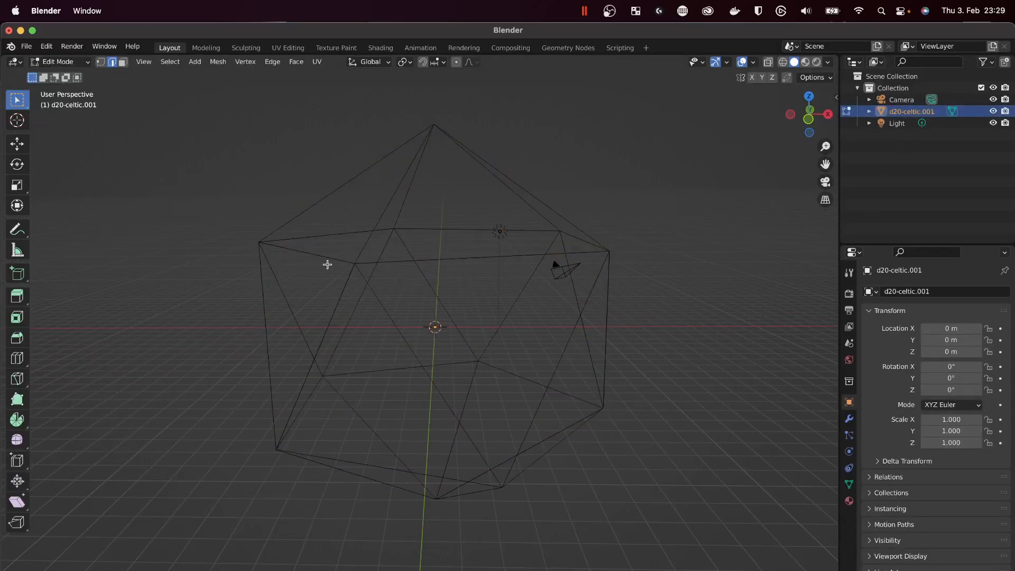
mouse_move(579, 307)
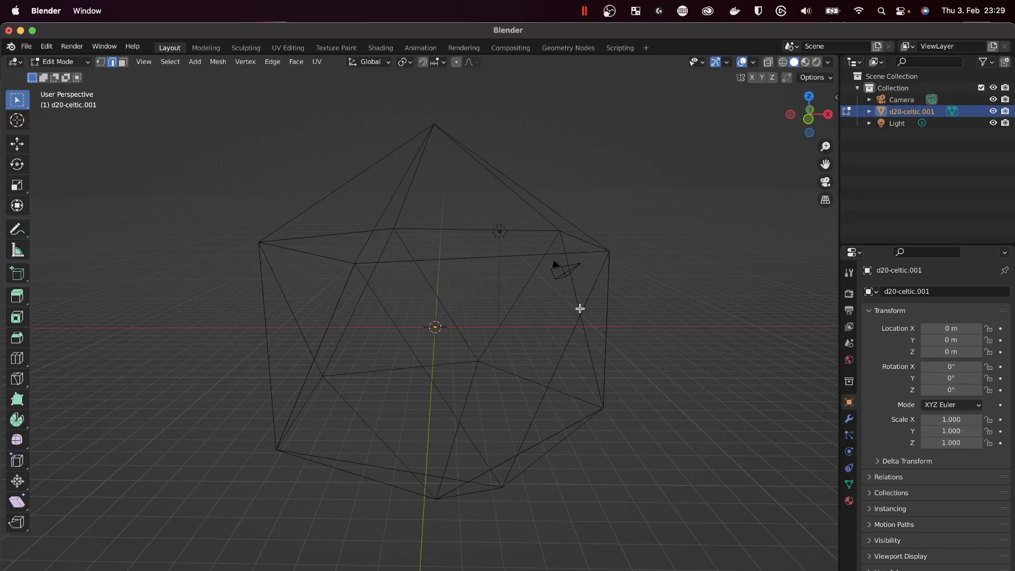
key("a")
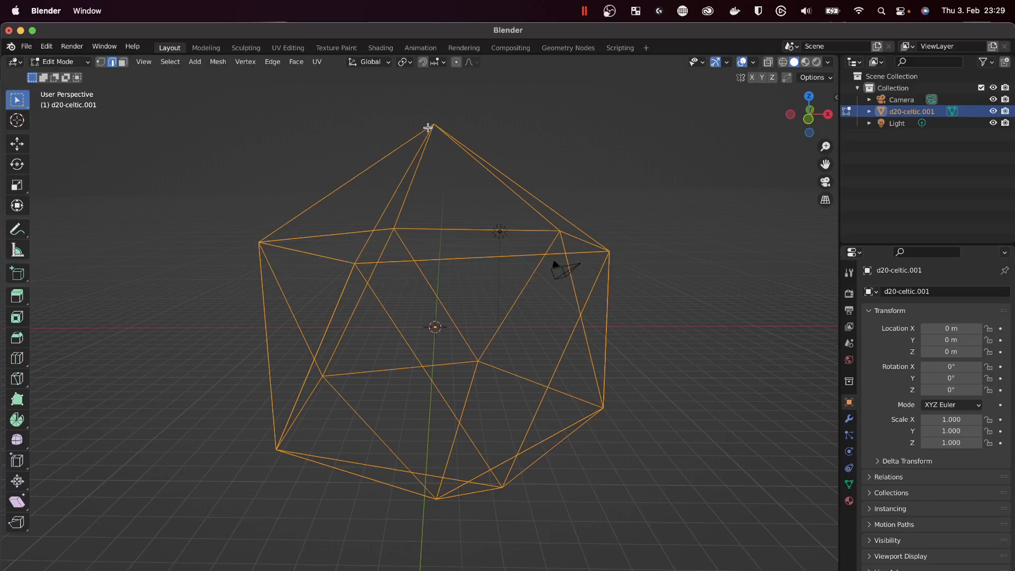
mouse_move(410, 134)
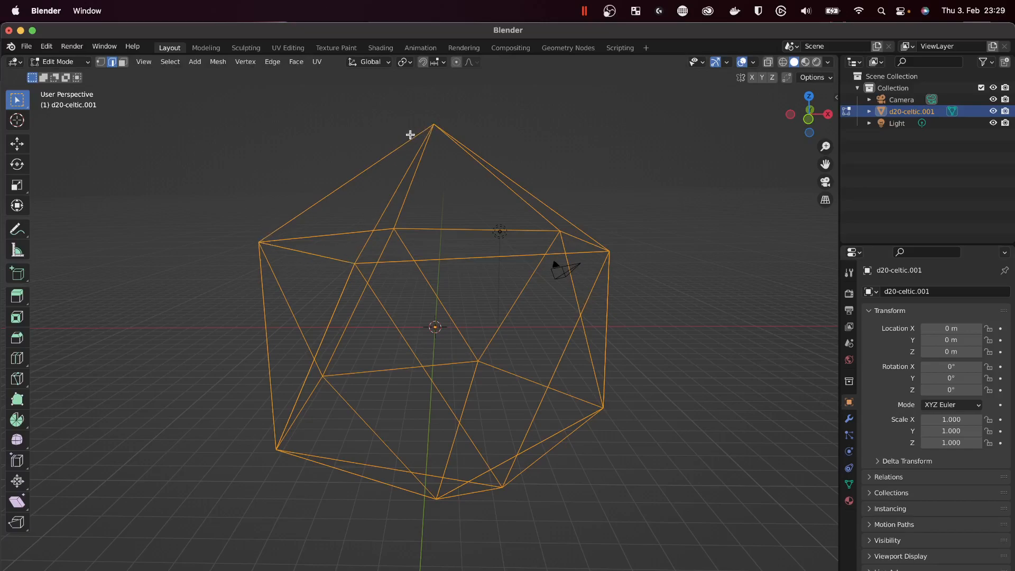
mouse_move(437, 282)
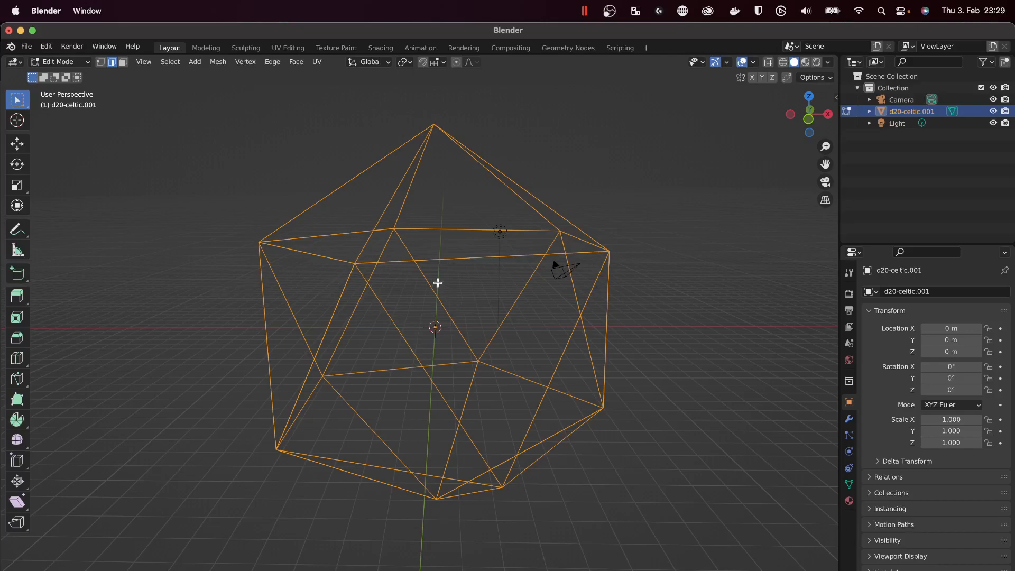
mouse_move(426, 422)
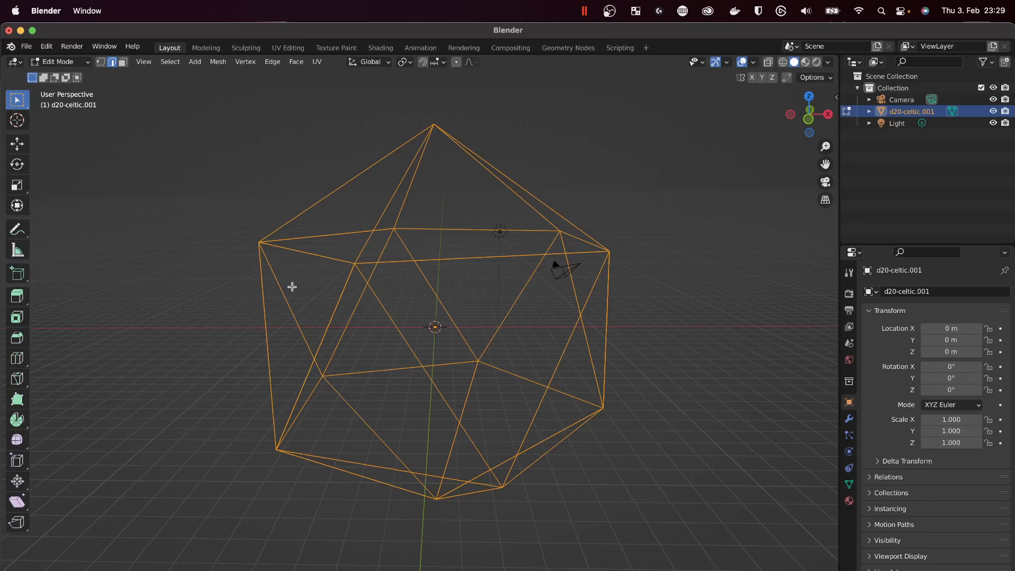
mouse_move(157, 139)
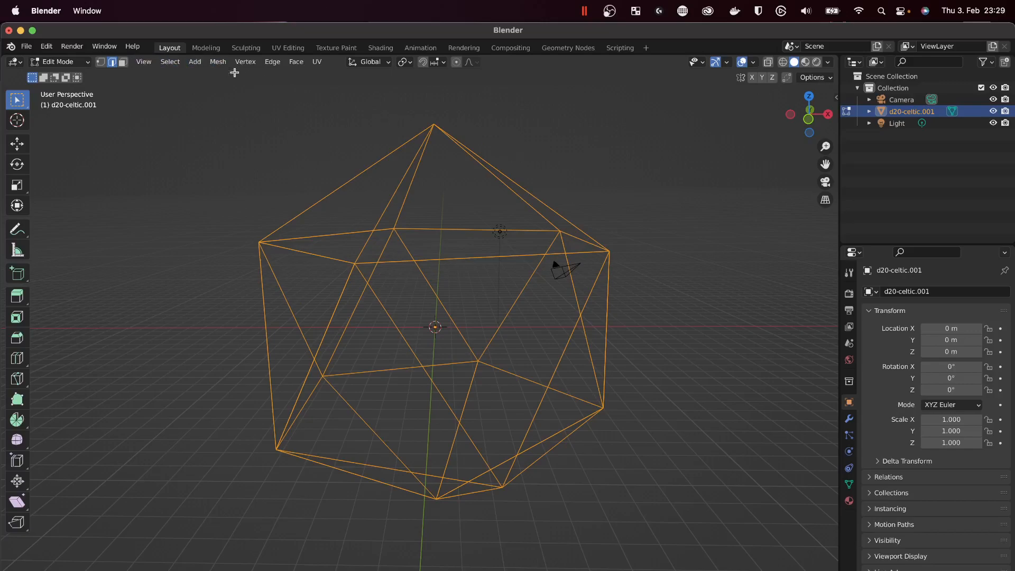
left_click(218, 61)
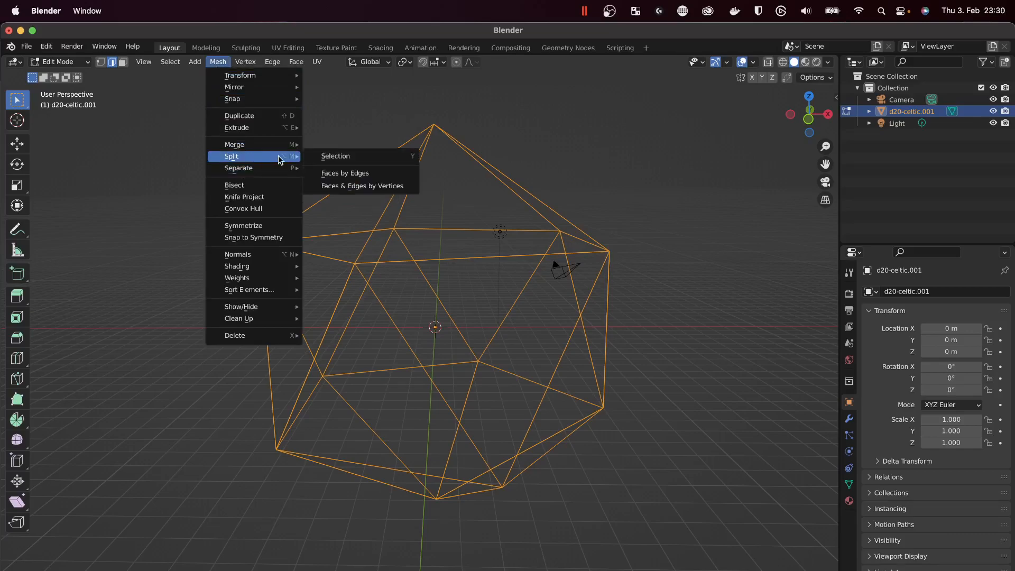
mouse_move(362, 186)
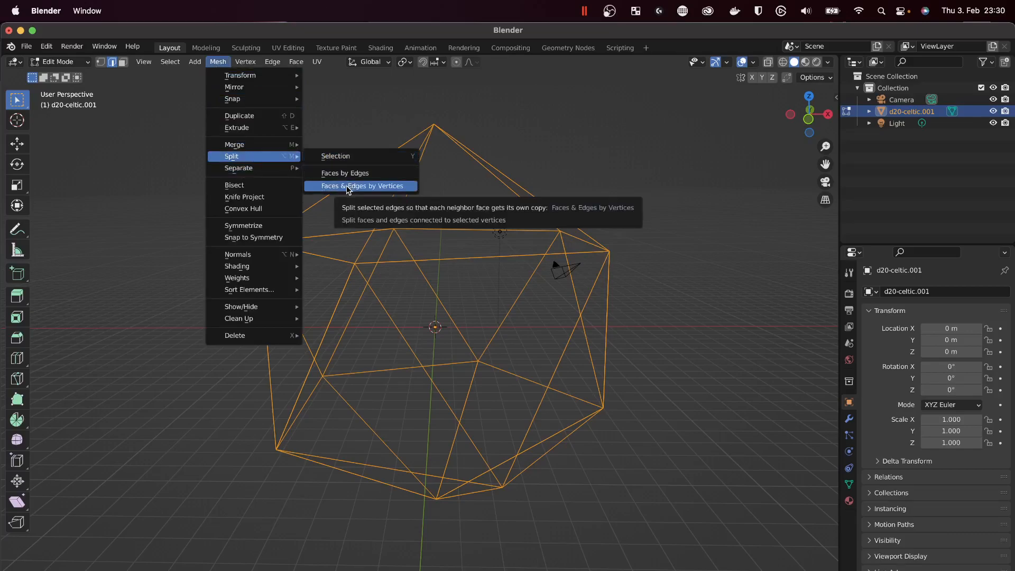
mouse_move(375, 193)
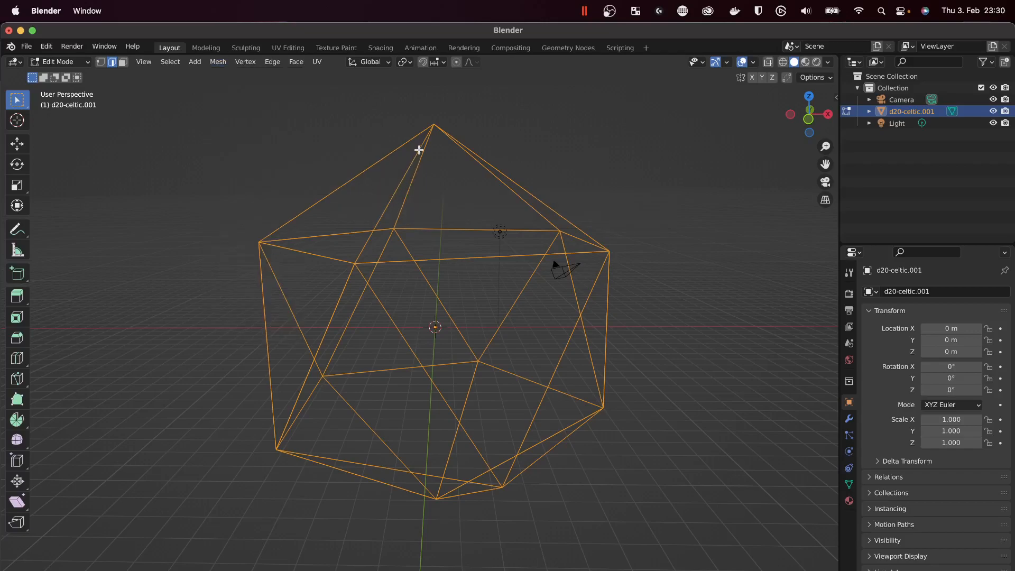
mouse_move(389, 238)
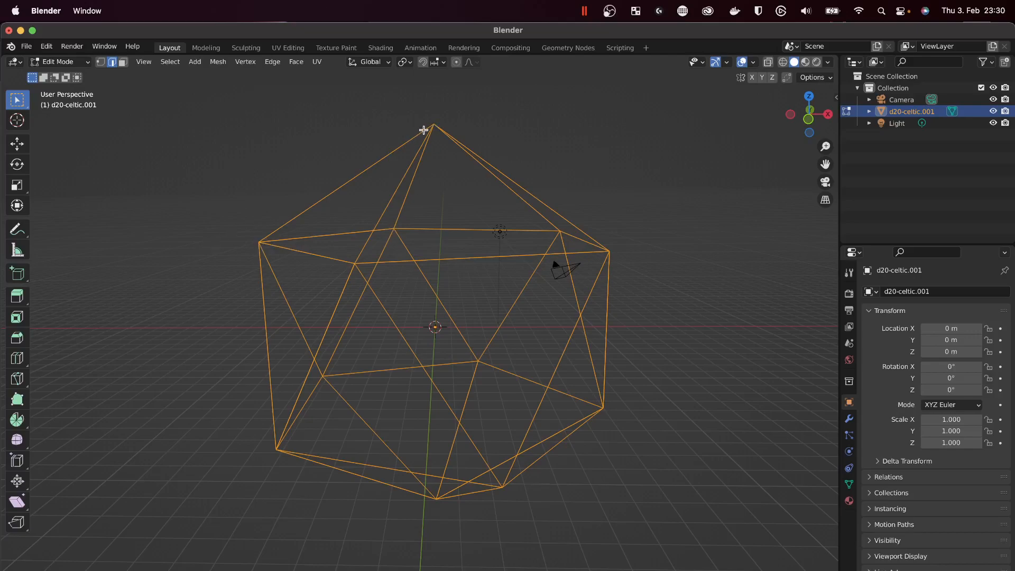
mouse_move(438, 120)
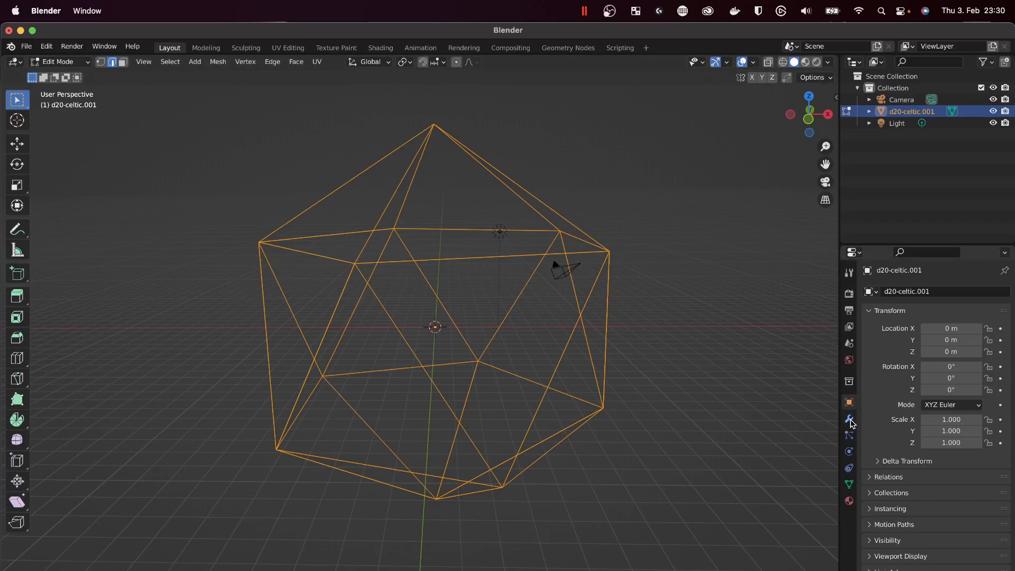
Add a Skin modifier to d20-celtic.001, turning its edges into solid square struts.
left_click(849, 418)
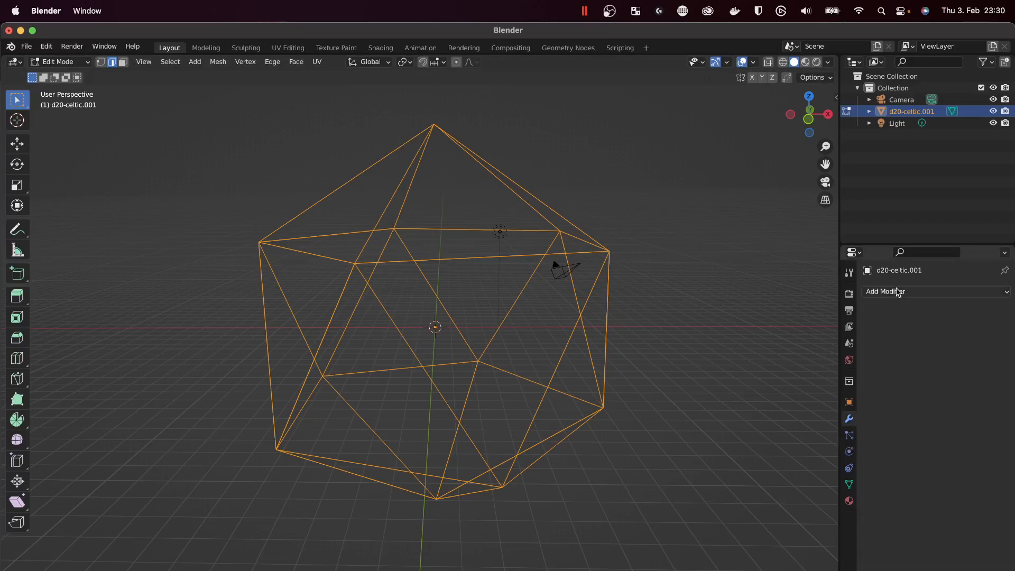
left_click(885, 291)
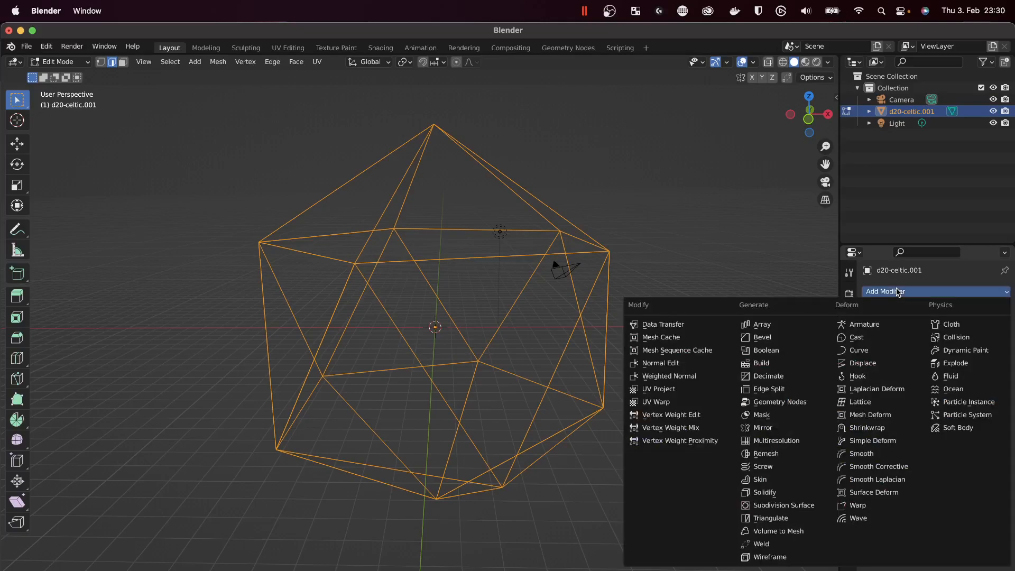
mouse_move(759, 479)
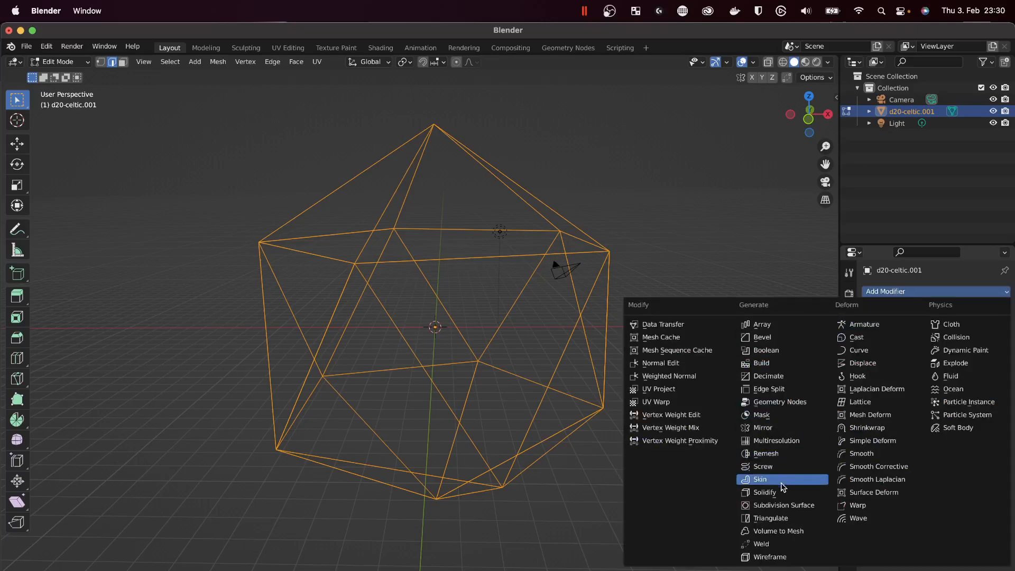
left_click(760, 479)
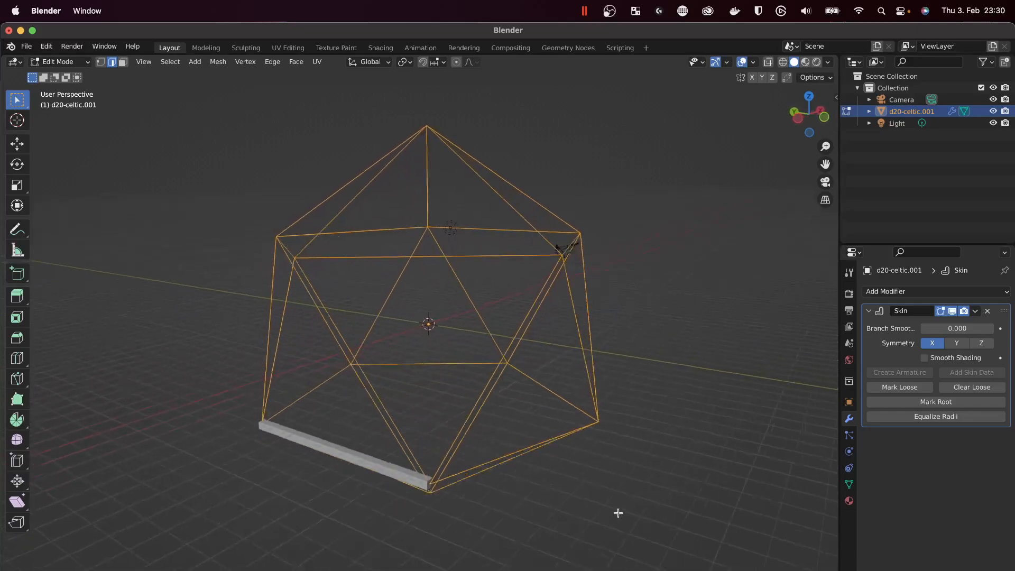
left_click_drag(618, 513, 310, 422)
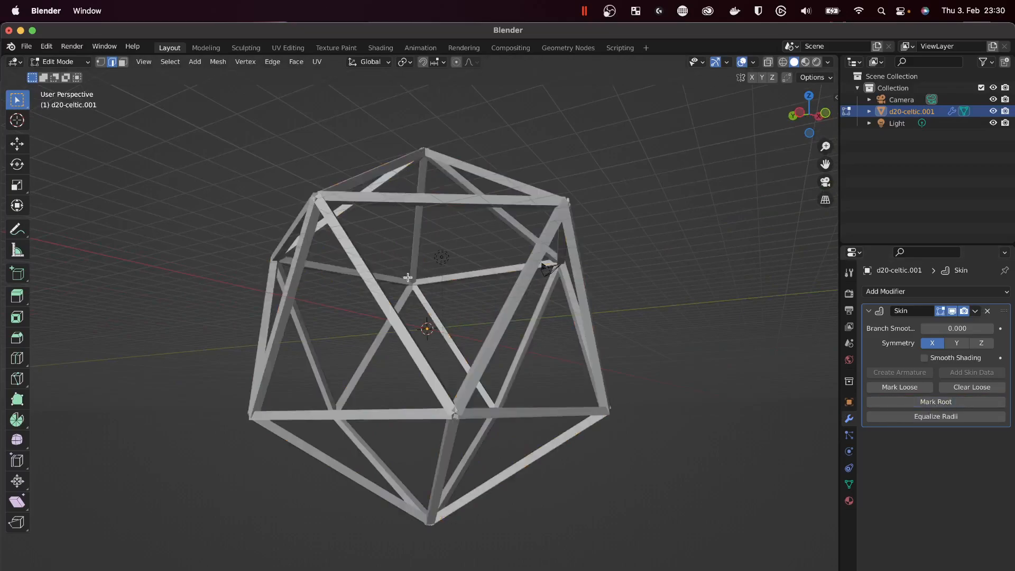
left_click_drag(409, 277, 622, 366)
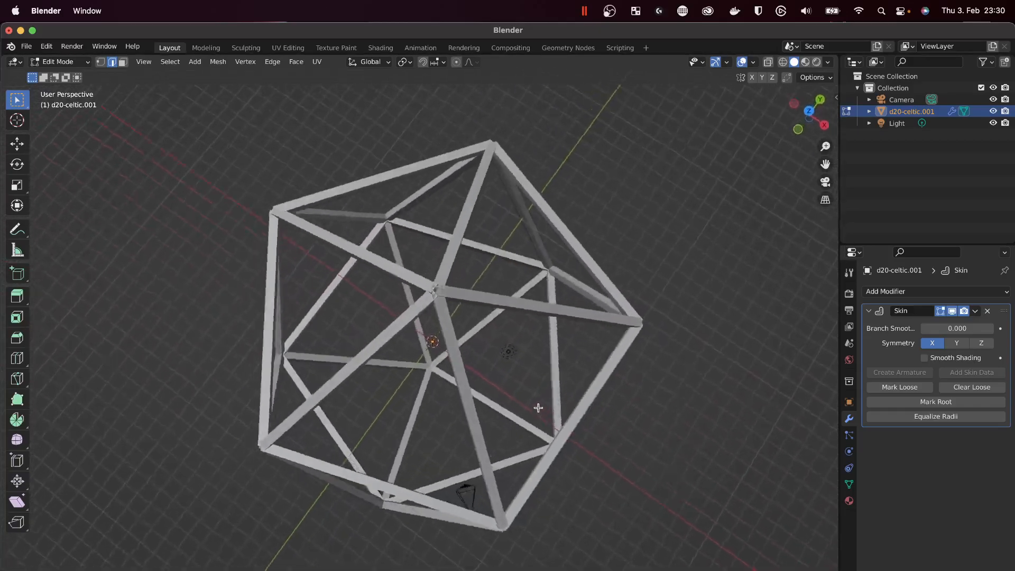
left_click_drag(537, 408, 224, 299)
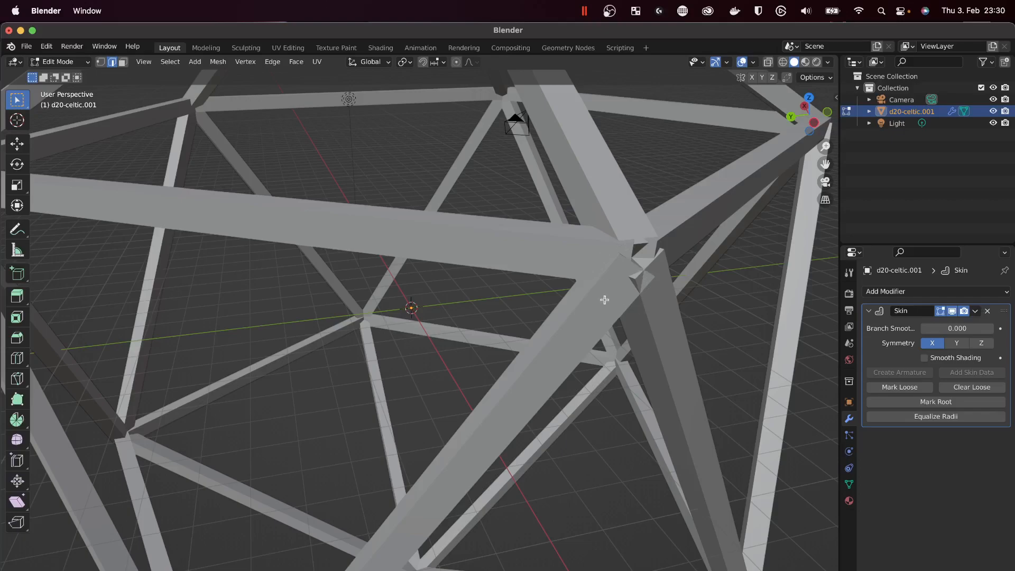
left_click(886, 292)
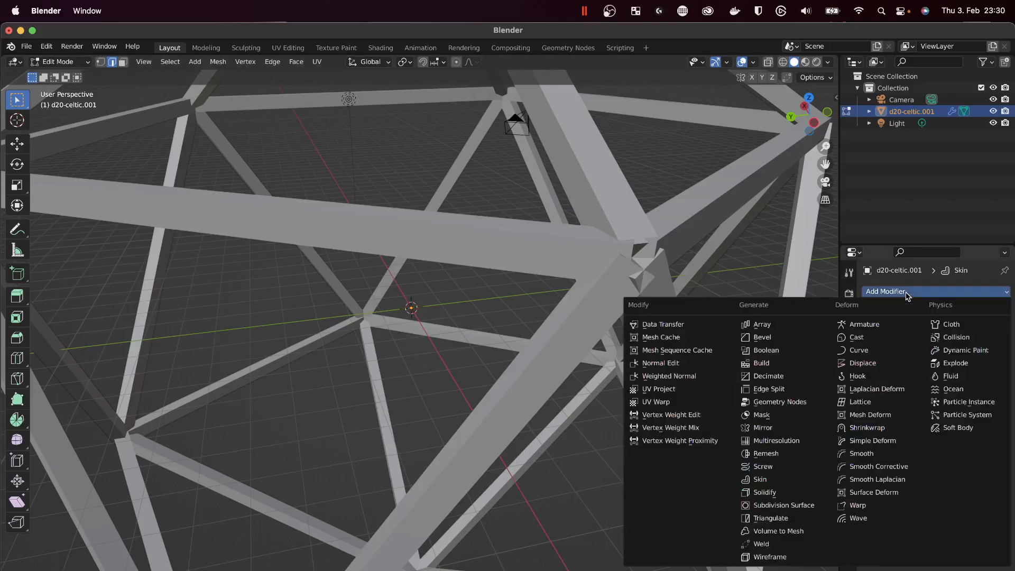
mouse_move(759, 479)
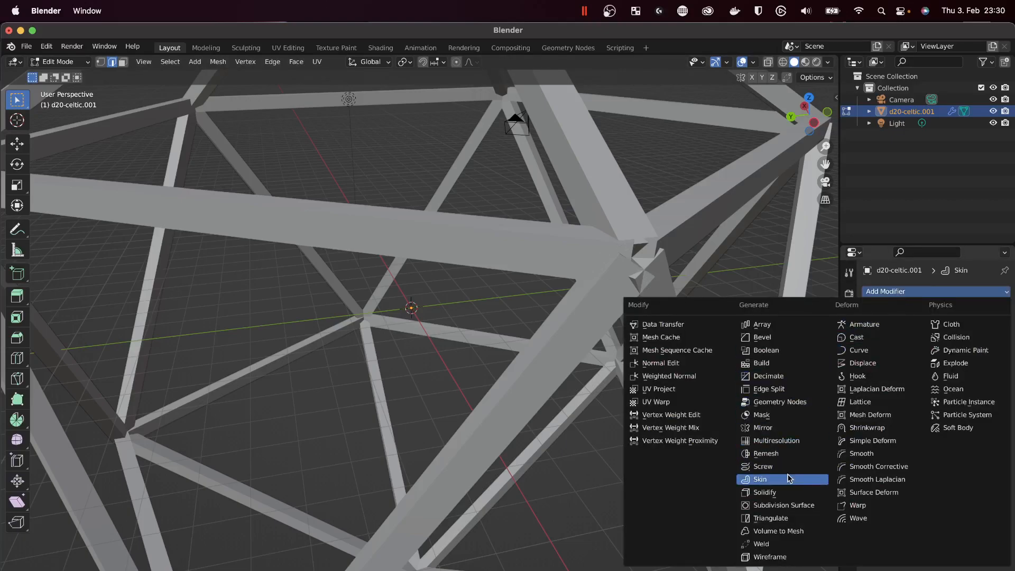
mouse_move(784, 505)
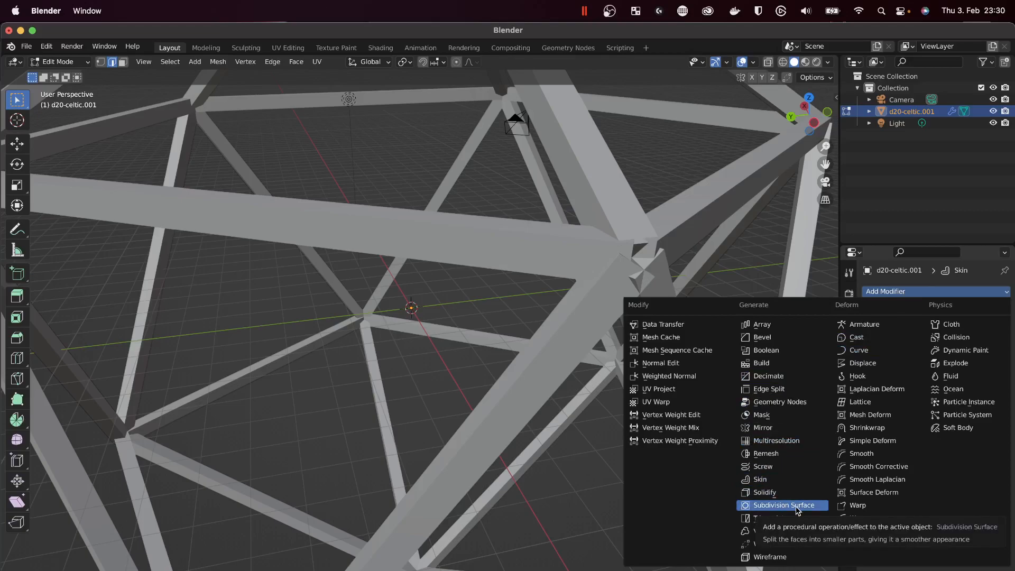
left_click(783, 506)
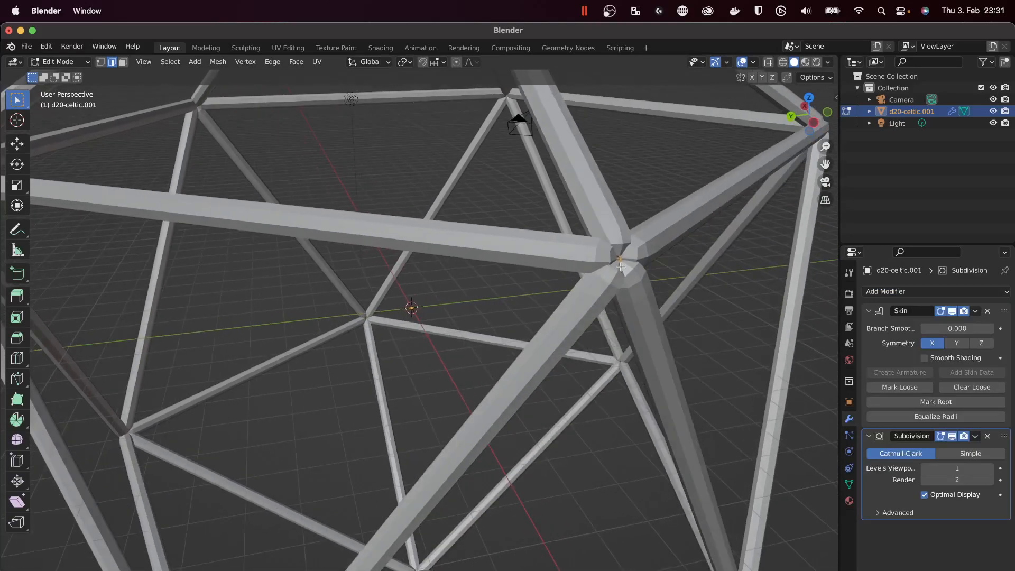
mouse_move(612, 253)
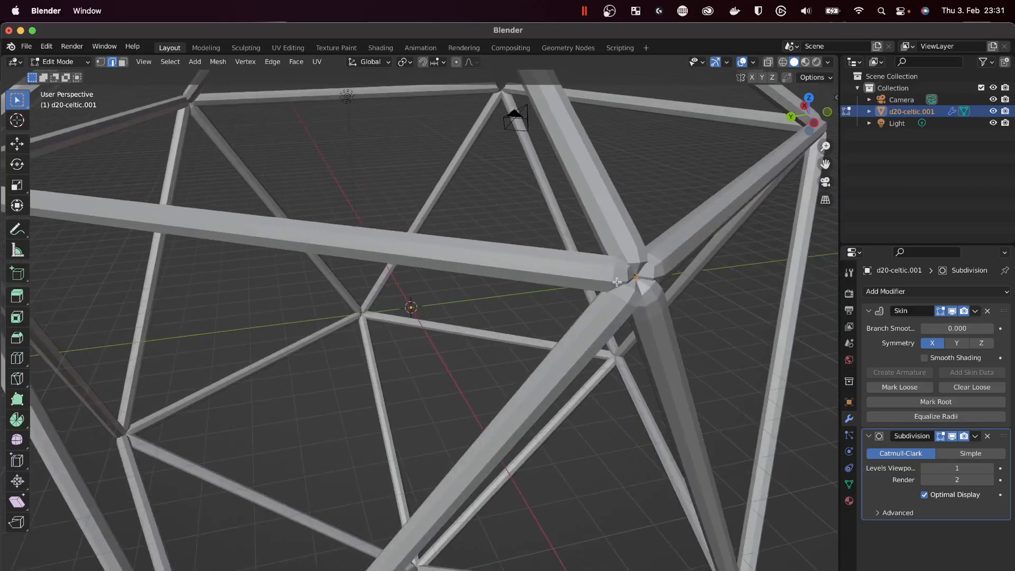
scroll("down", 3)
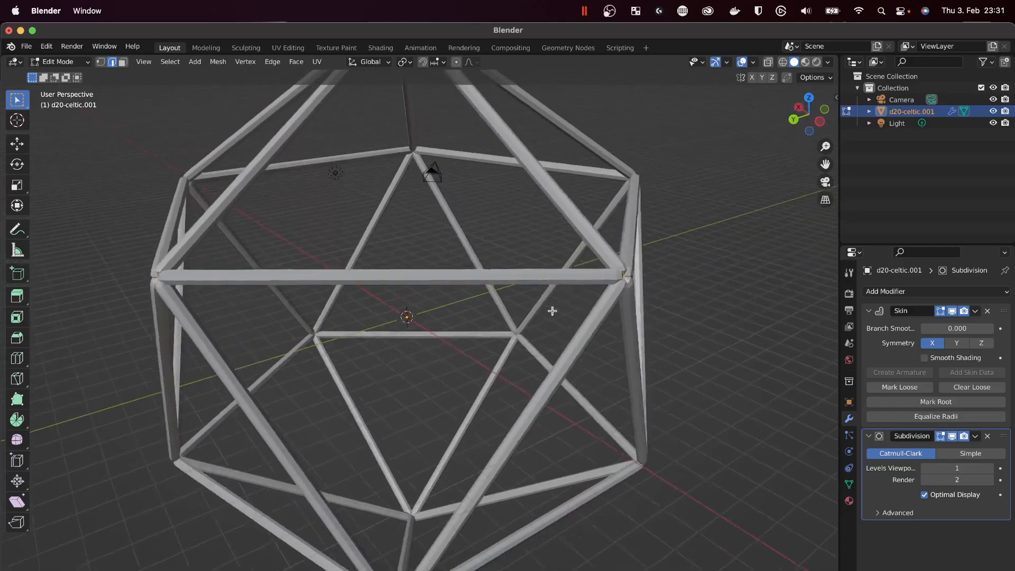
left_click_drag(550, 311, 612, 280)
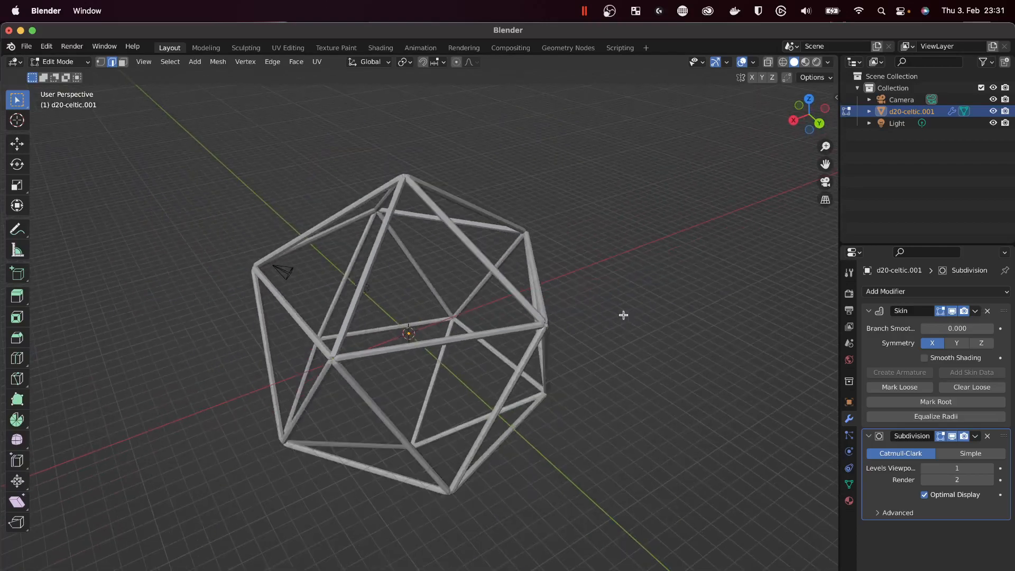
left_click_drag(624, 315, 495, 302)
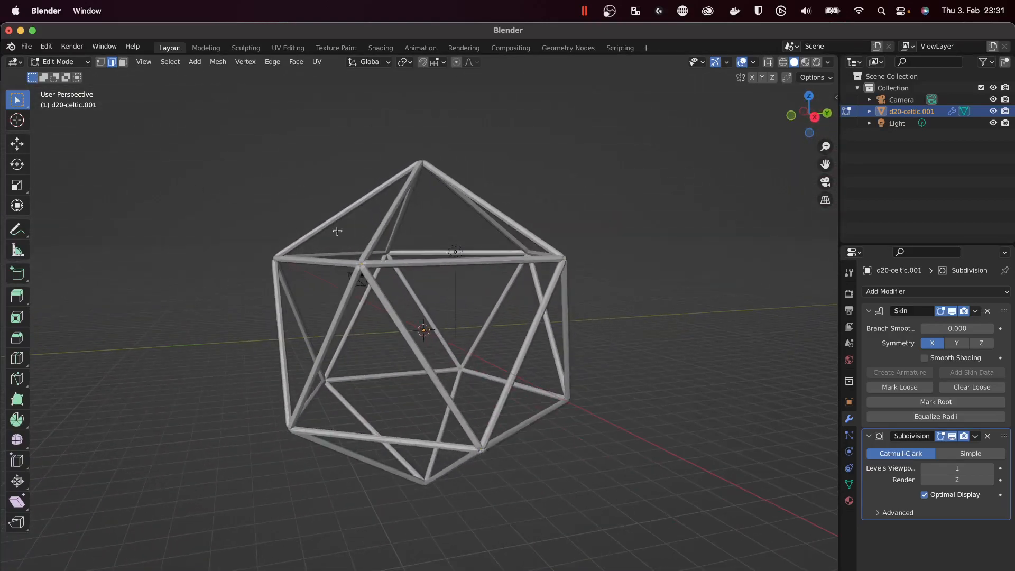
Export the wireframe skeleton as an STL file into the dnd/dice folder.
left_click(25, 46)
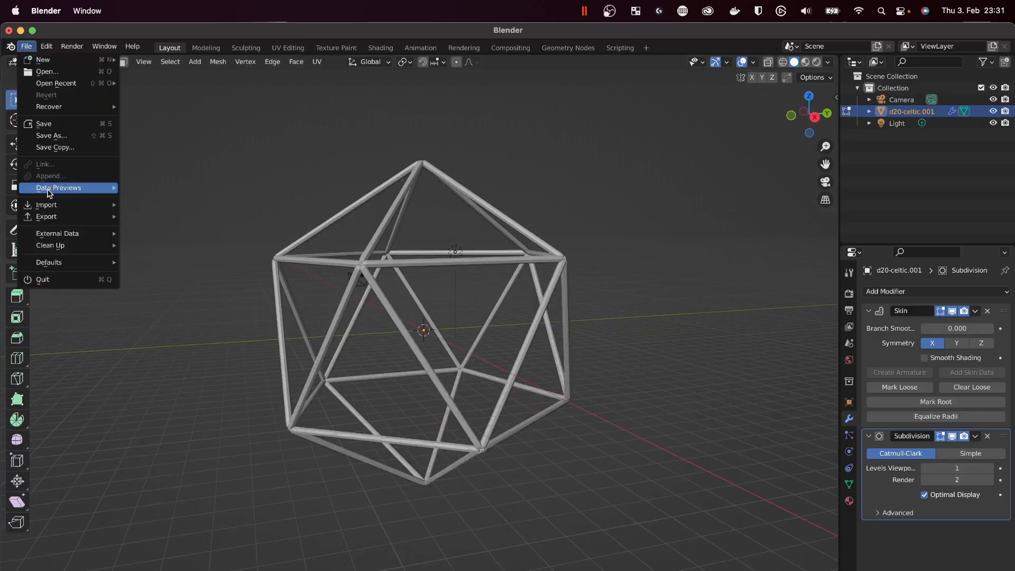
mouse_move(46, 216)
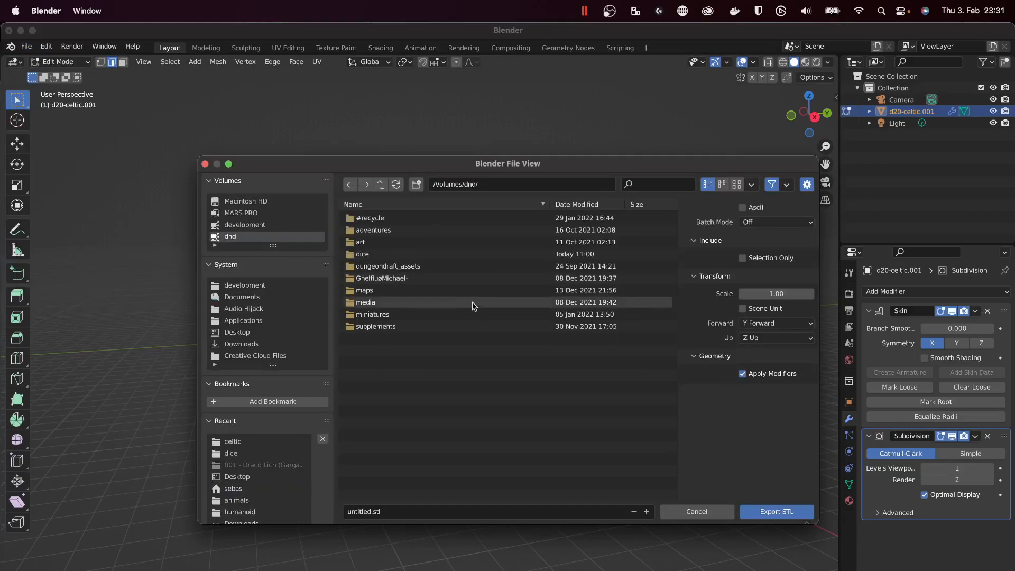
double_click(362, 253)
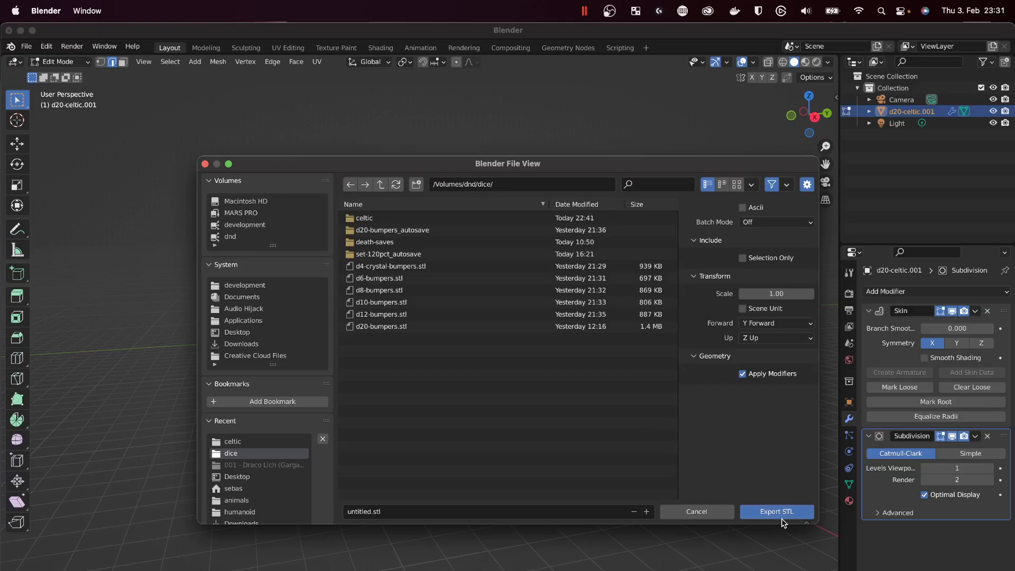
left_click(775, 512)
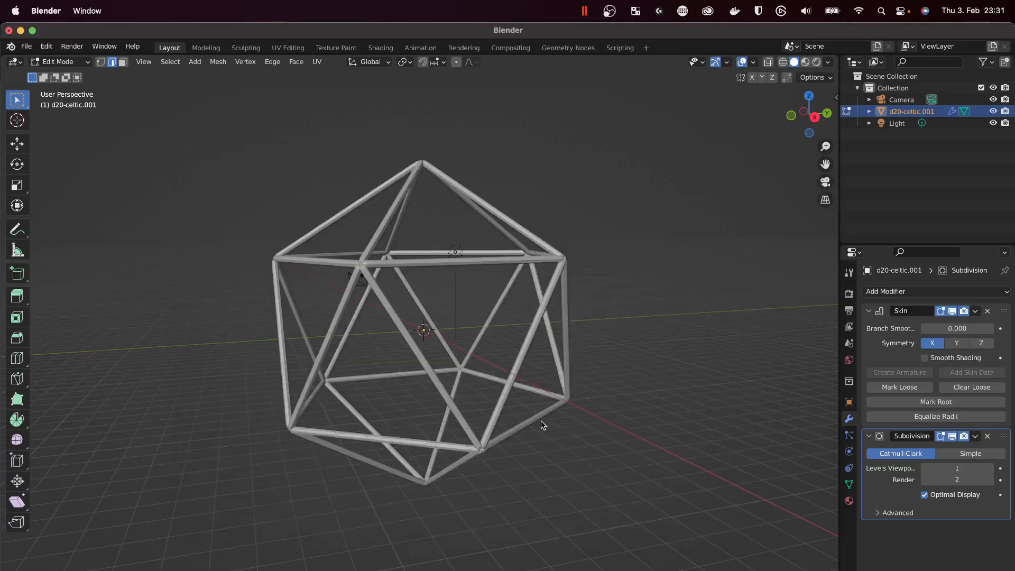
mouse_move(304, 337)
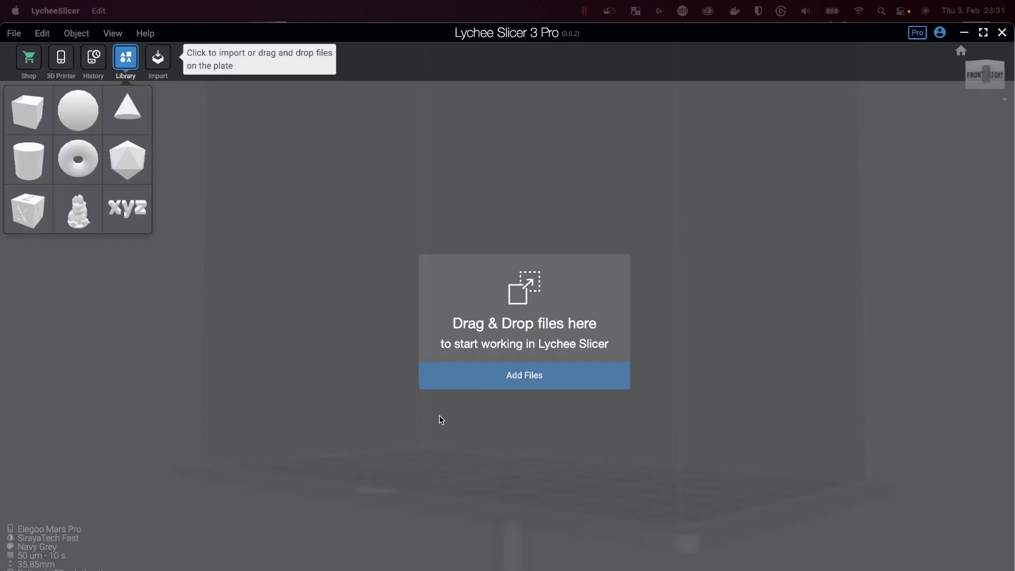
mouse_move(403, 380)
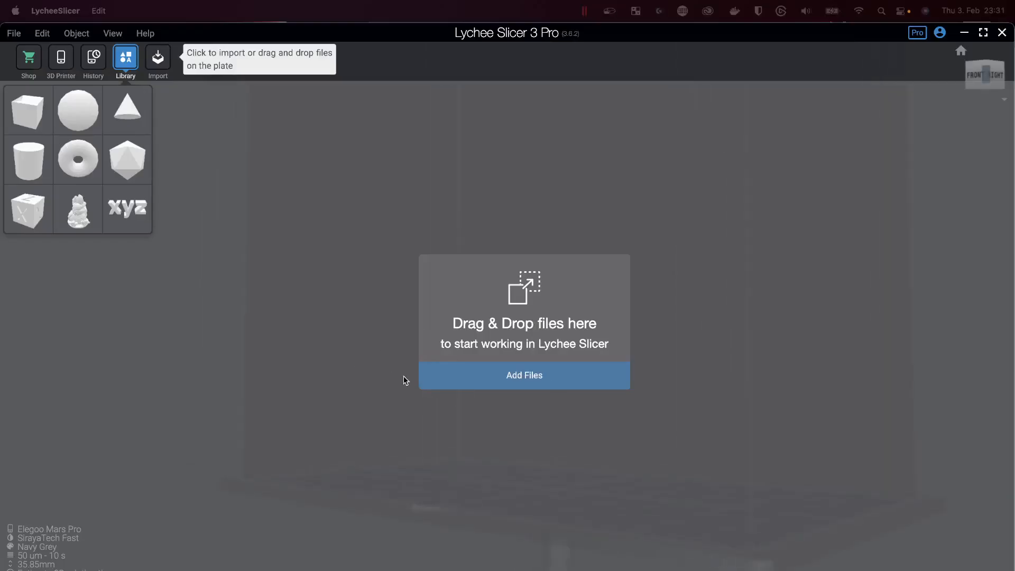
mouse_move(570, 380)
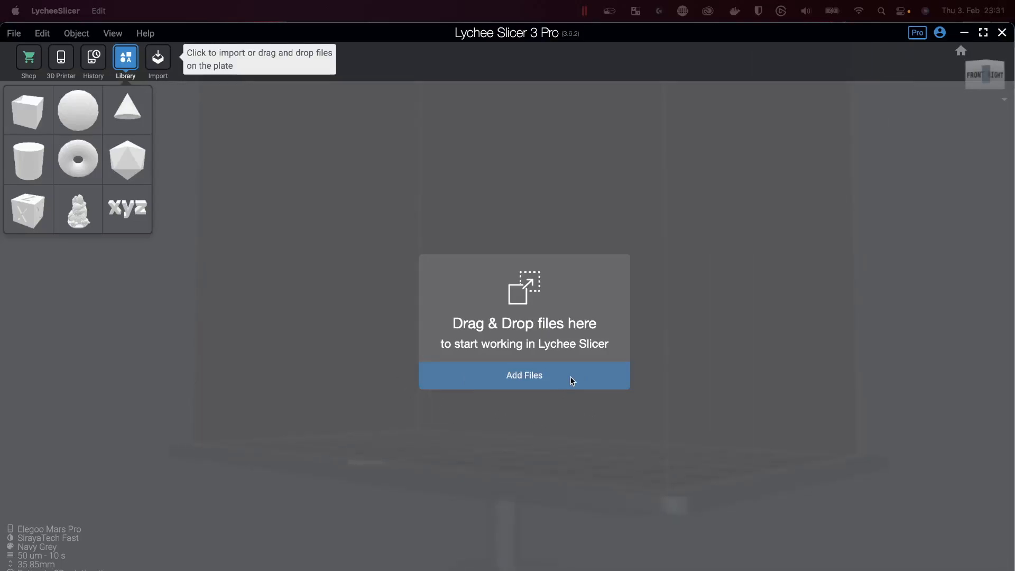
Add d20-celtic.stl and d20-bumpers.stl from the dice folder onto the plate together.
left_click(524, 374)
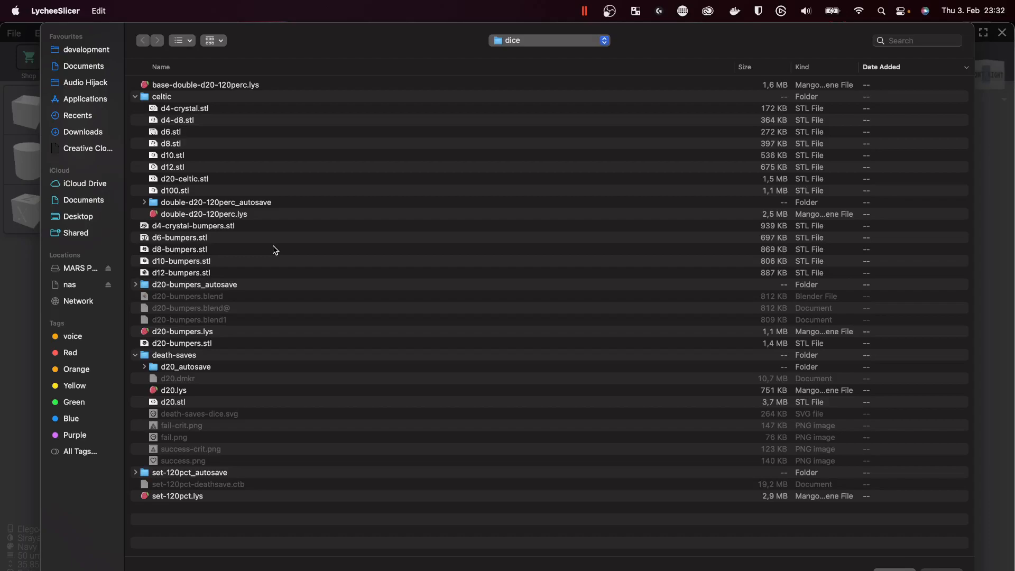
mouse_move(264, 247)
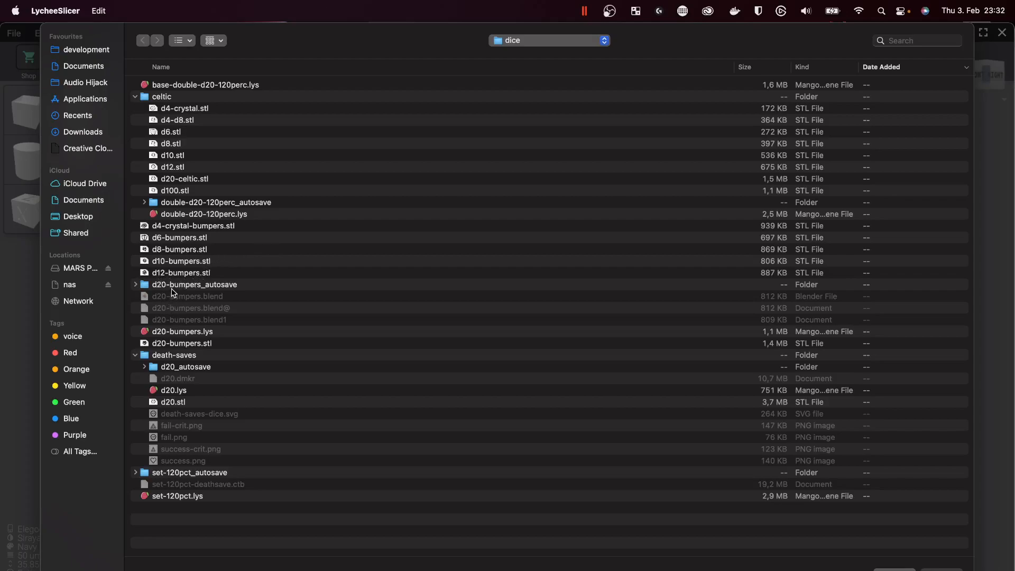
left_click(184, 179)
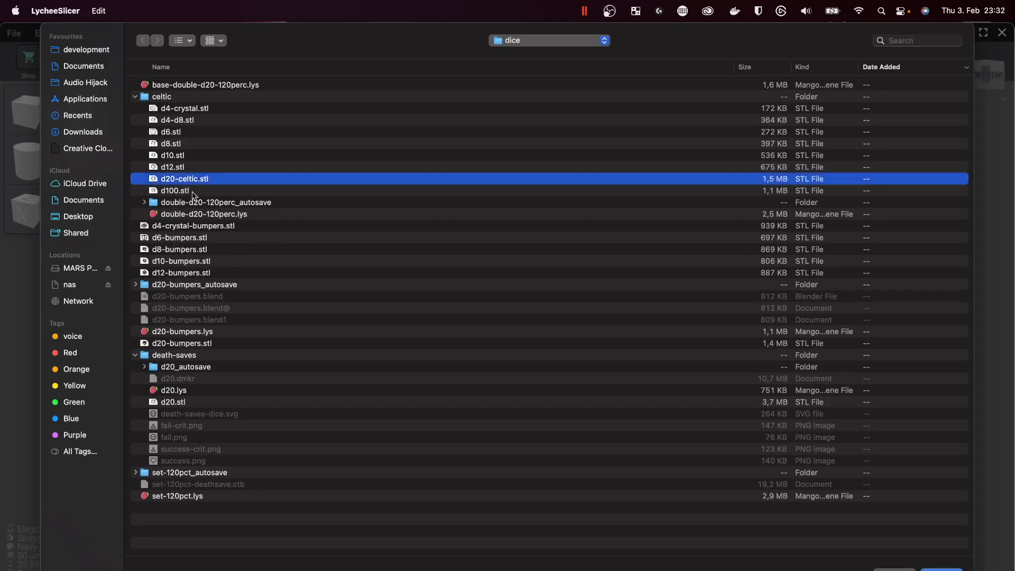
mouse_move(183, 307)
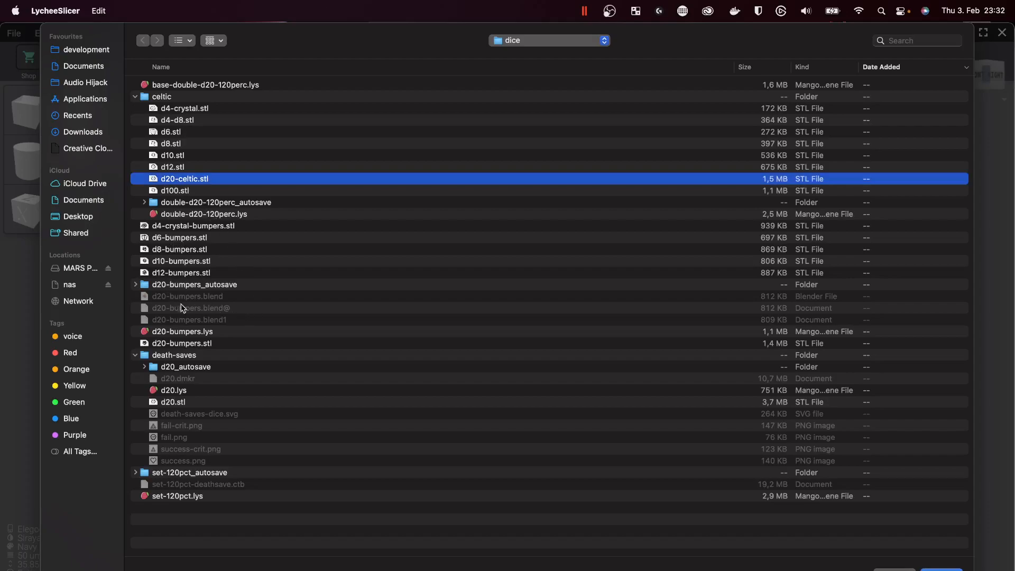
left_click(181, 343)
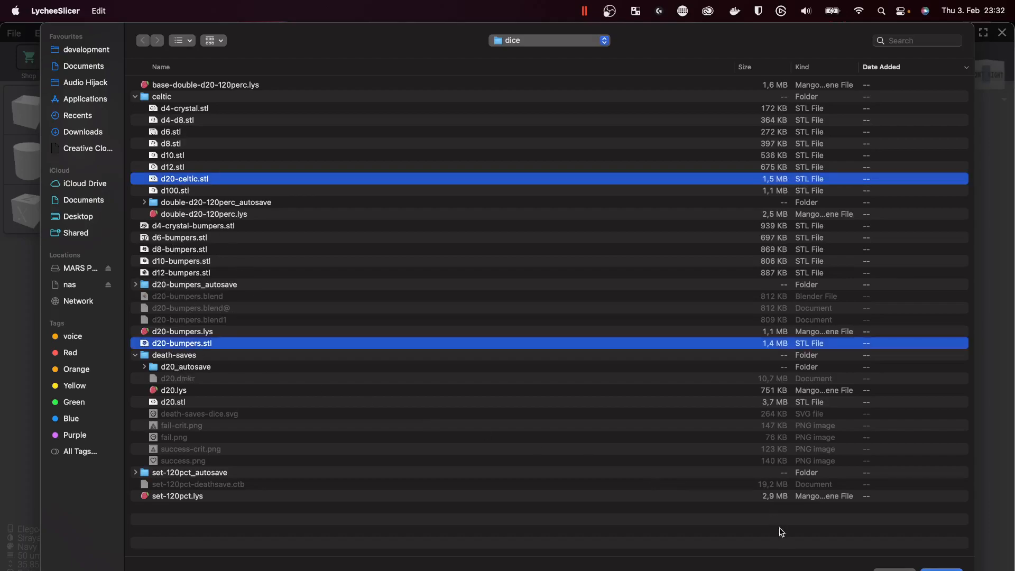
left_click(945, 570)
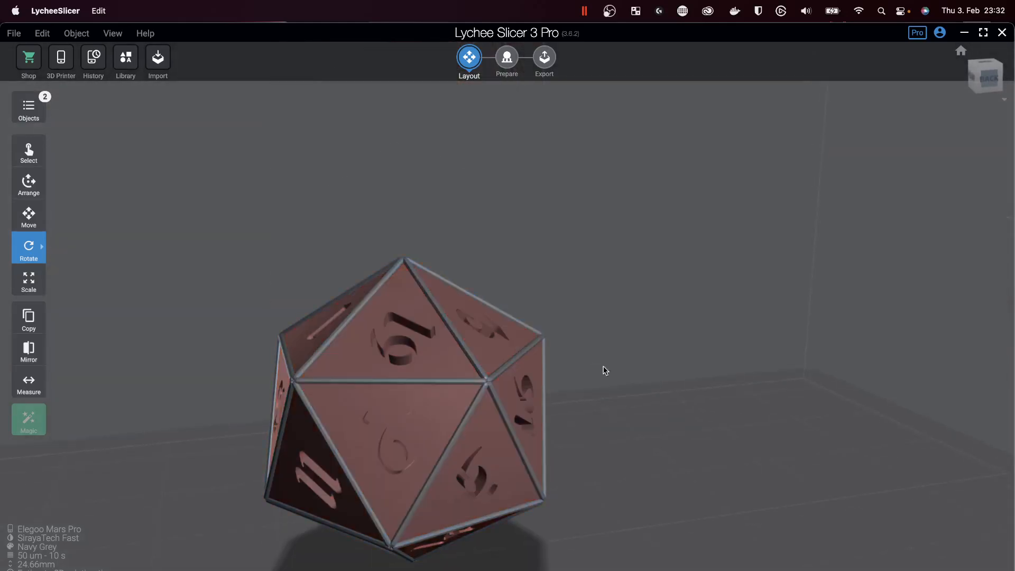
Move the bumpers out of the skeleton, undo, then move both die parts together across the plate.
left_click(28, 216)
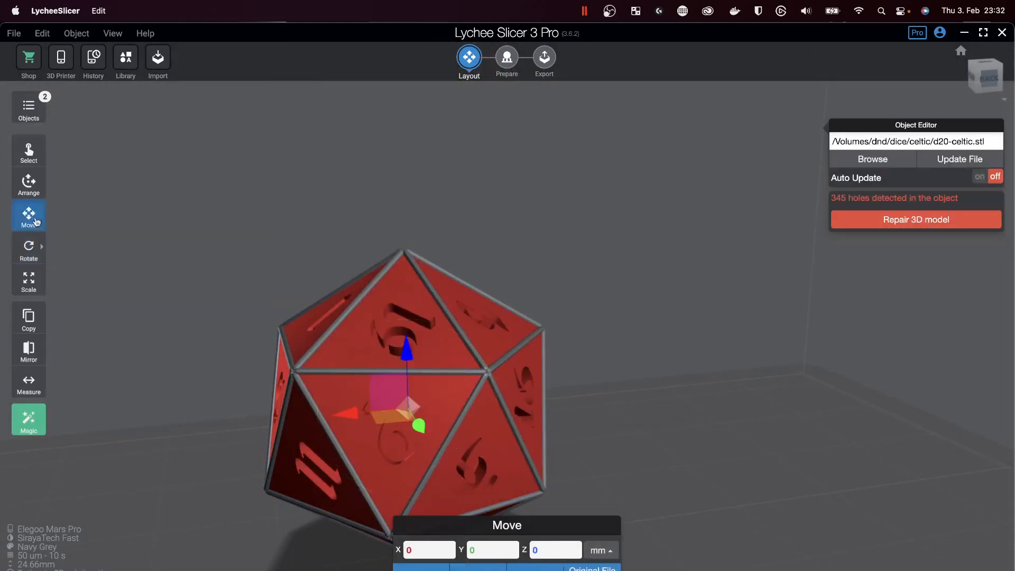
left_click_drag(405, 409, 653, 388)
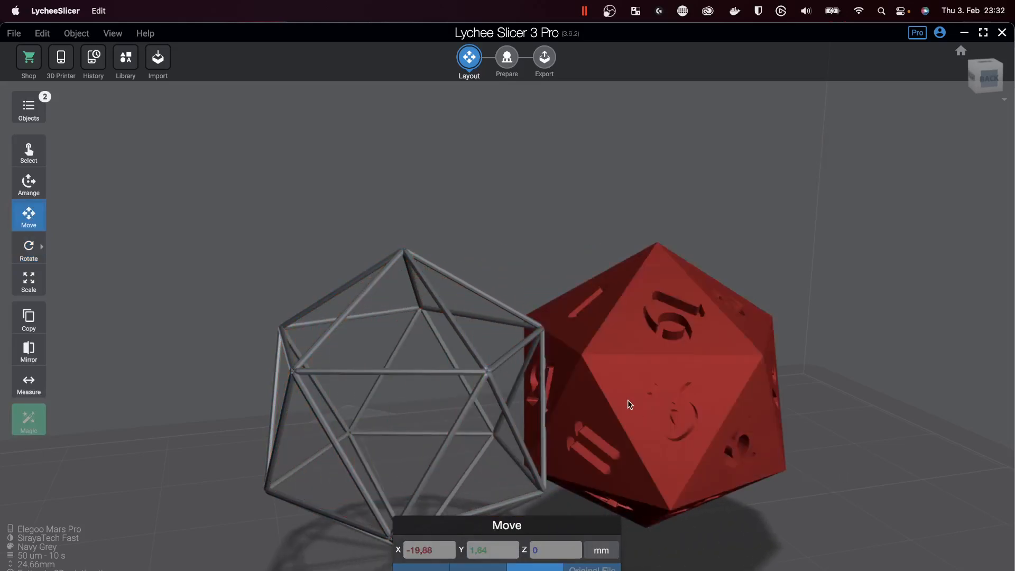
left_click(41, 33)
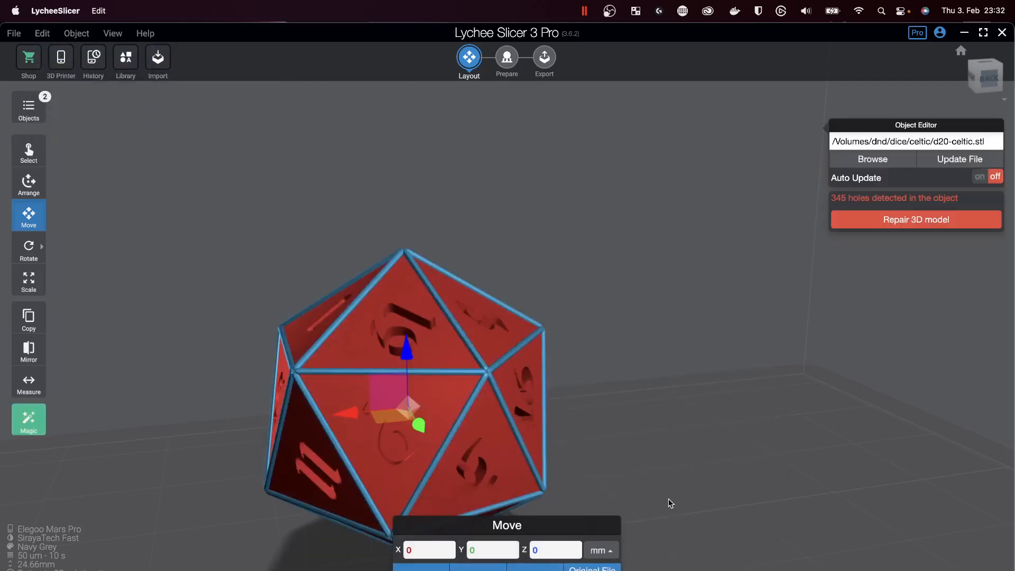
left_click_drag(405, 402, 612, 363)
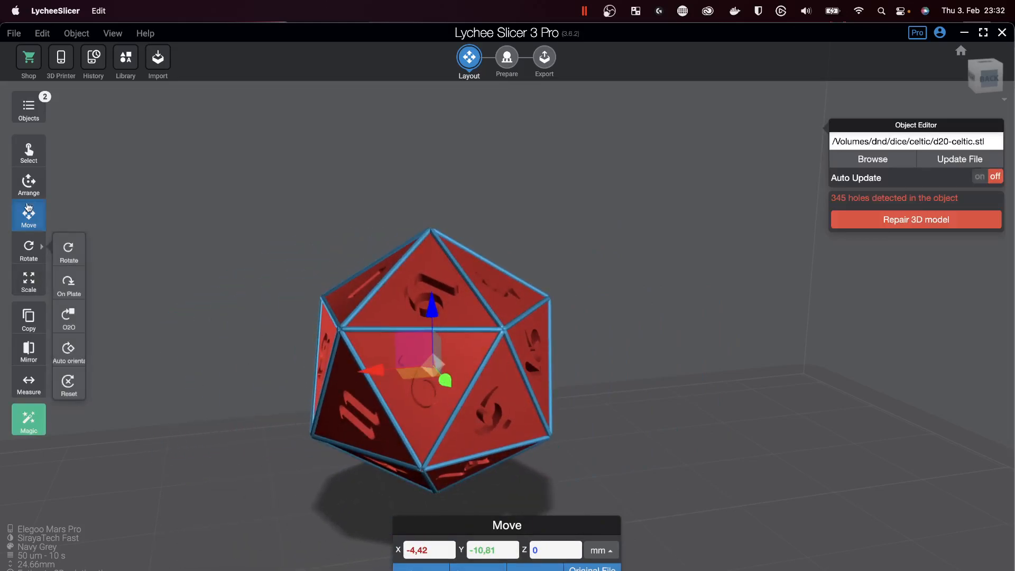
left_click(29, 247)
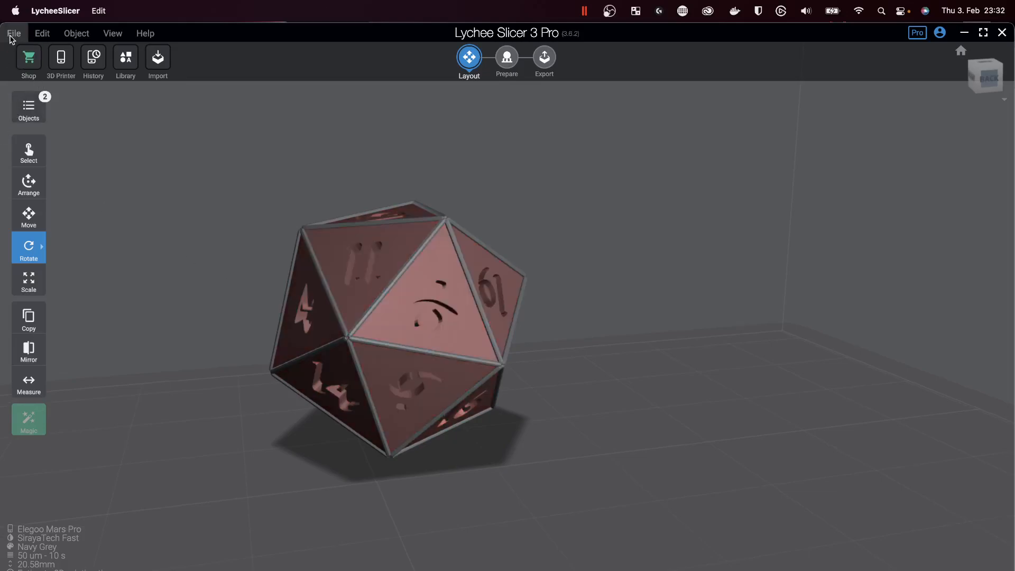
Start a new scene, discarding the d20 die from the plate.
left_click(13, 33)
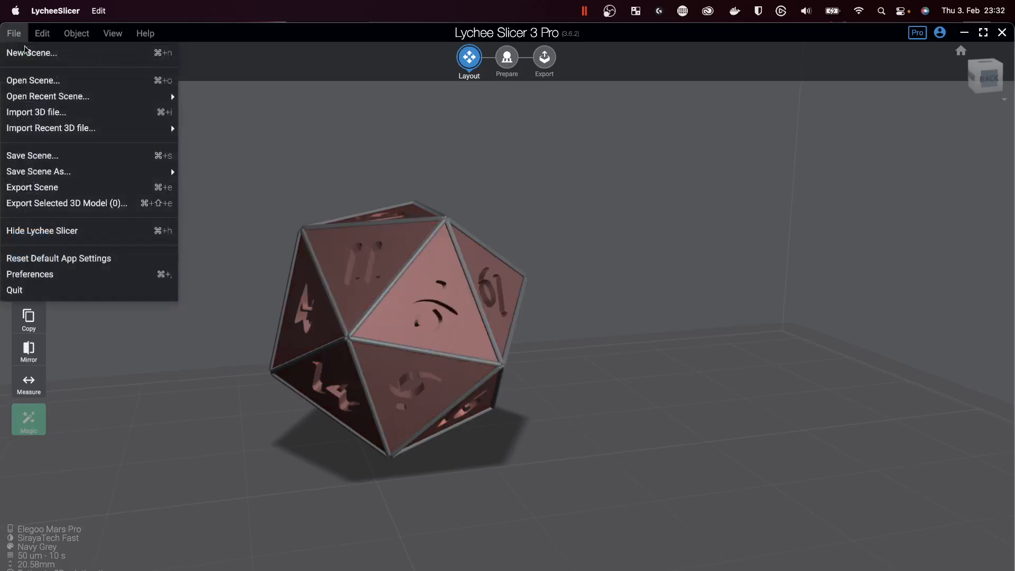
left_click(656, 450)
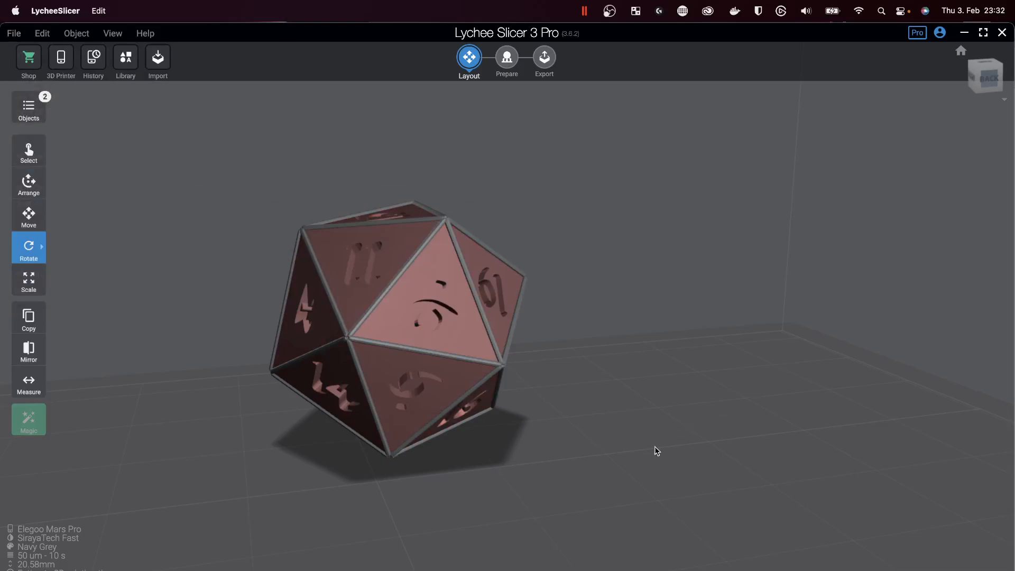
left_click(125, 57)
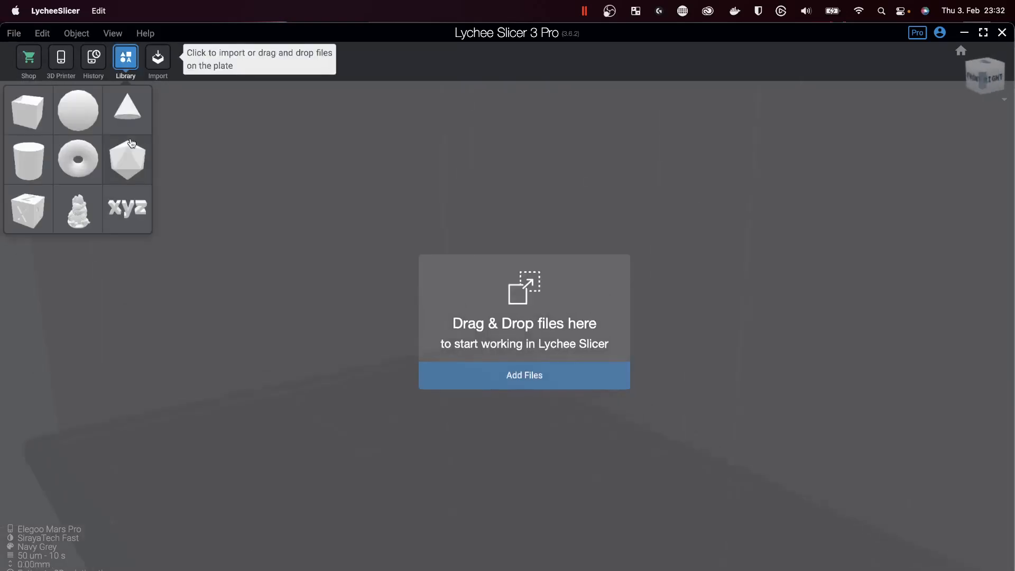
Import celtic/d6.stl onto the empty plate.
left_click(12, 33)
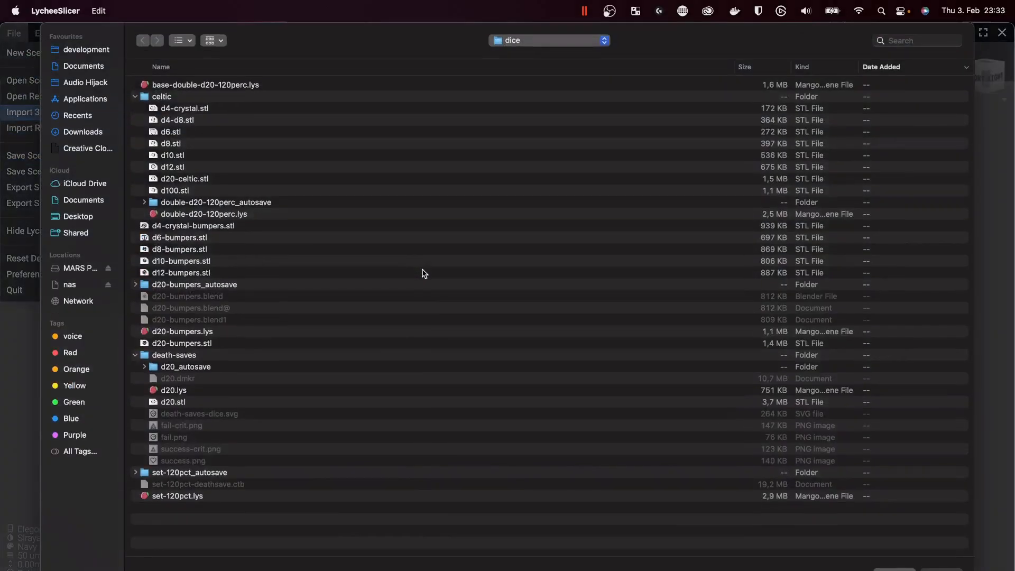
left_click(170, 131)
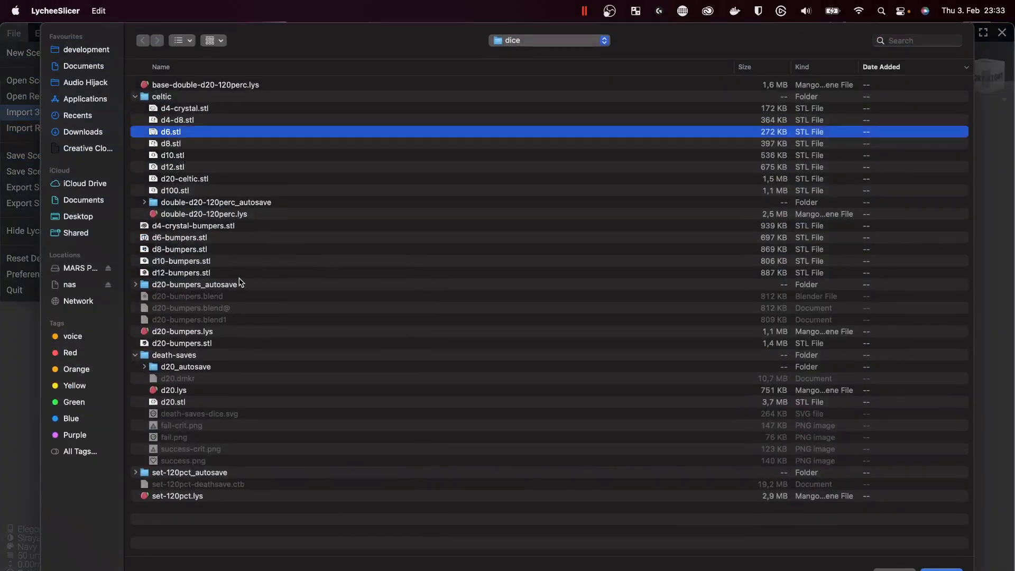
left_click(180, 238)
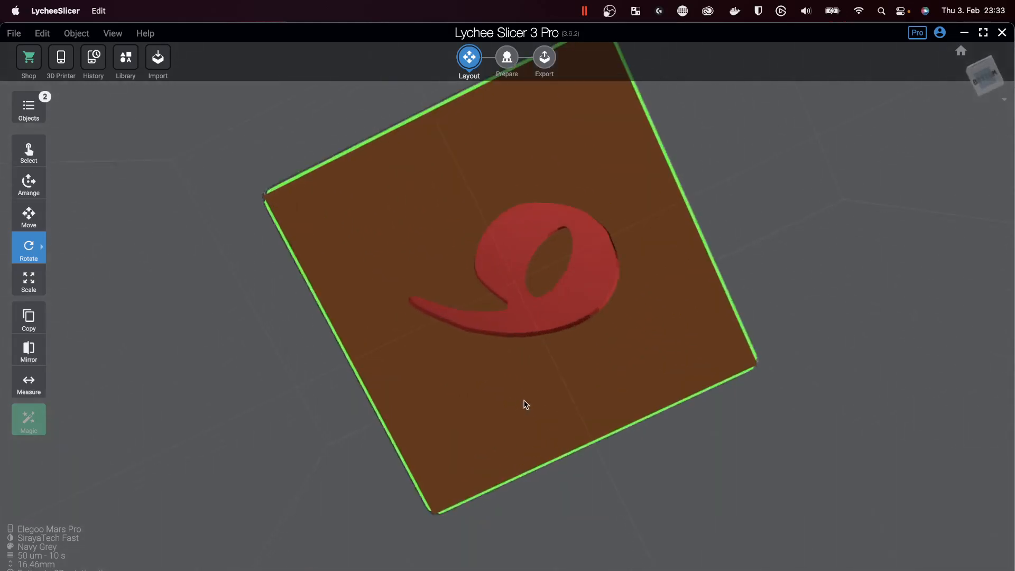
With the Move tool, set the d6's position fields to 0 so it sits at the plate origin.
left_click_drag(525, 405, 411, 454)
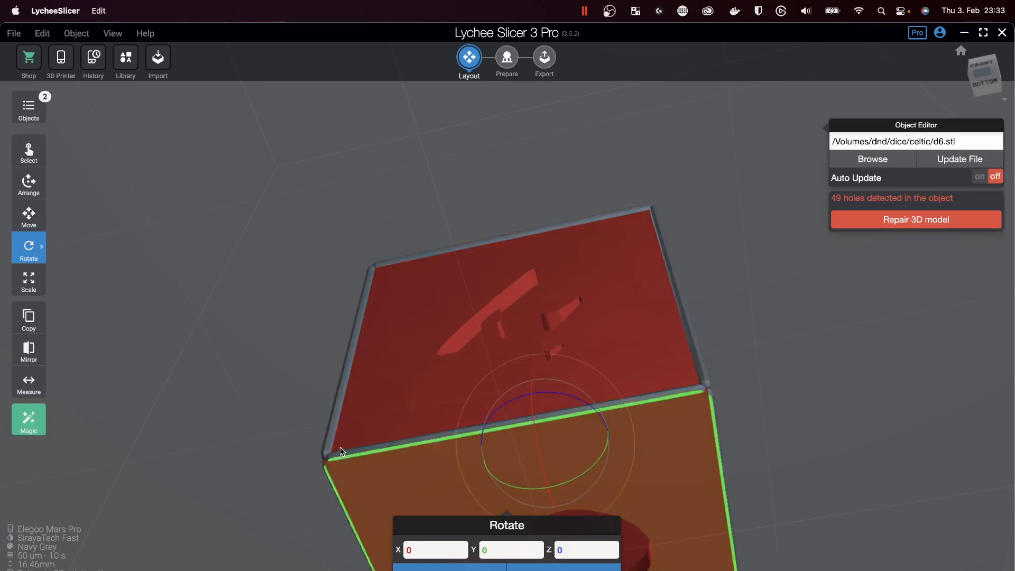
mouse_move(518, 345)
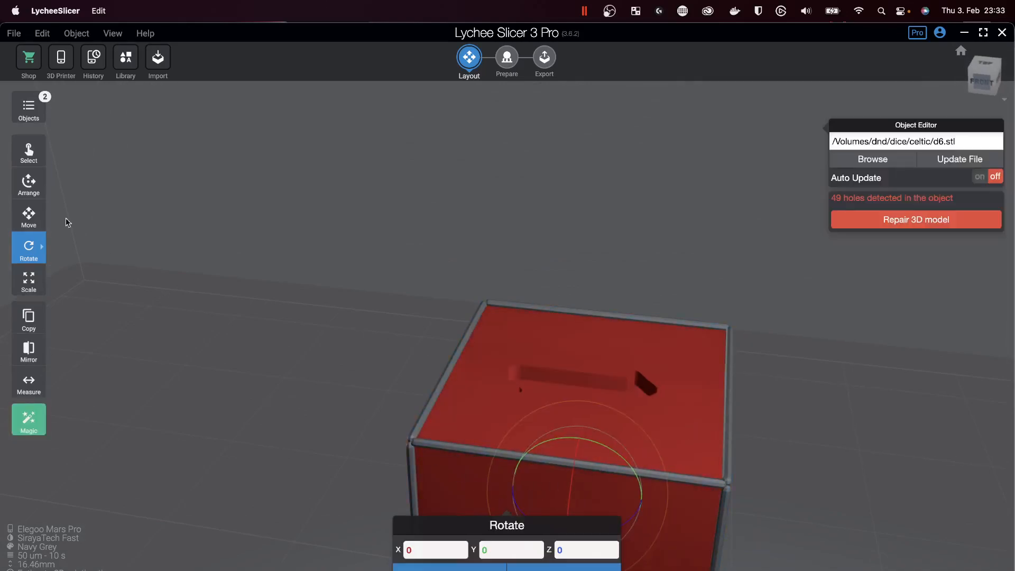
left_click(29, 216)
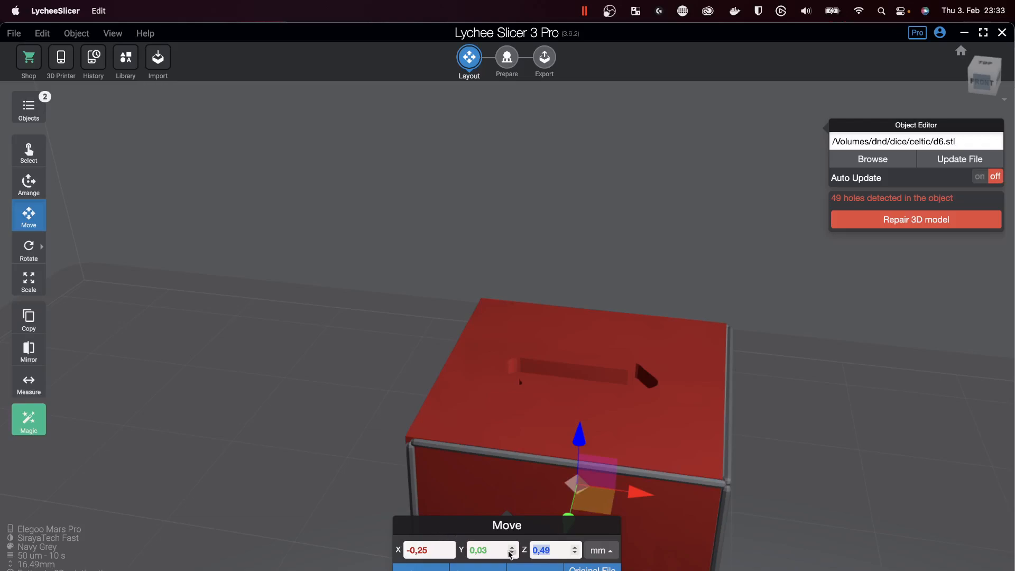
left_click(489, 550)
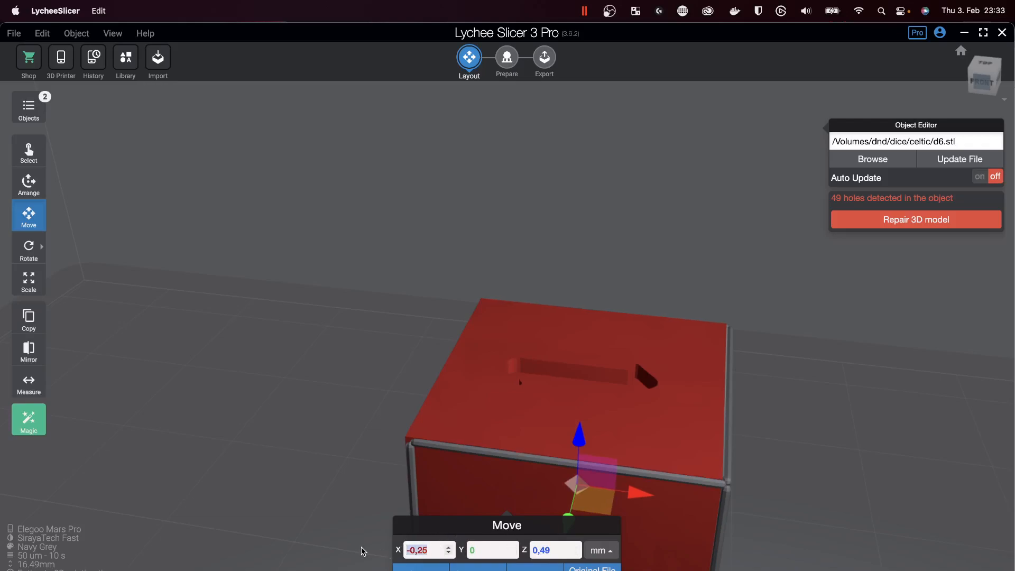
type("0")
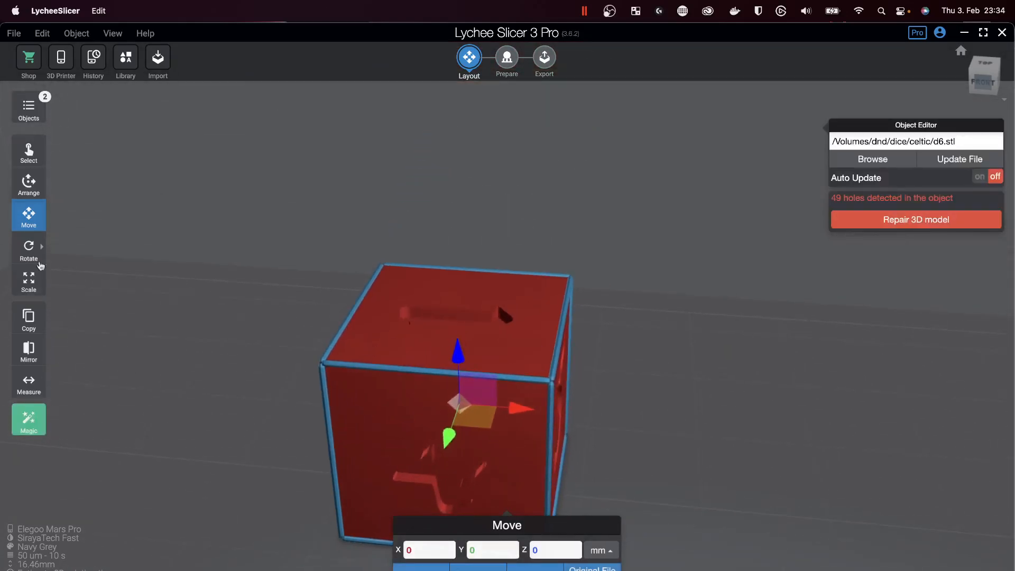
Rotate the d6 to about 45.49, 35.10 and 30.32 degrees so it stands on a corner.
left_click(29, 250)
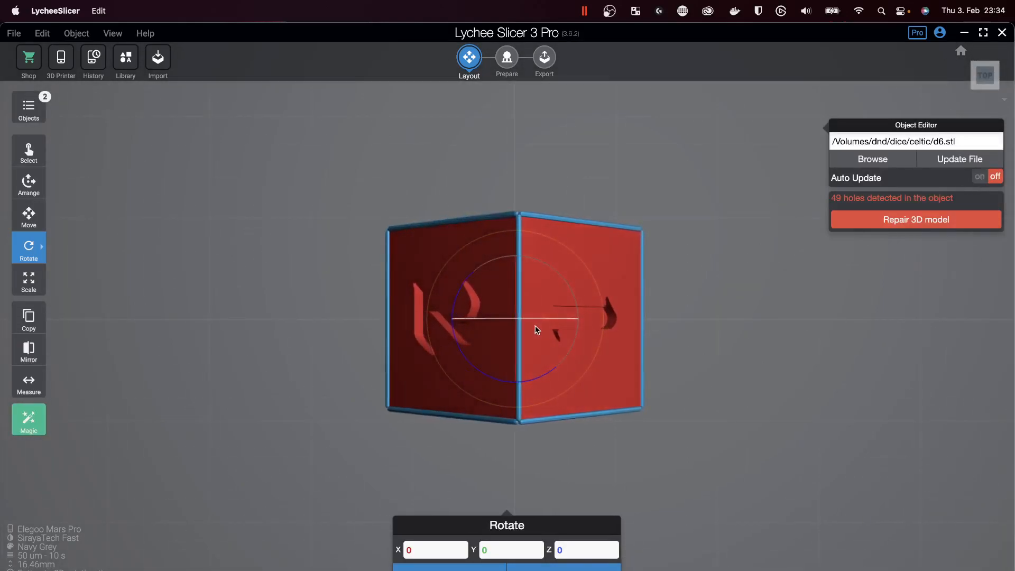
left_click_drag(537, 330, 523, 293)
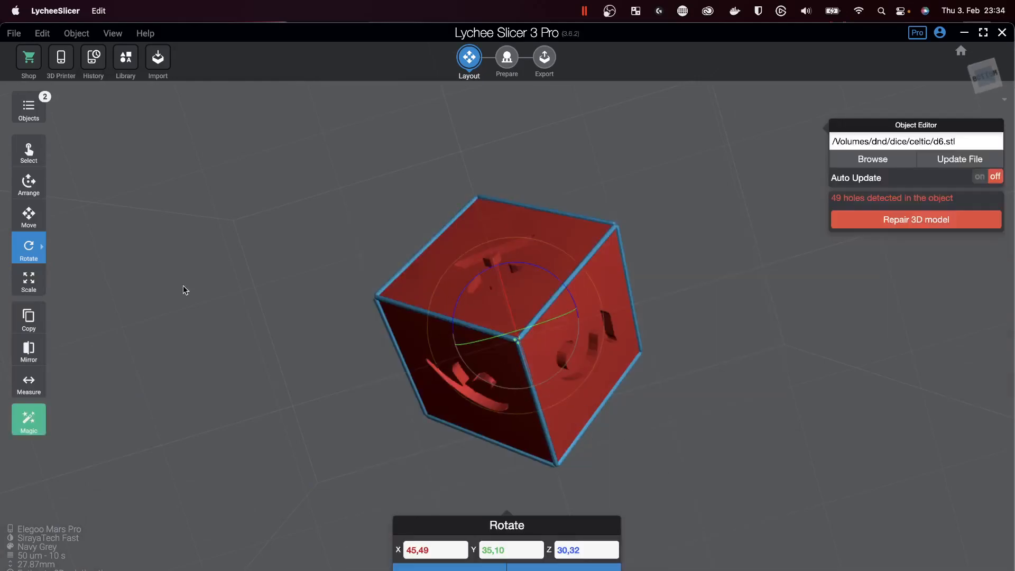
left_click(506, 57)
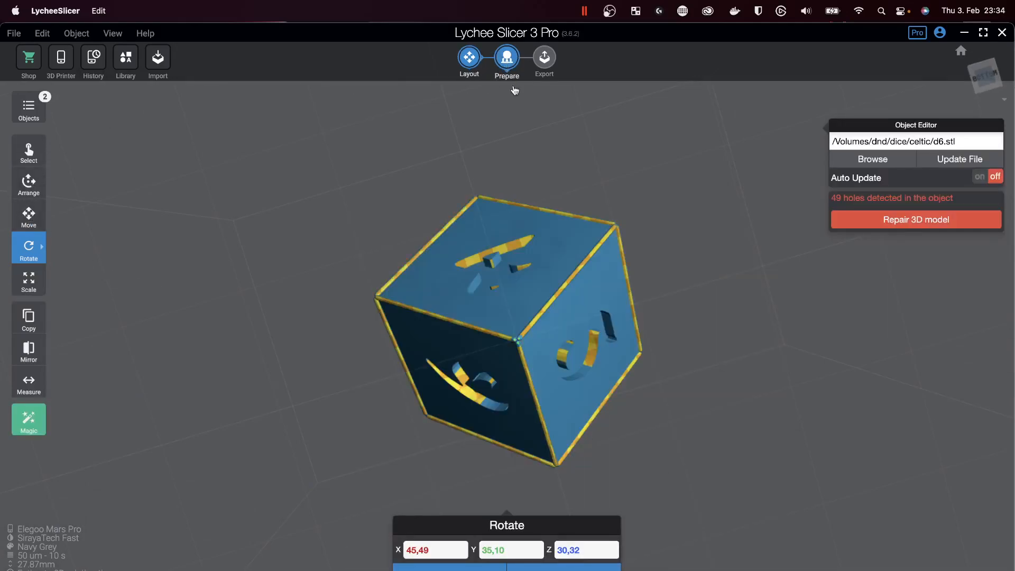
Lift the die 8 mm, place a heavy support under its lowest corner, then choose Medium dimensions.
left_click(506, 57)
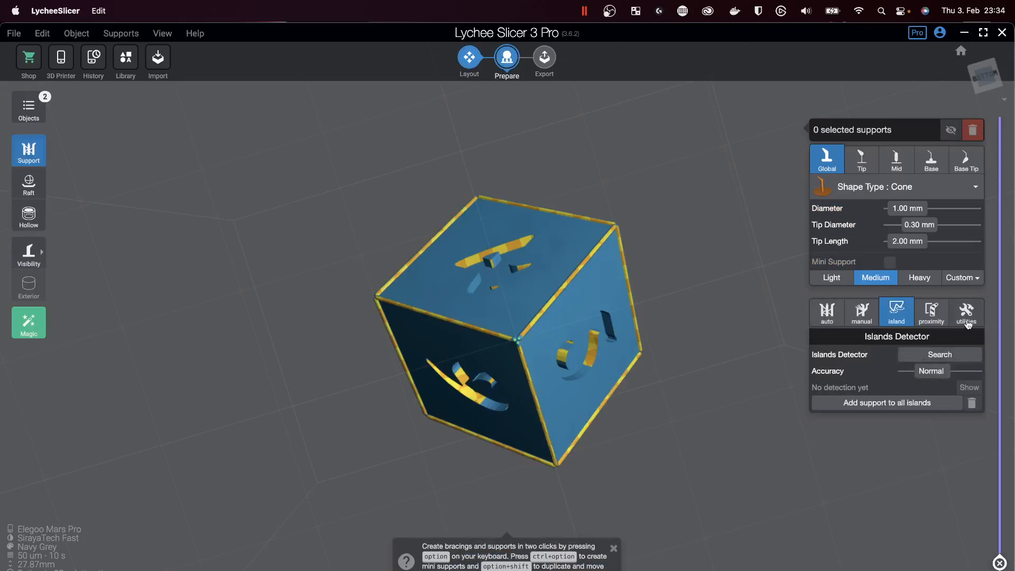
left_click(965, 312)
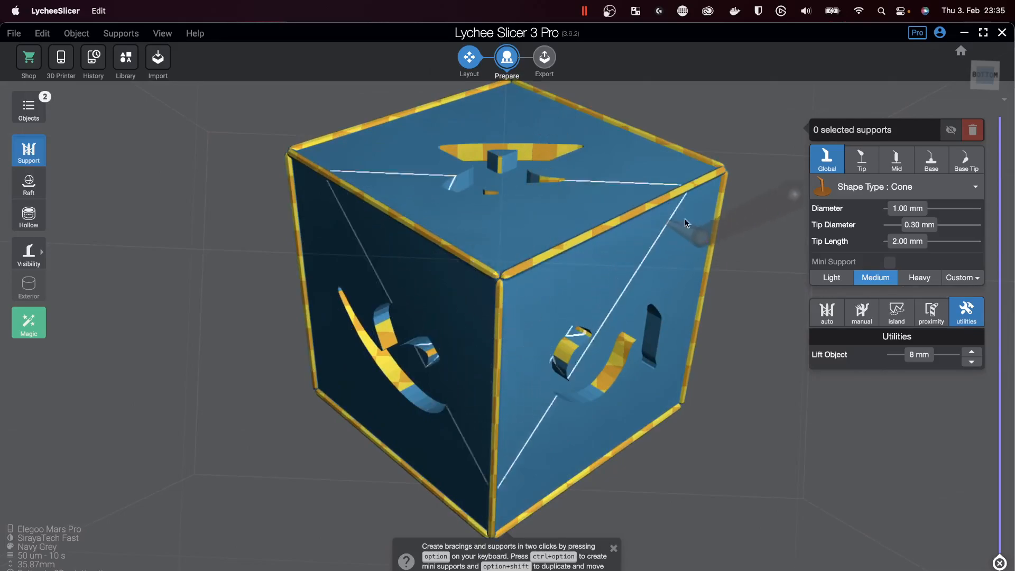
left_click(918, 277)
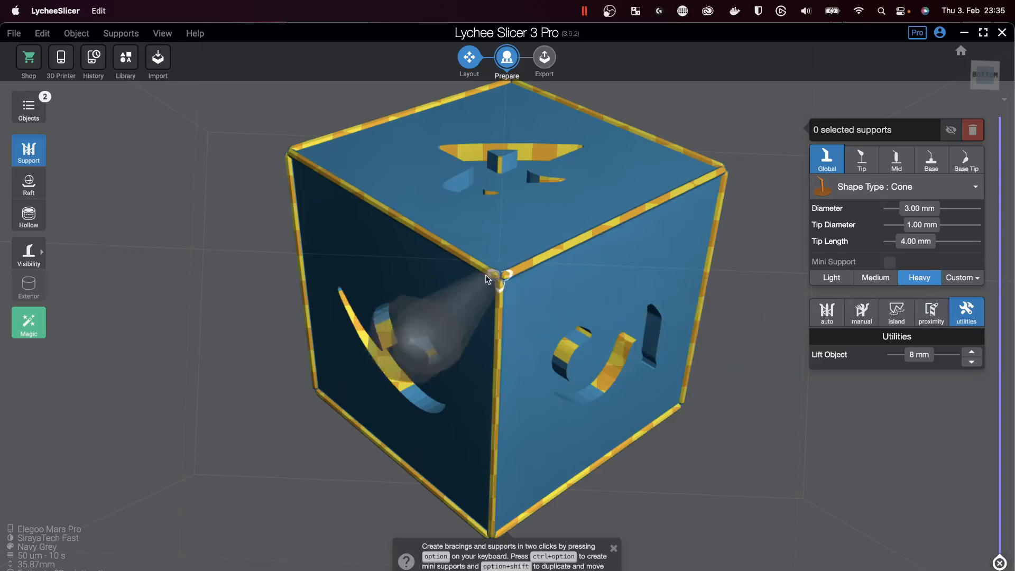
left_click(498, 274)
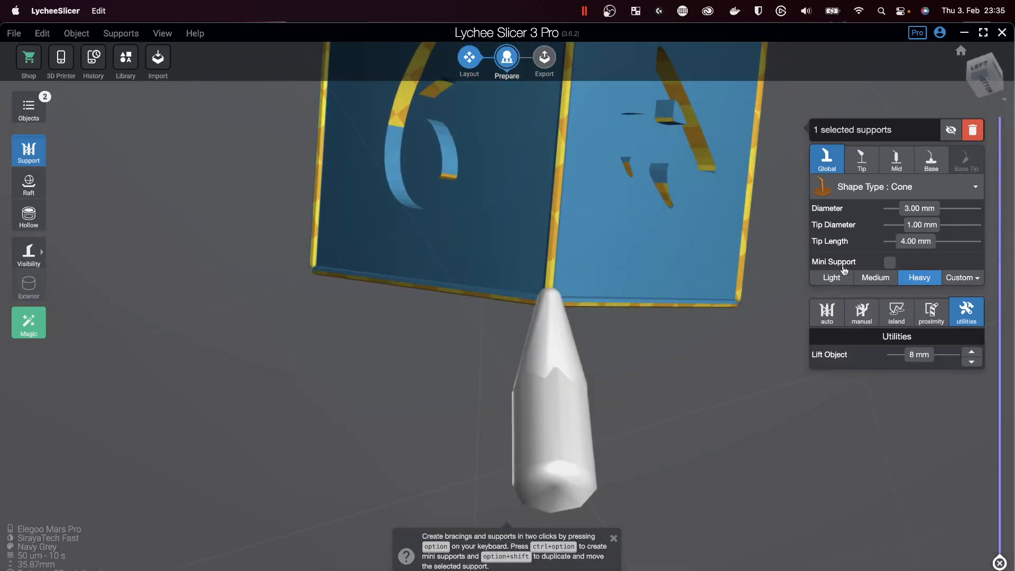
left_click(875, 278)
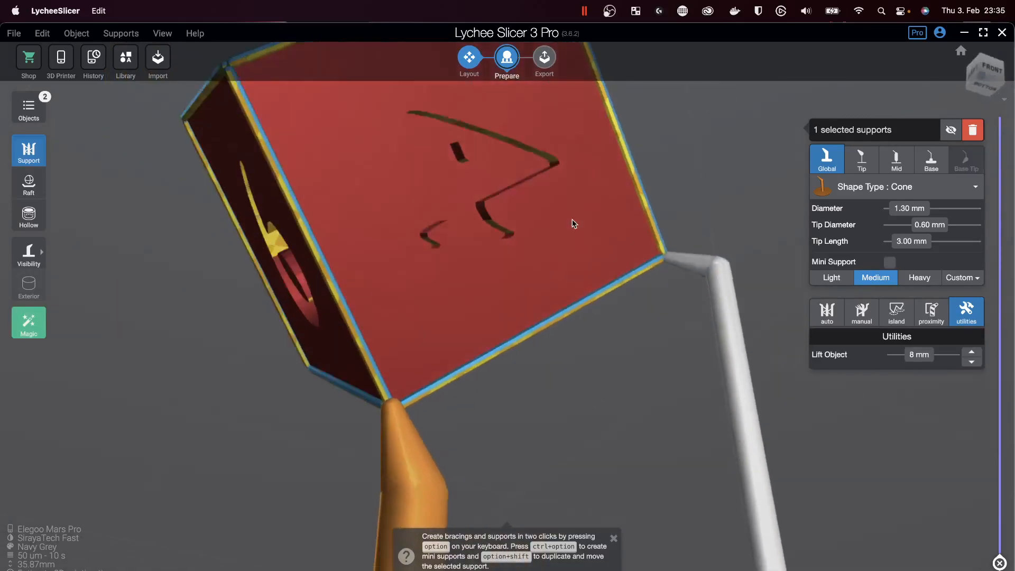
Add rows of medium supports along the die's downward-facing edges on two sides.
left_click_drag(573, 224, 453, 199)
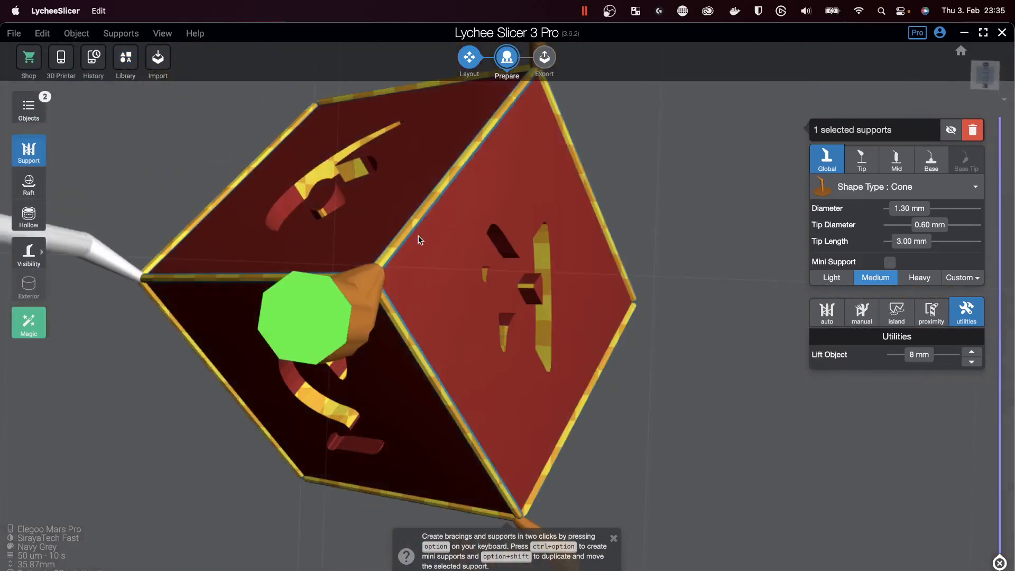
left_click_drag(418, 240, 480, 361)
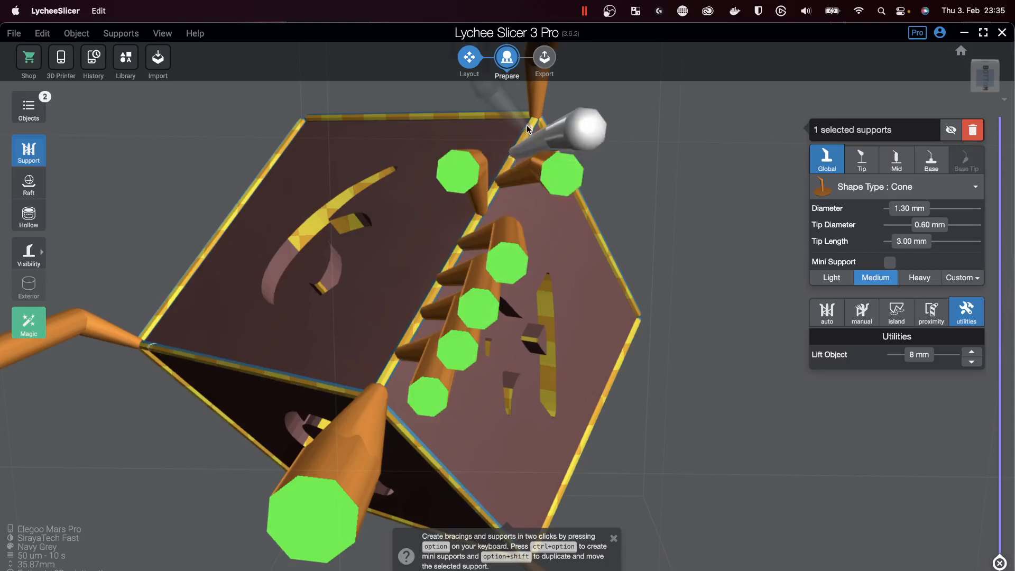
left_click_drag(525, 129, 628, 360)
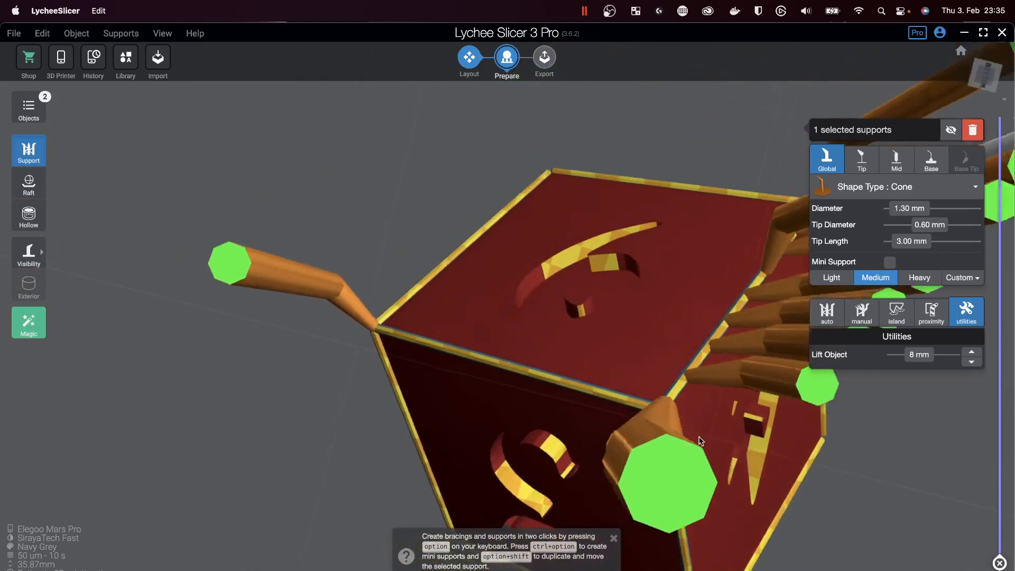
left_click_drag(698, 441, 595, 354)
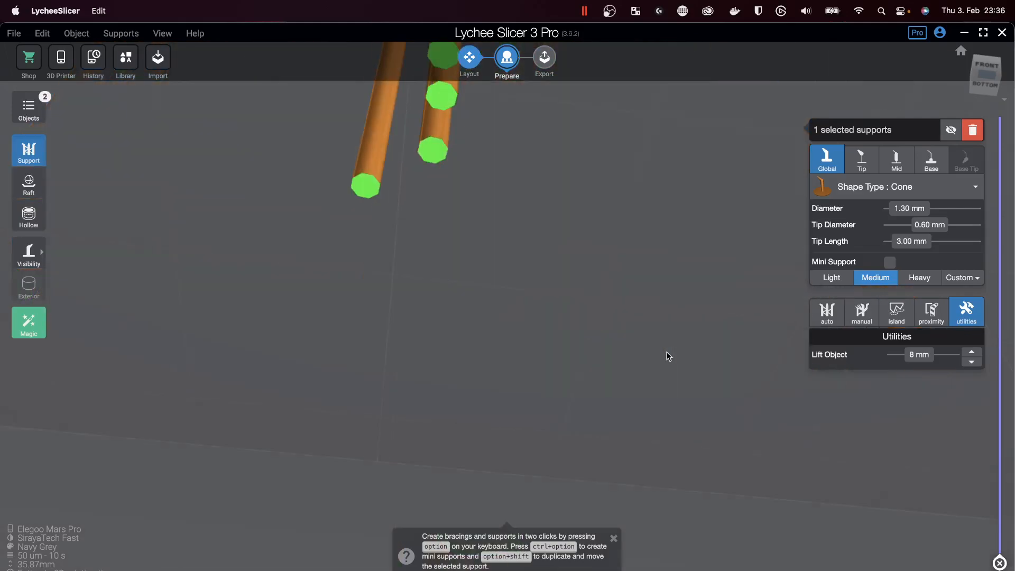
left_click_drag(667, 356, 628, 439)
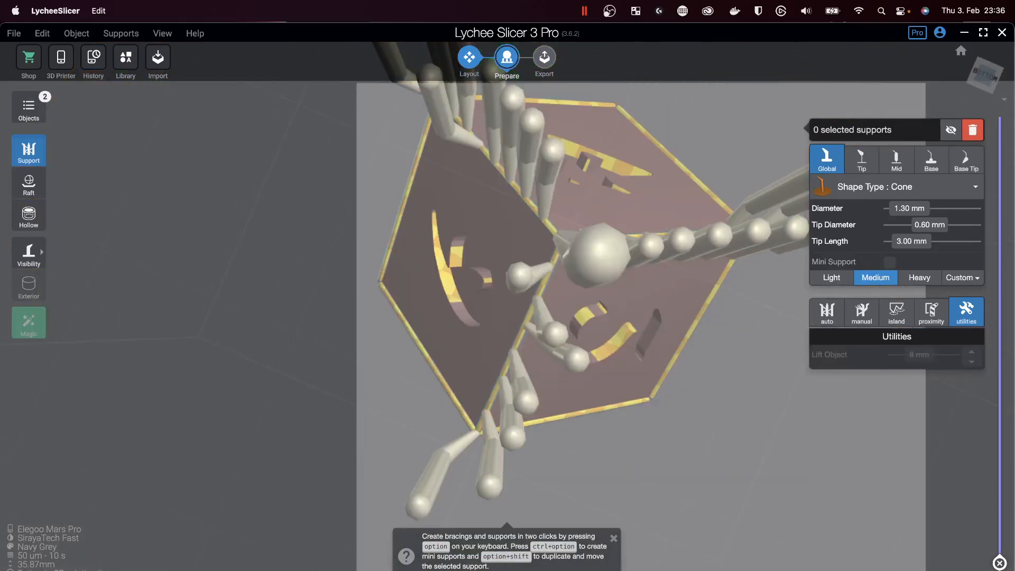
Select all 25 supports and make them heavy 3 mm pillars on a shared base.
right_click(570, 247)
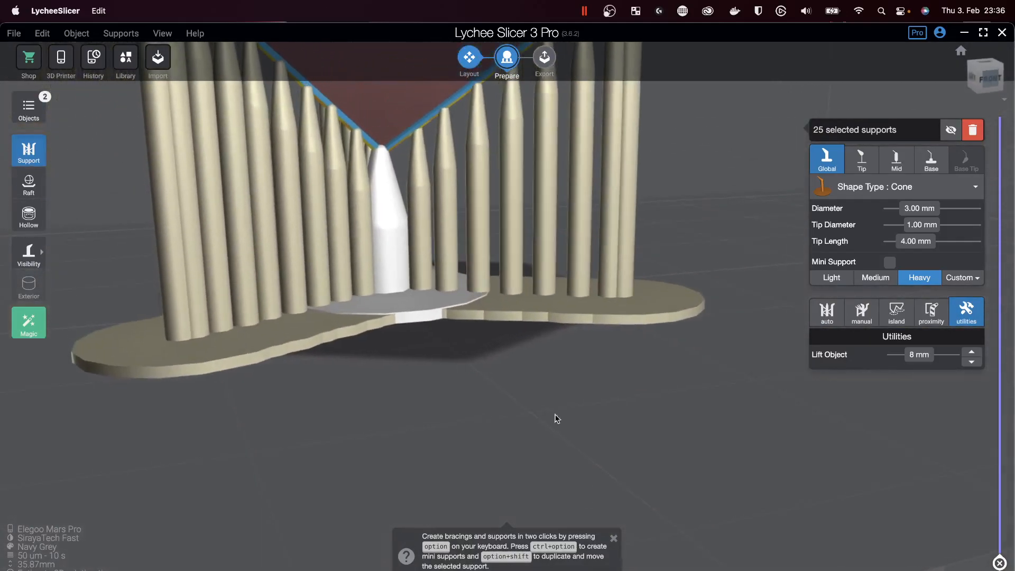
left_click_drag(557, 419, 774, 475)
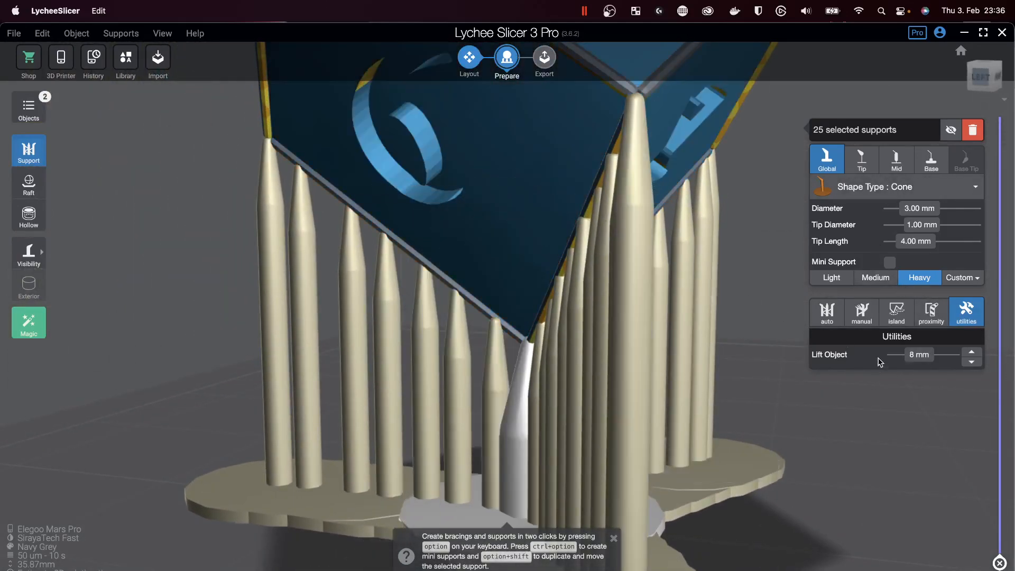
Detect the six unsupported islands on the die and choose Light support dimensions.
left_click(896, 312)
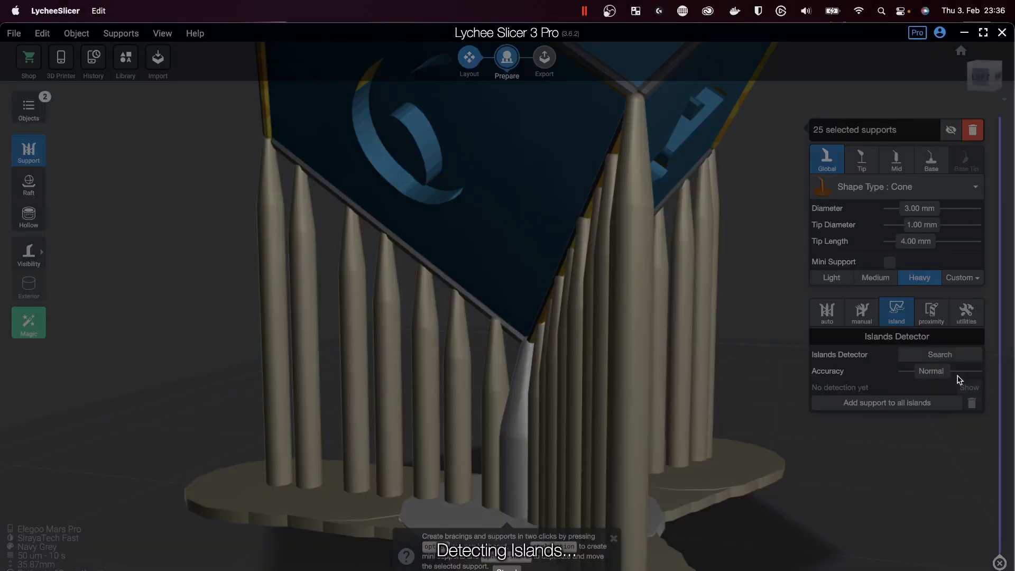
left_click(939, 354)
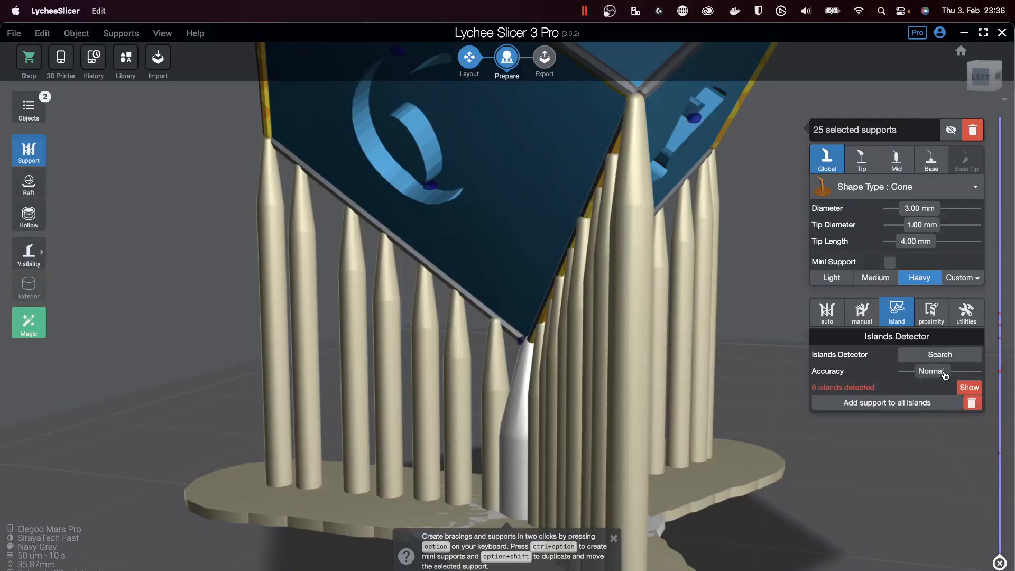
left_click(831, 277)
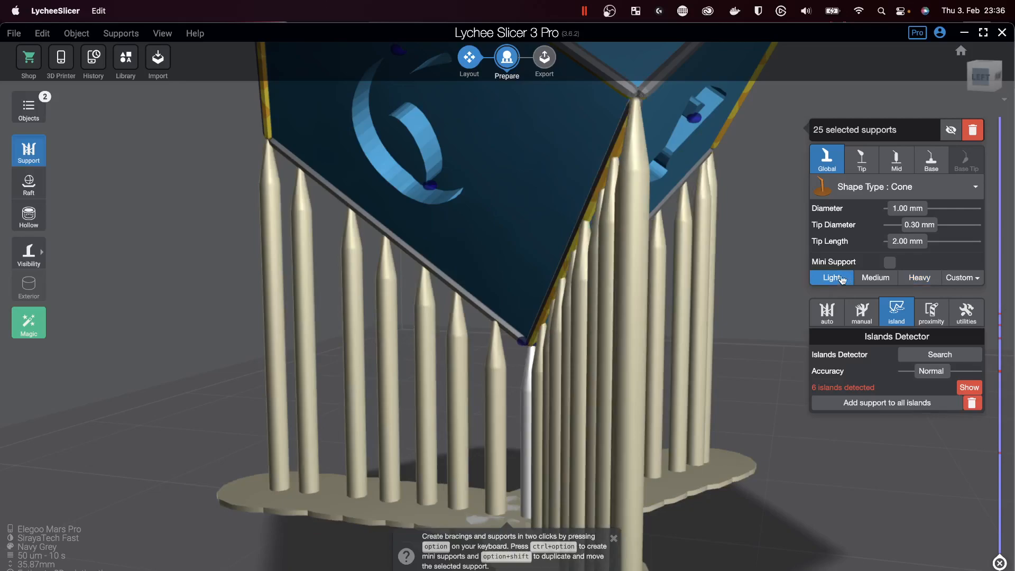
left_click(874, 277)
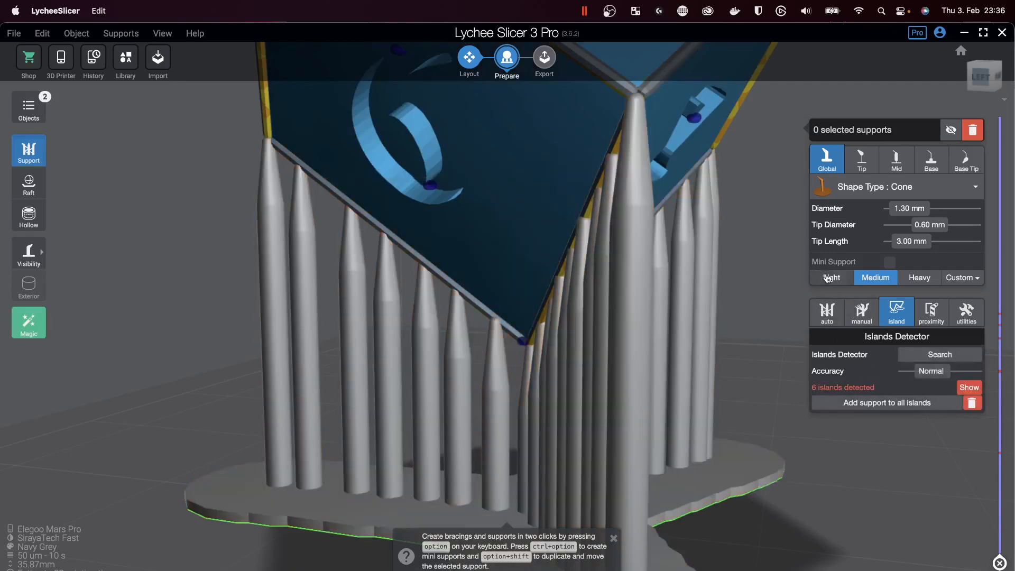
left_click(831, 277)
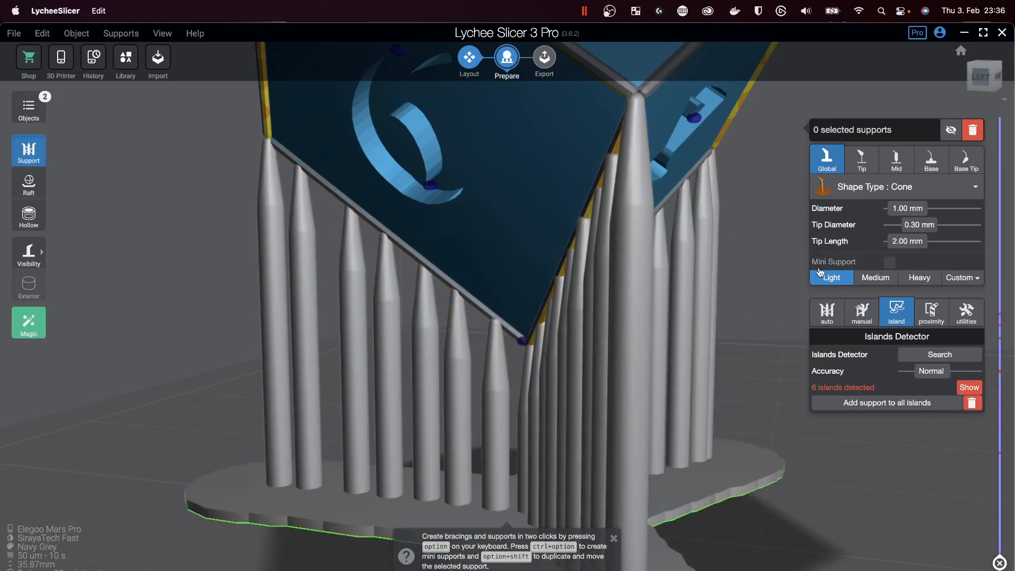
Add light supports to all detected islands, leaving zero islands remaining.
left_click(938, 354)
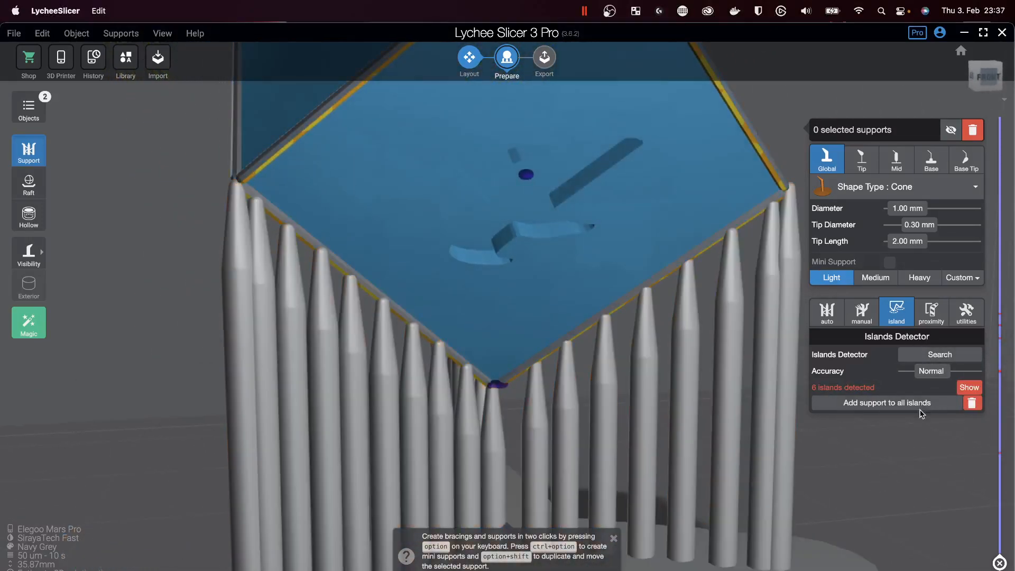
left_click(887, 401)
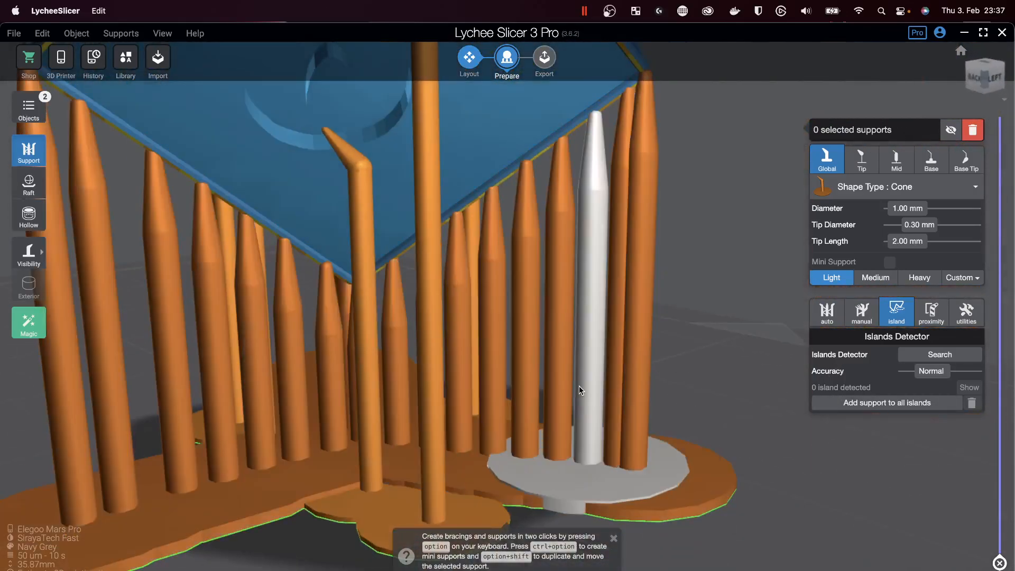
left_click_drag(580, 390, 526, 307)
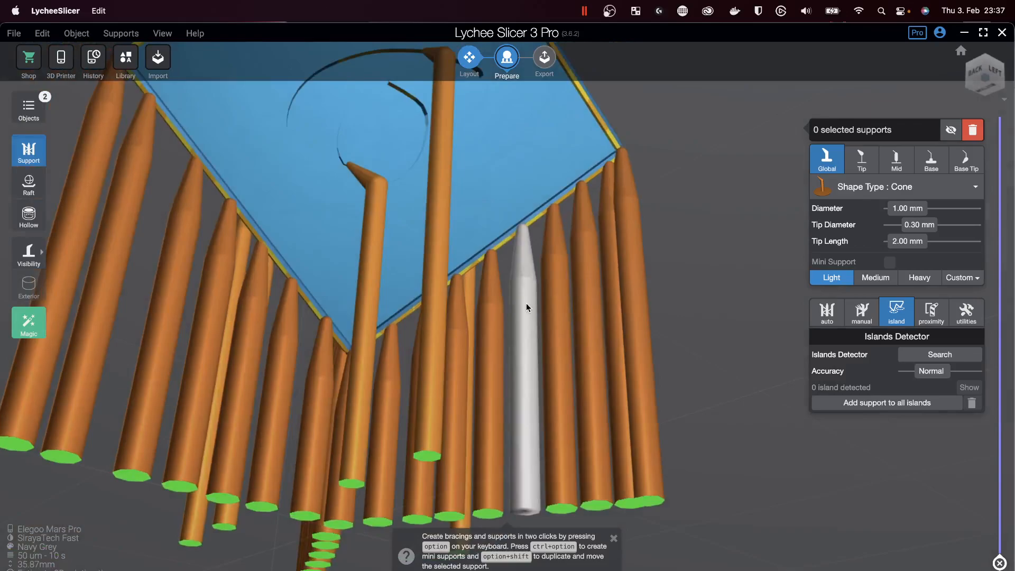